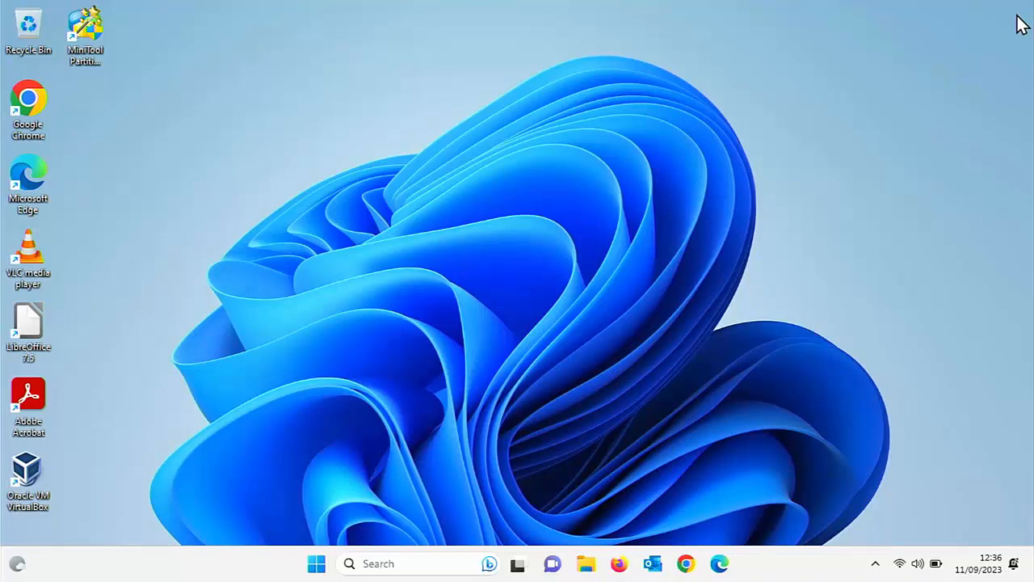
pyautogui.moveTo(317, 562)
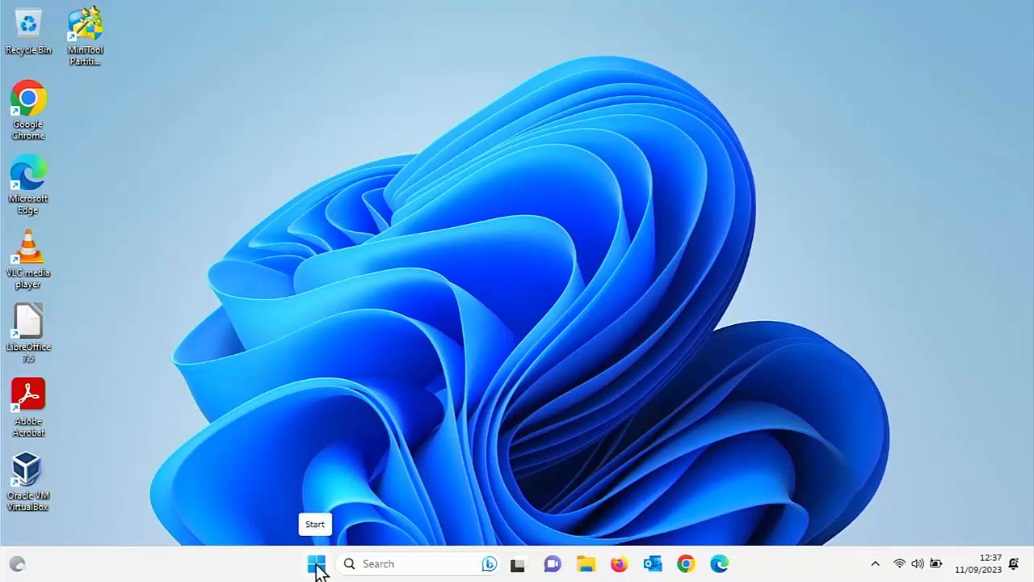
# From Start, go to Settings > Windows Update and pause updates for one week
pyautogui.click(316, 562)
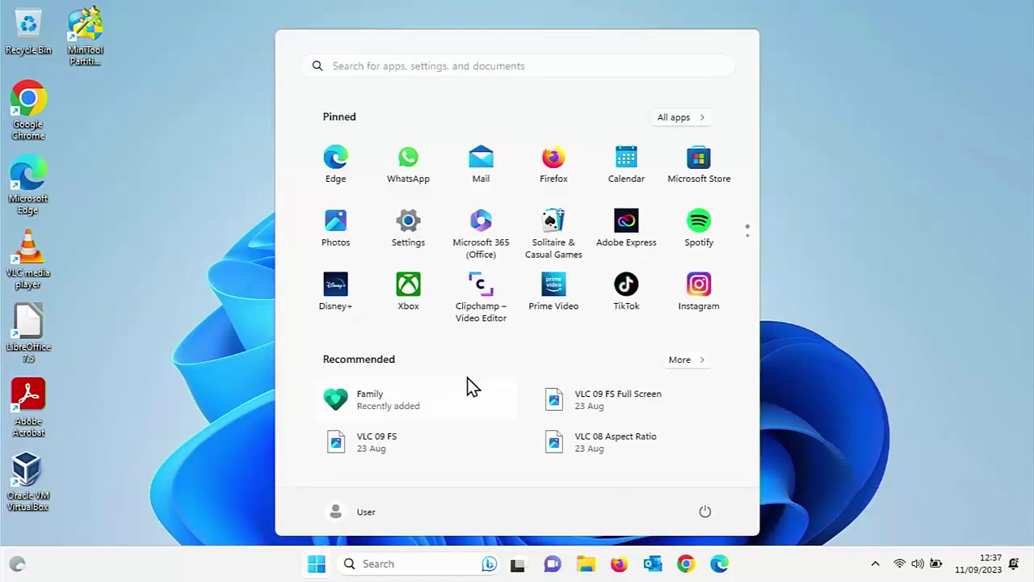
pyautogui.click(407, 220)
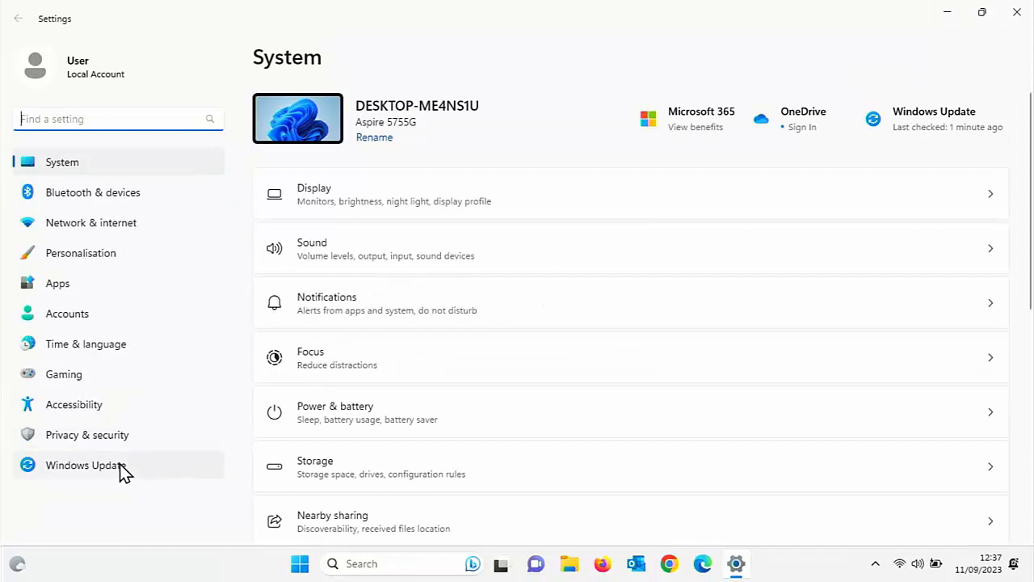
pyautogui.click(84, 466)
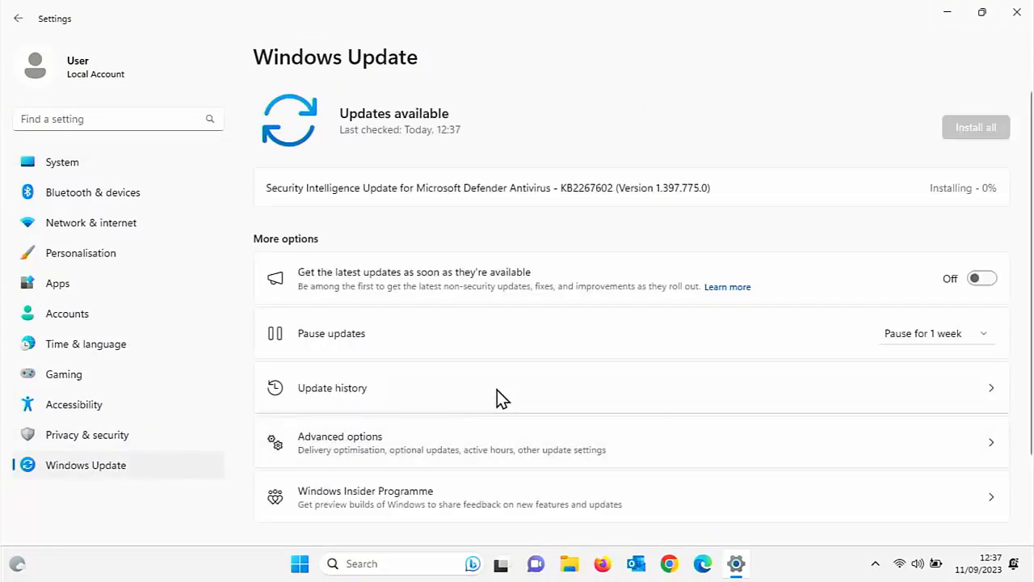
pyautogui.moveTo(315, 343)
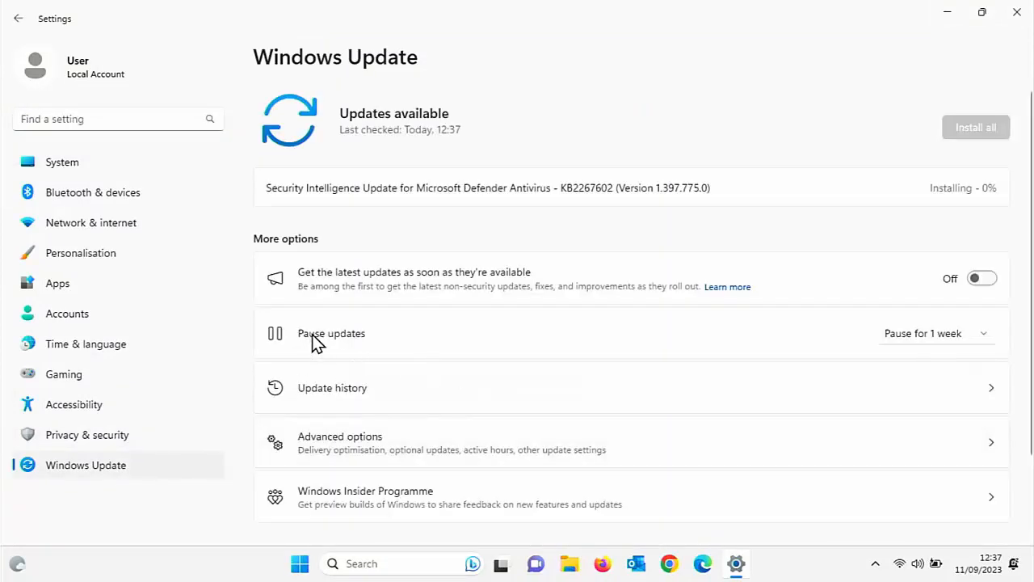
pyautogui.moveTo(927, 327)
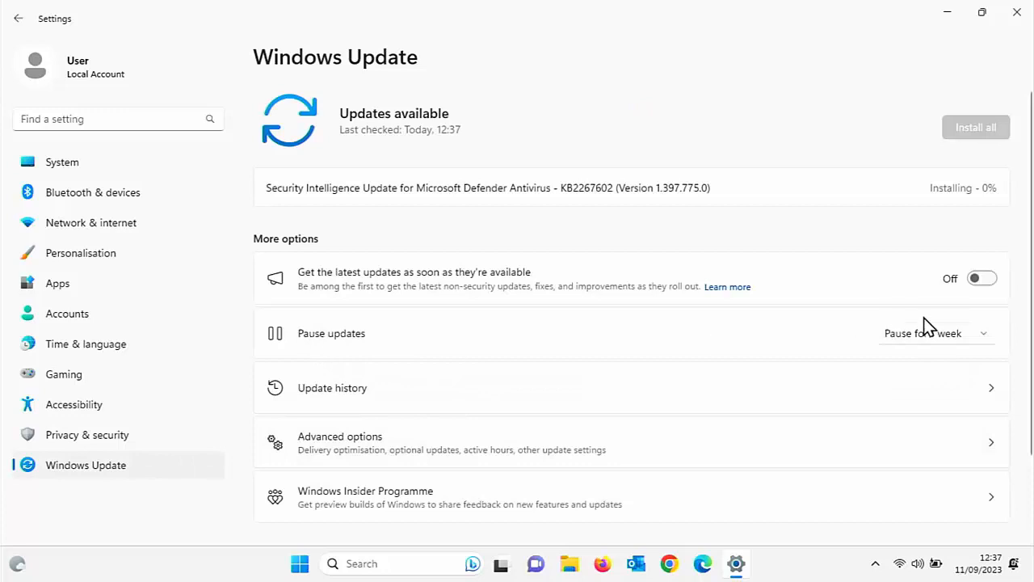
pyautogui.click(921, 332)
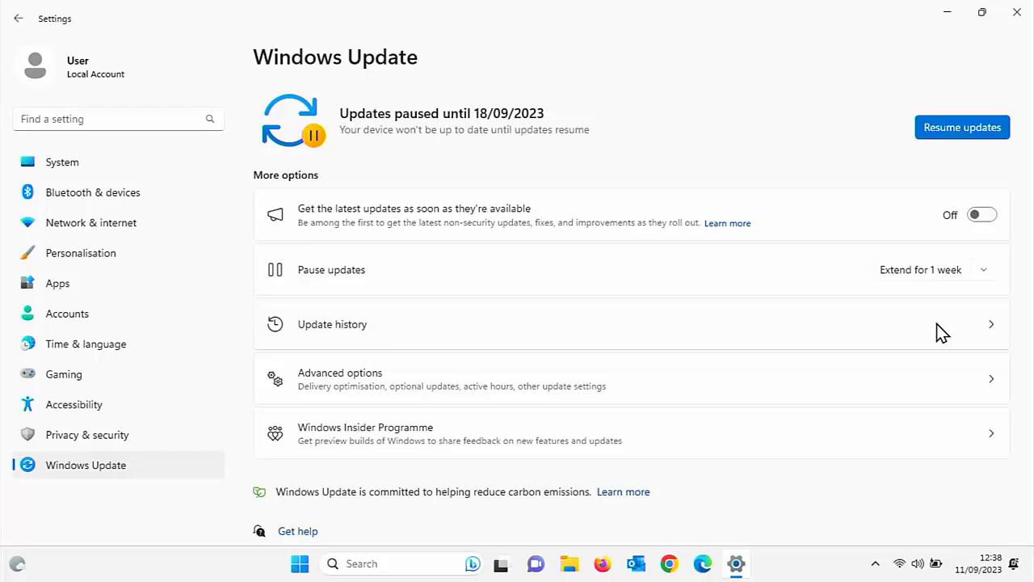
pyautogui.moveTo(957, 320)
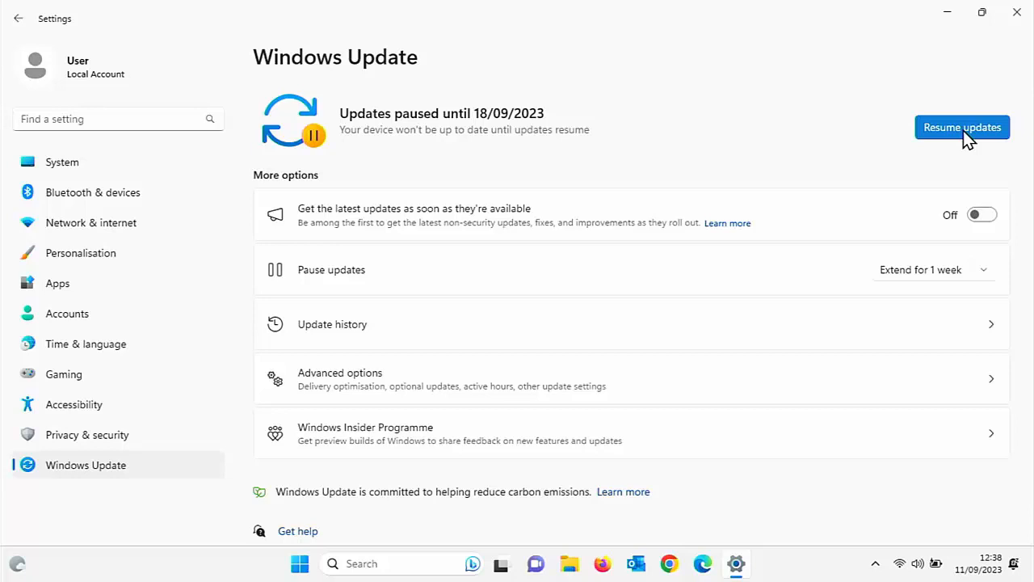
# Resume the paused updates and check for updates until the PC reports up to date
pyautogui.click(961, 126)
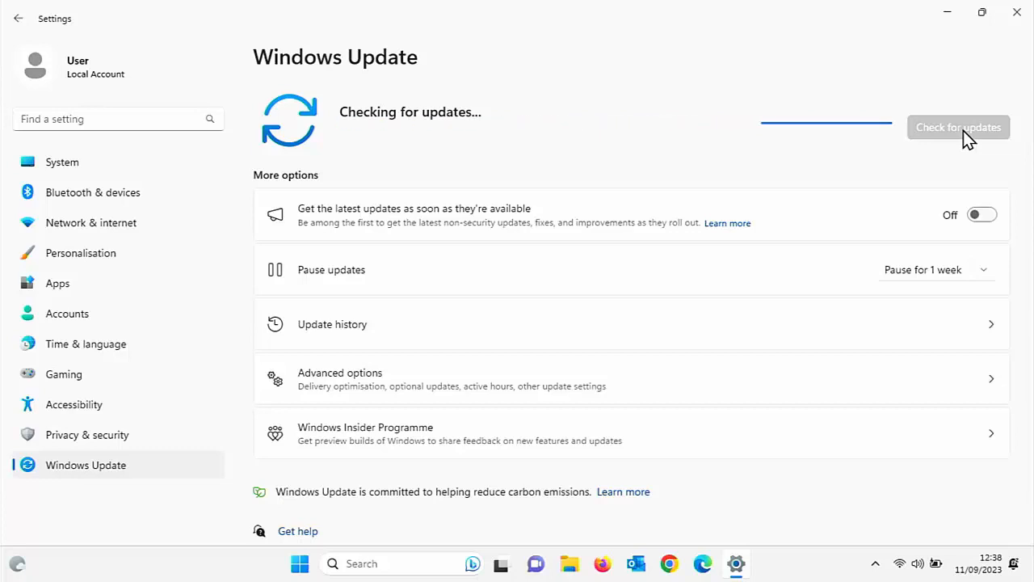
pyautogui.click(958, 126)
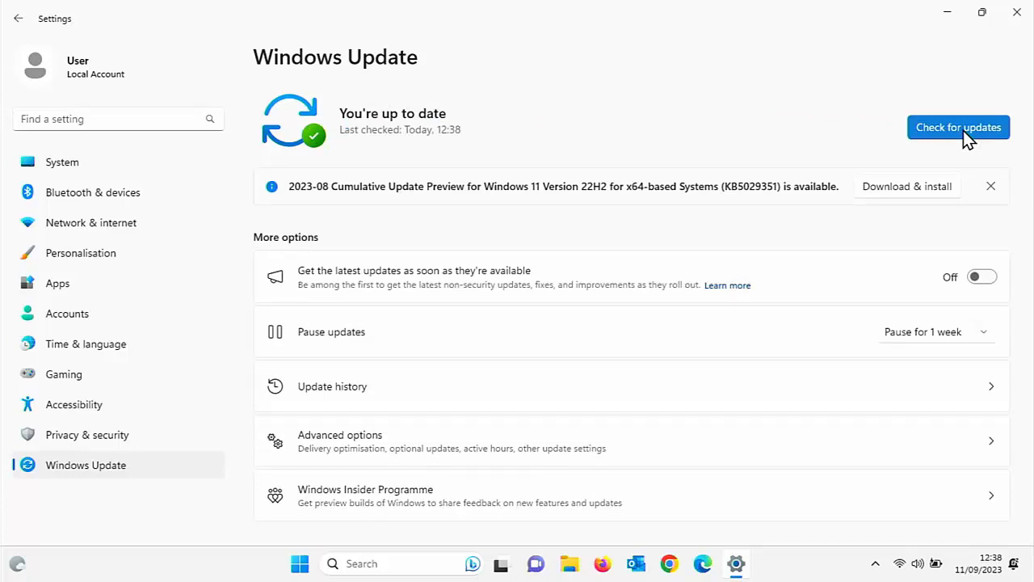
pyautogui.click(1017, 12)
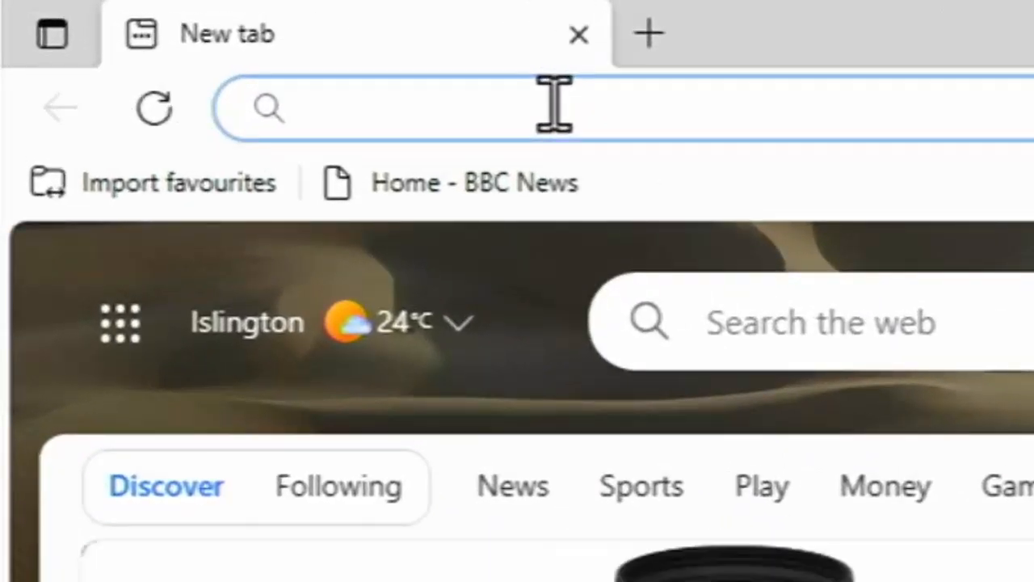
# Enter sordum.org in the Edge address bar and go to the suggested site
pyautogui.write('so')
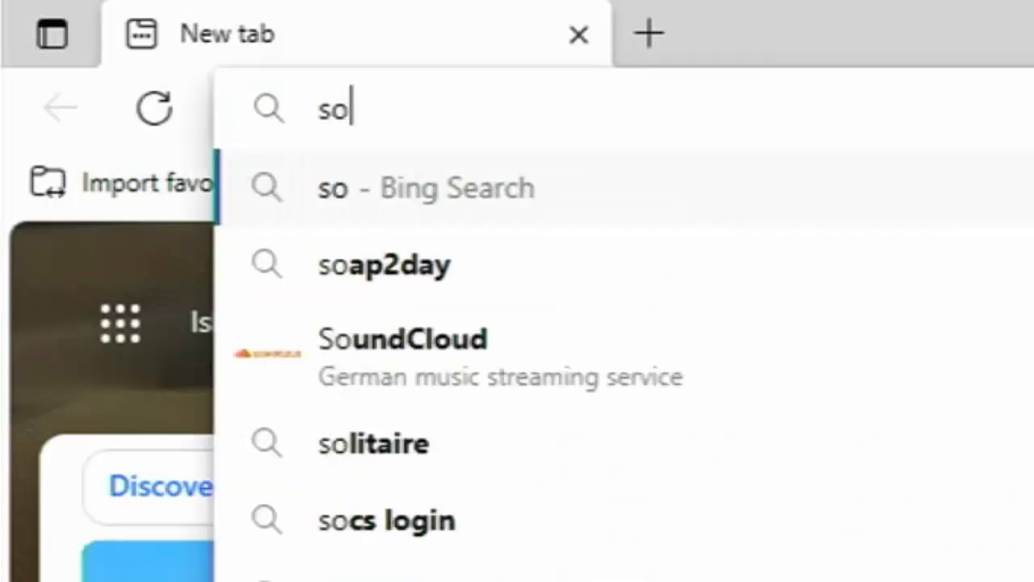
pyautogui.write('rdum')
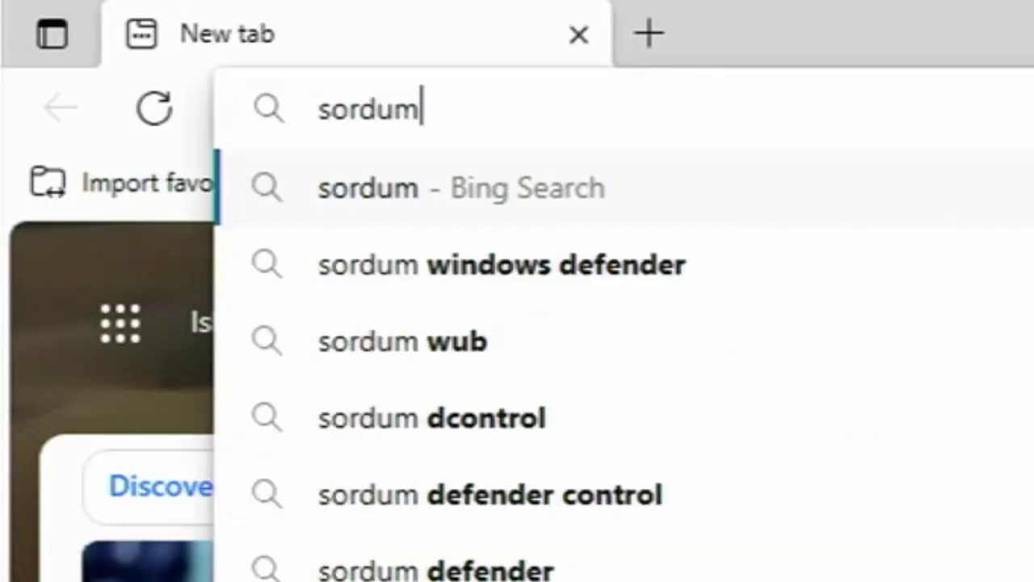
pyautogui.write('.org')
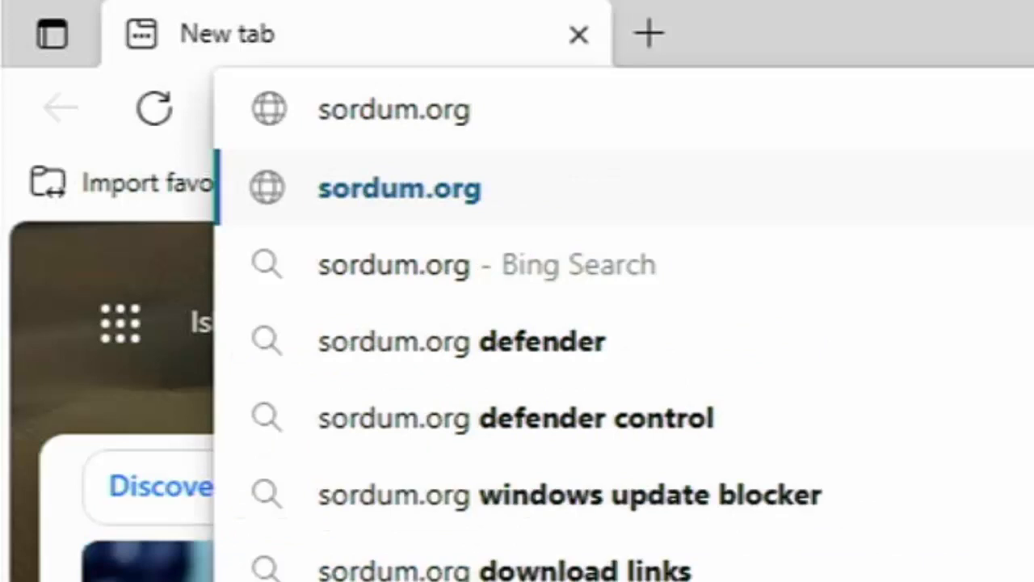
pyautogui.click(394, 110)
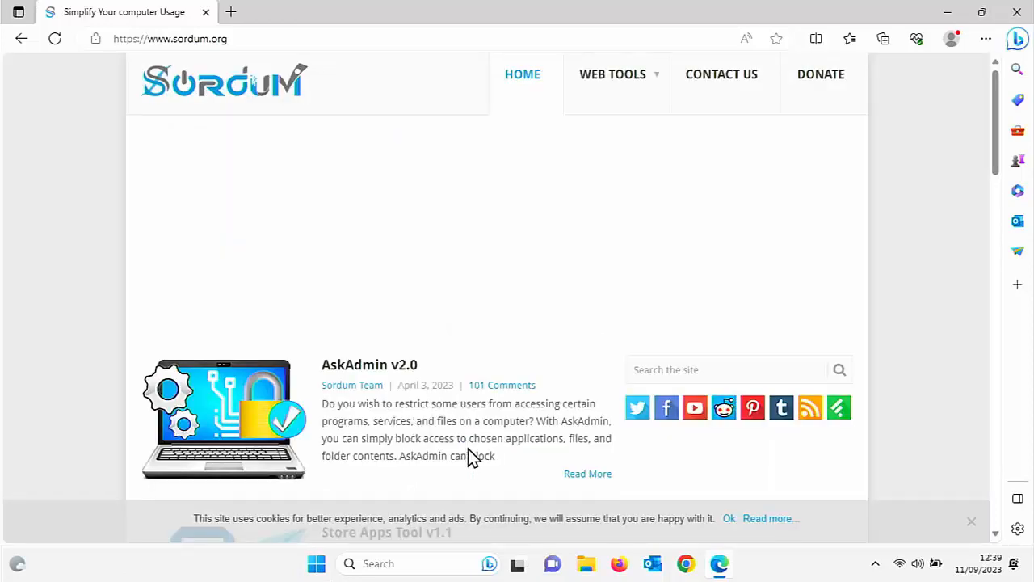
# Scroll the sordum.org home page down to the Our Software sidebar list
pyautogui.scroll(-3)
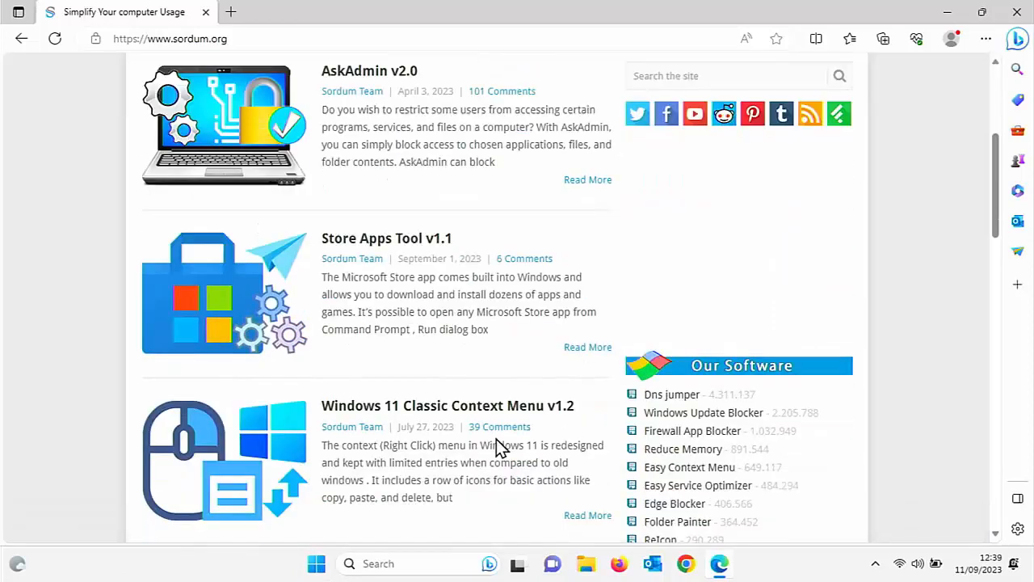
pyautogui.scroll(-3)
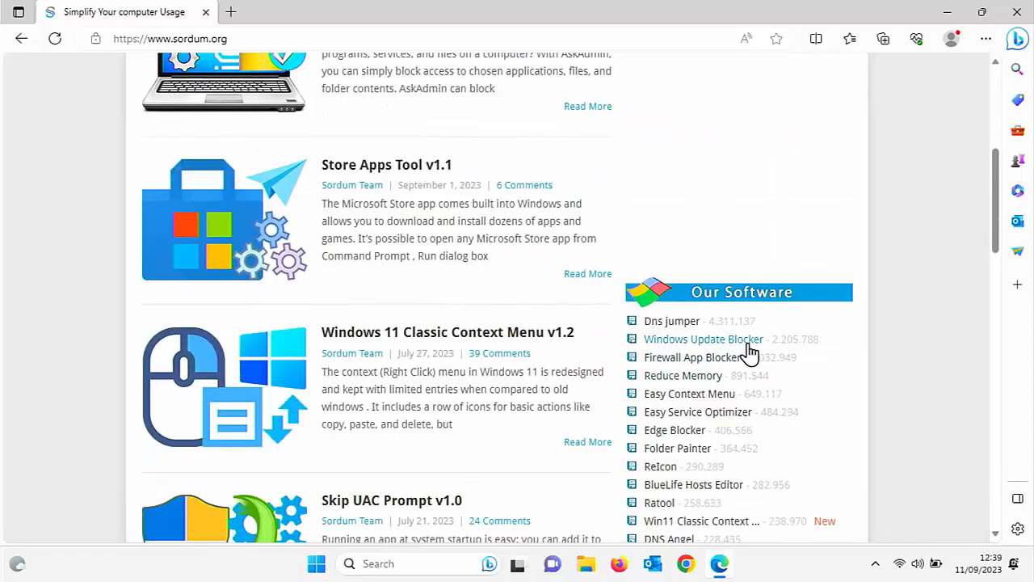
pyautogui.scroll(3)
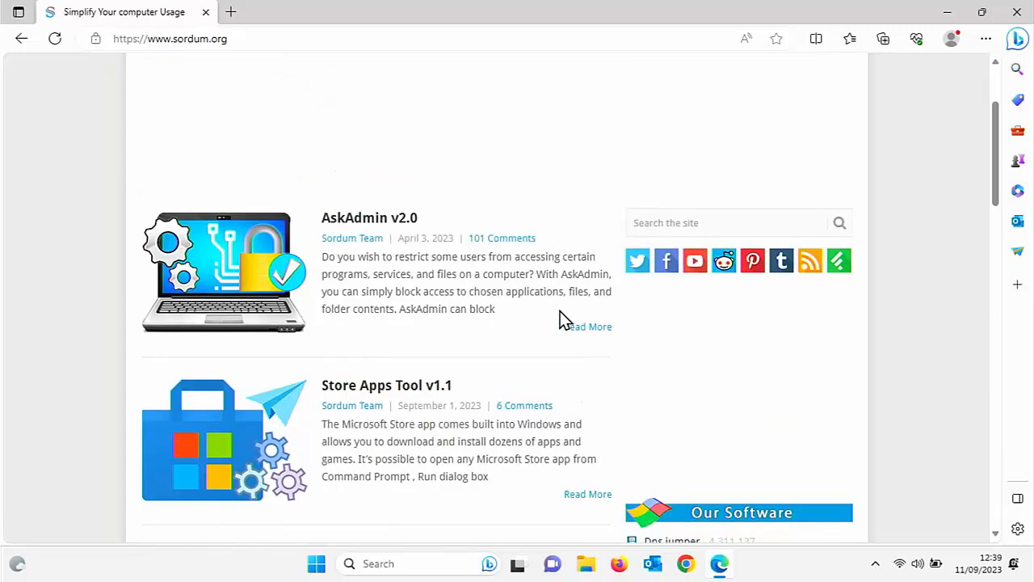
pyautogui.scroll(-3)
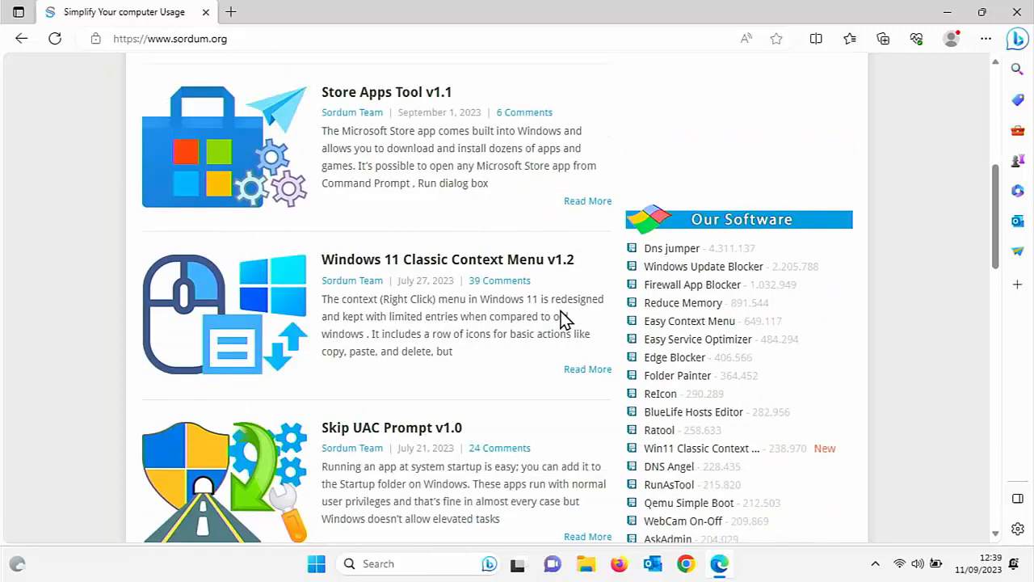
pyautogui.moveTo(692, 284)
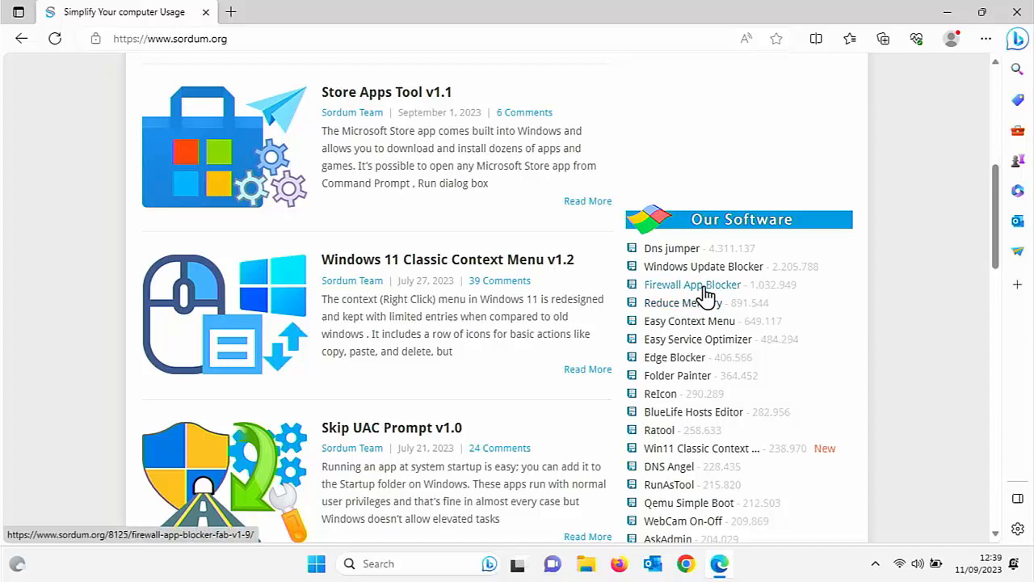
pyautogui.moveTo(679, 267)
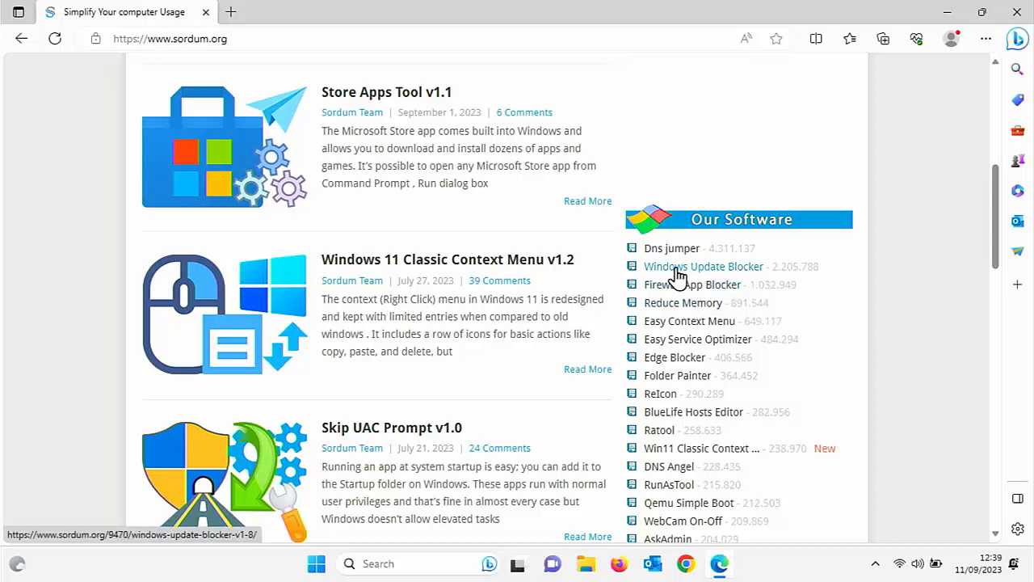
pyautogui.moveTo(704, 267)
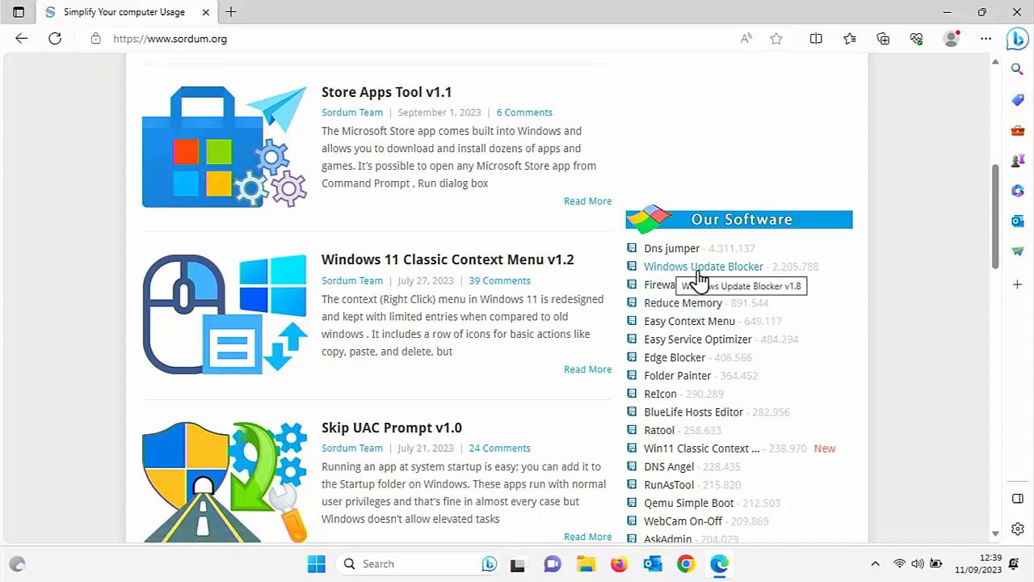
# Go to the Windows Update Blocker v1.8 page and start its download from the Download button
pyautogui.click(703, 266)
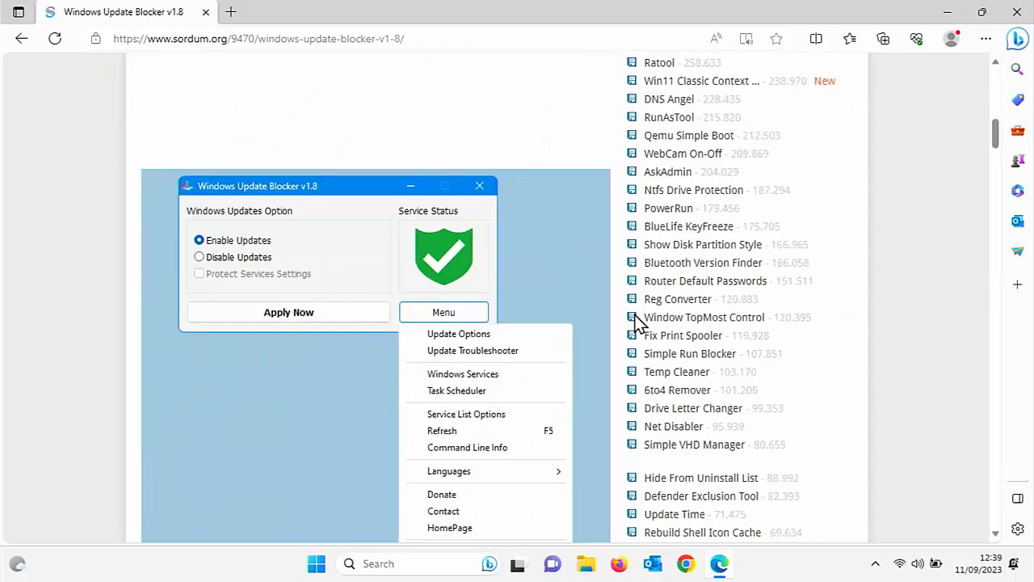
pyautogui.scroll(-3)
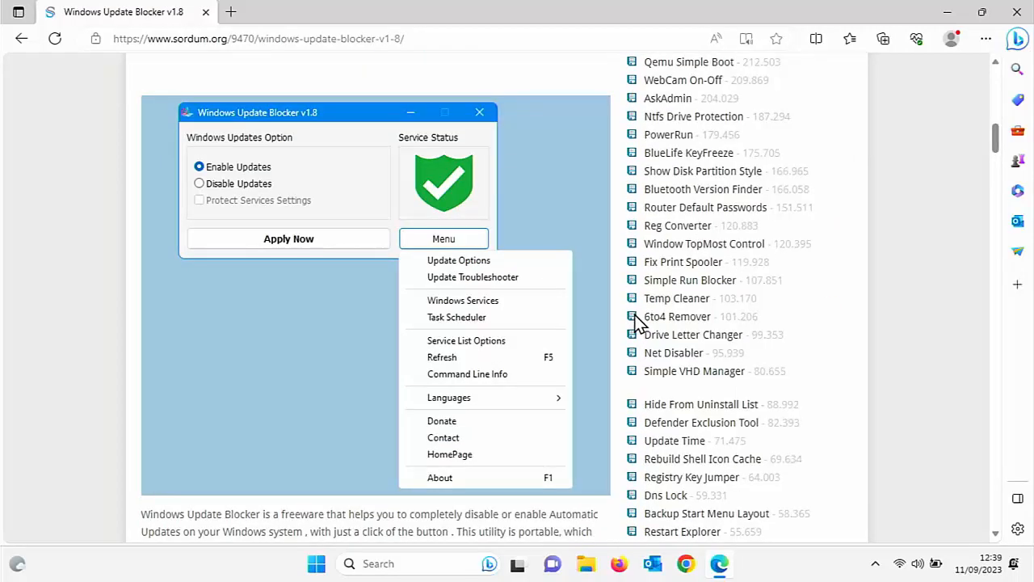
pyautogui.scroll(-3)
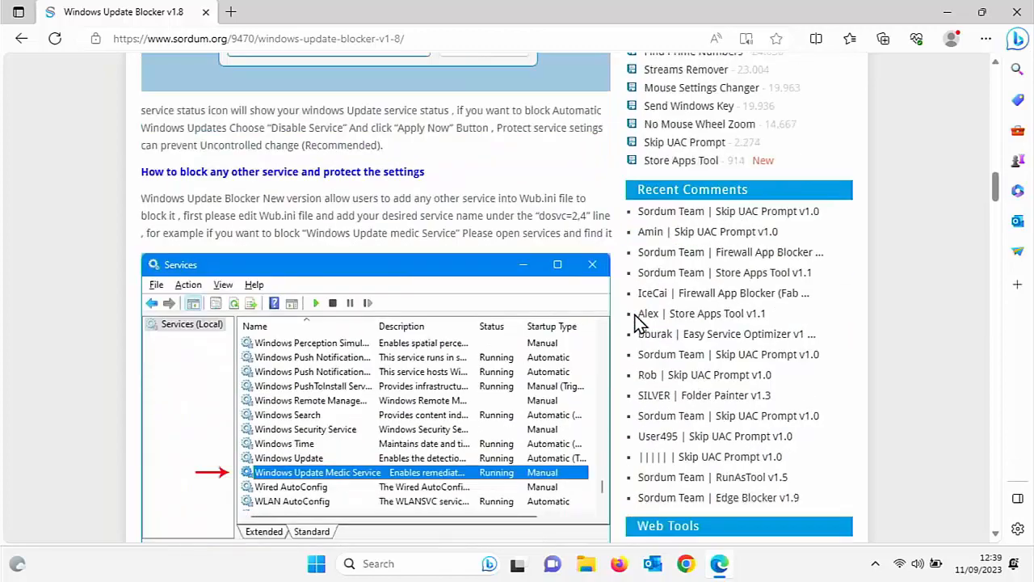
pyautogui.scroll(-3)
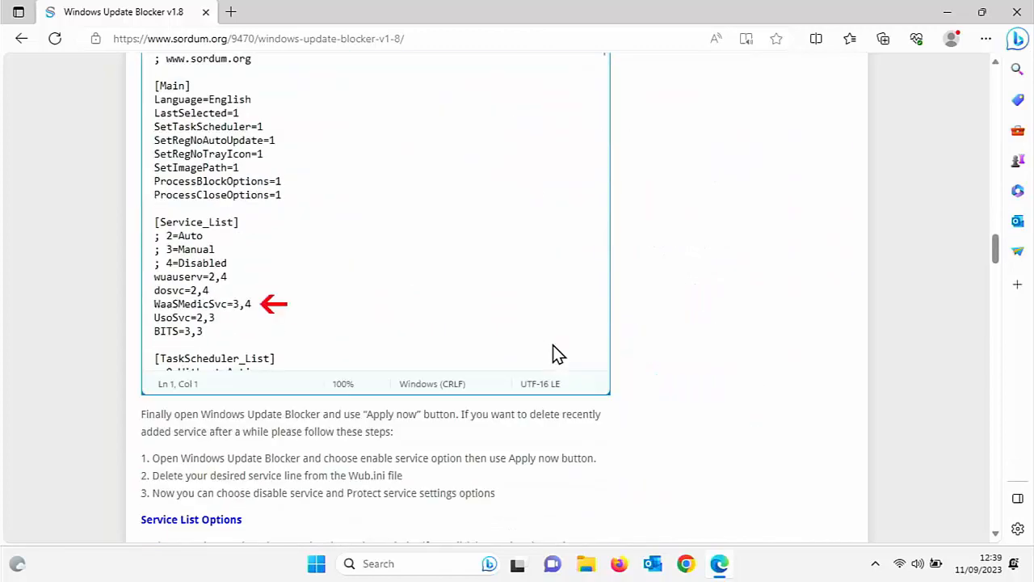
pyautogui.scroll(3)
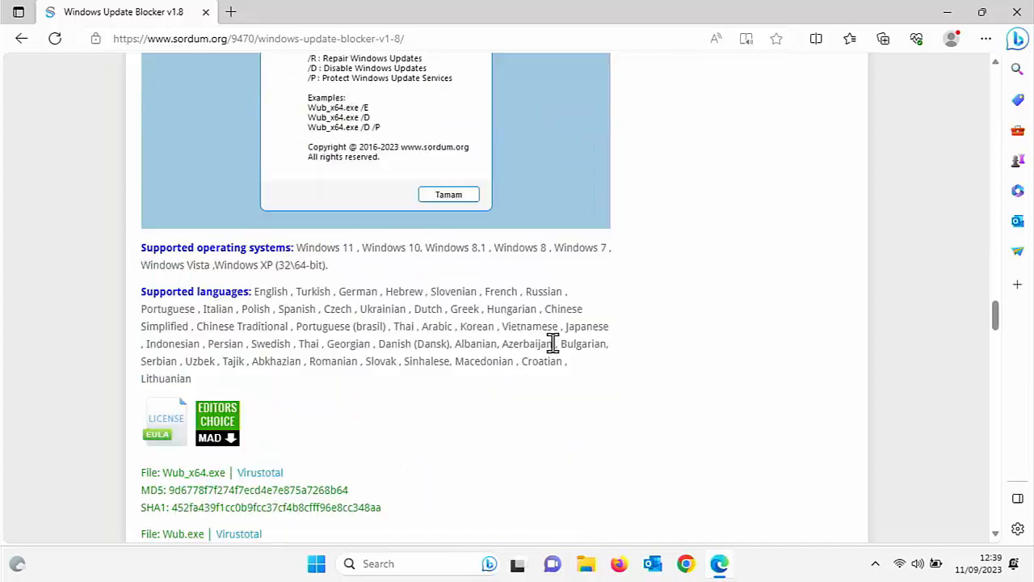
pyautogui.scroll(-3)
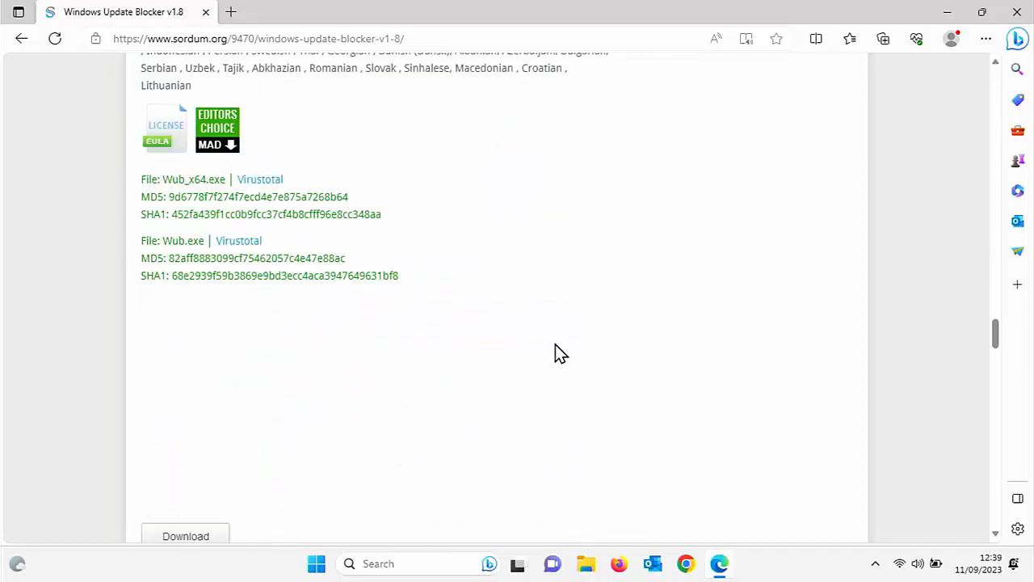
pyautogui.scroll(-3)
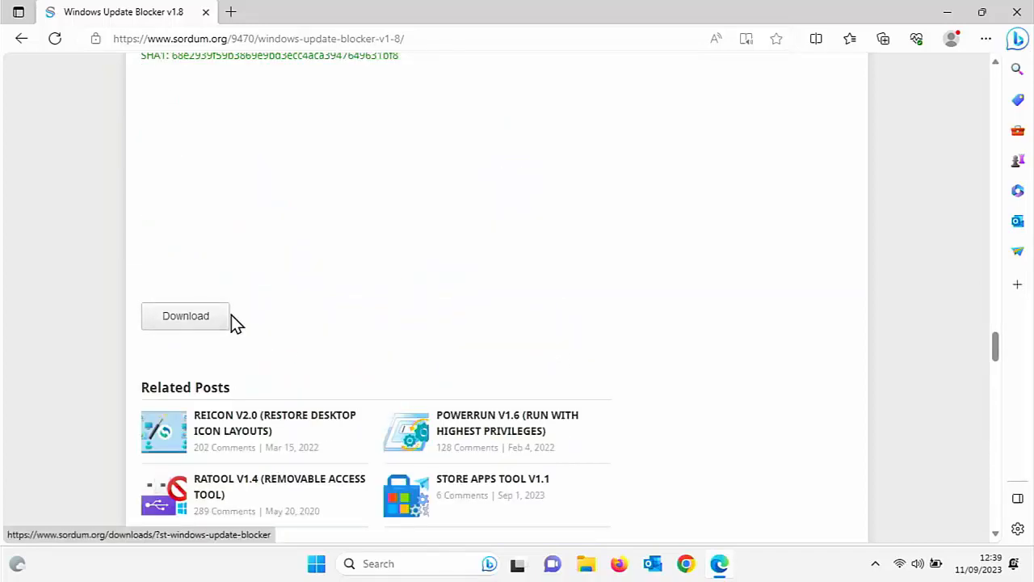
pyautogui.click(184, 315)
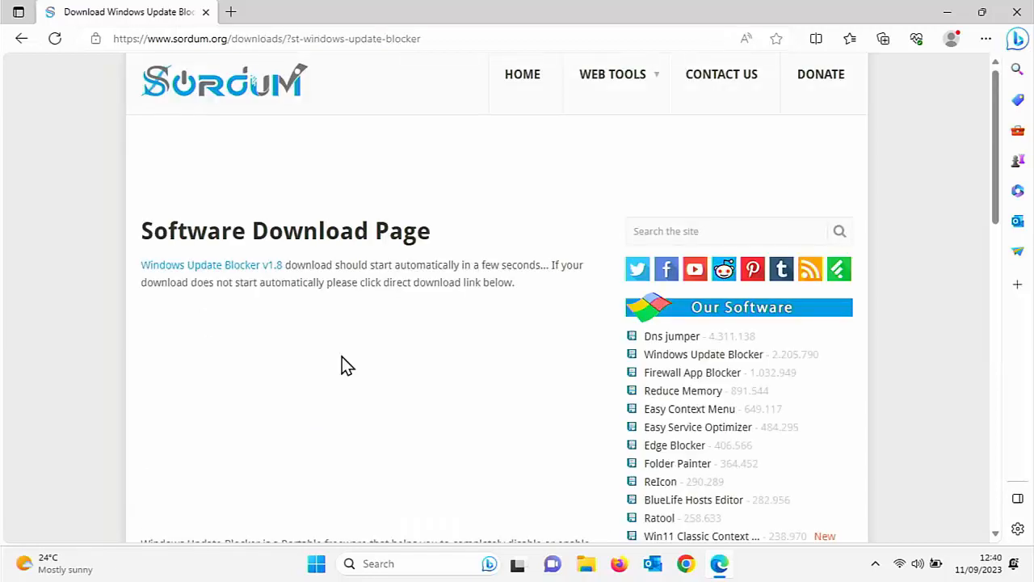
# Confirm Wub_v1.8.zip in the Downloads flyout and scroll to the Direct Download link
pyautogui.click(882, 39)
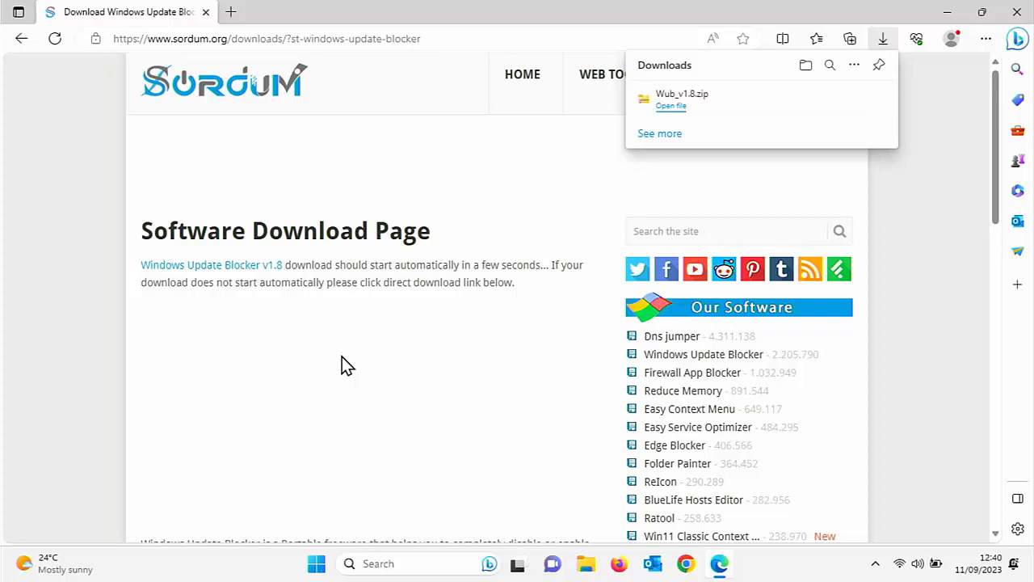
pyautogui.moveTo(675, 210)
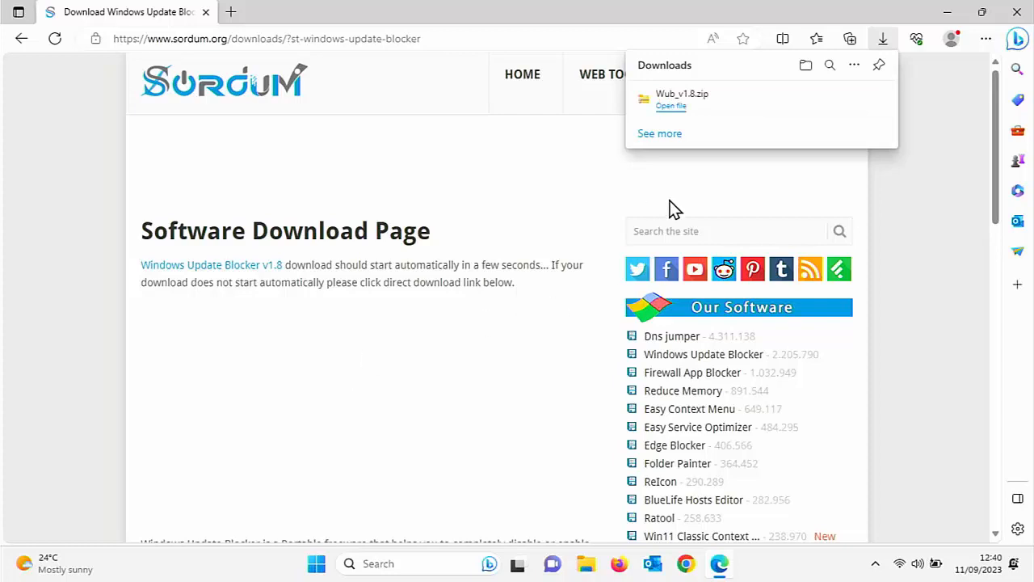
pyautogui.moveTo(670, 119)
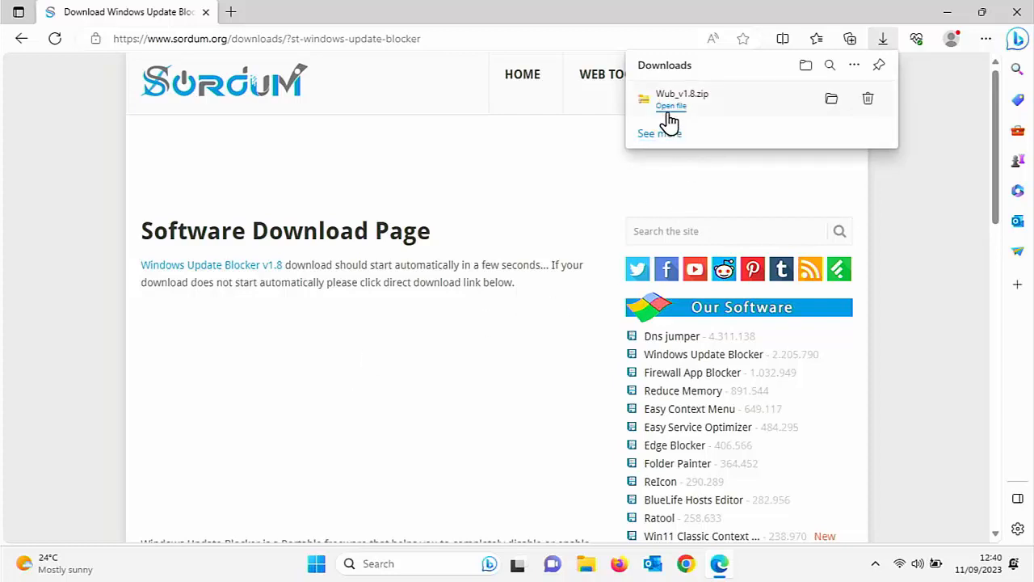
pyautogui.moveTo(670, 107)
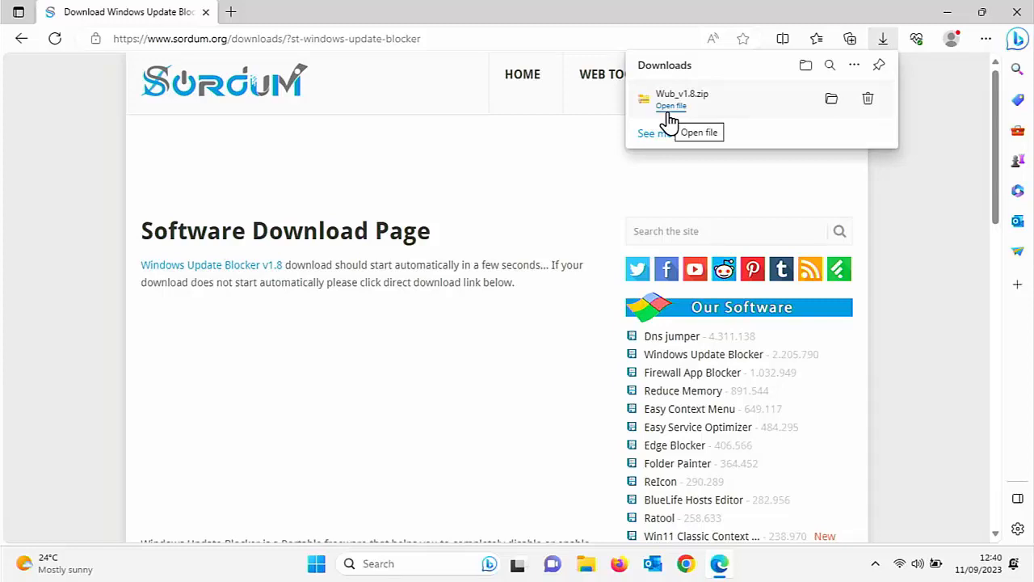
pyautogui.scroll(-3)
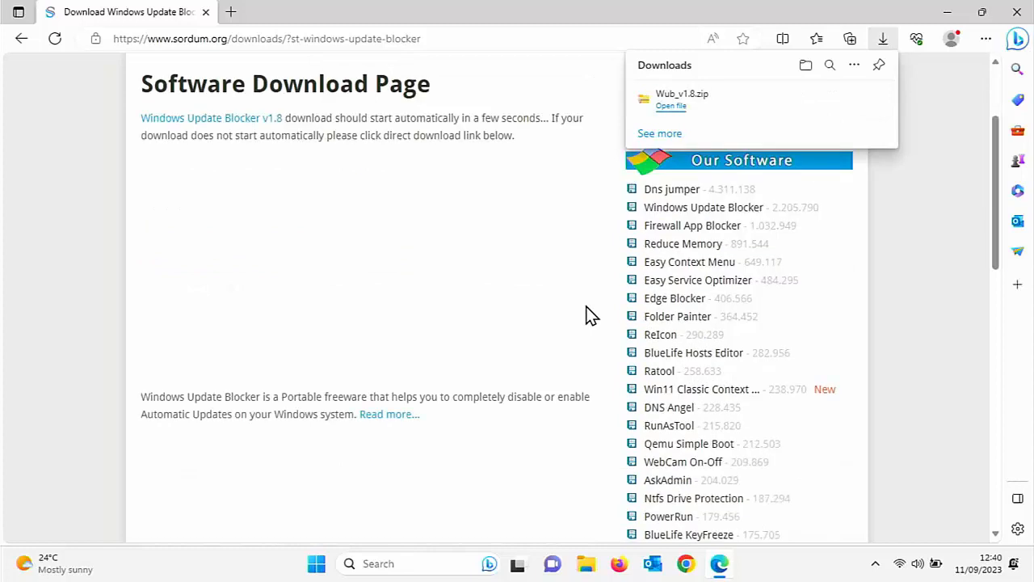
pyautogui.scroll(-3)
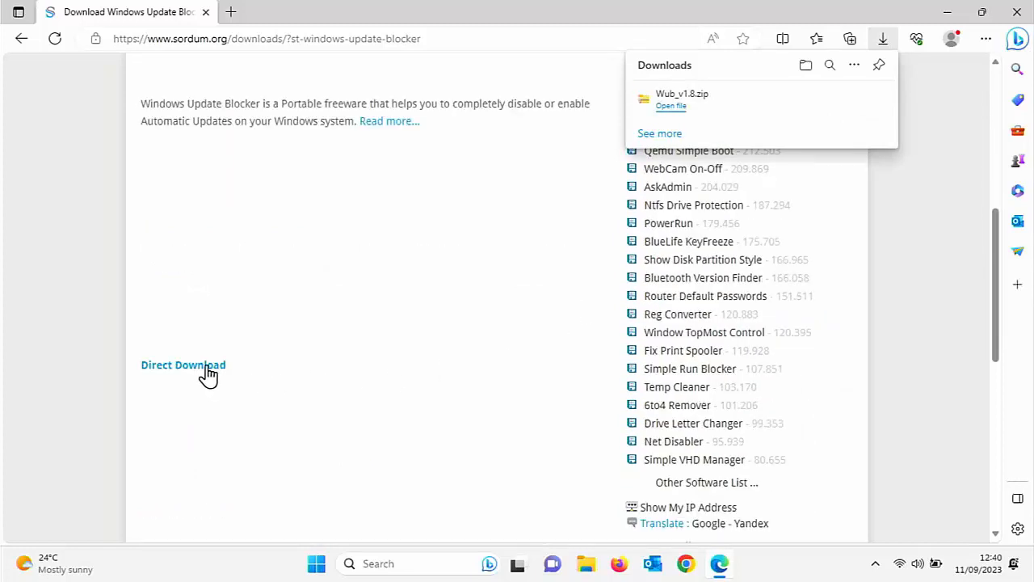
pyautogui.moveTo(579, 283)
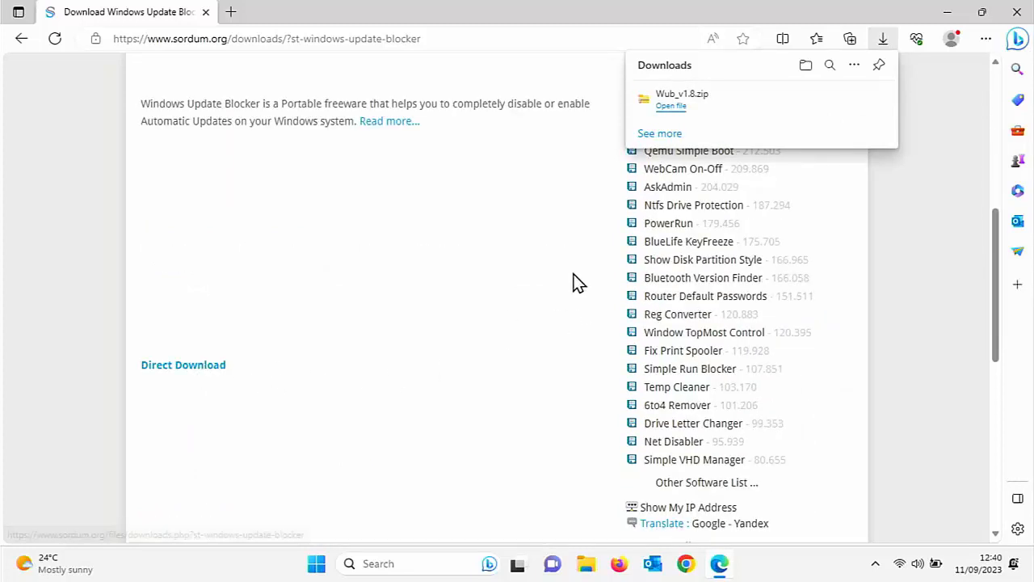
# Close Edge and locate Wub_v1.8.zip in the Downloads folder of File Explorer
pyautogui.click(1018, 12)
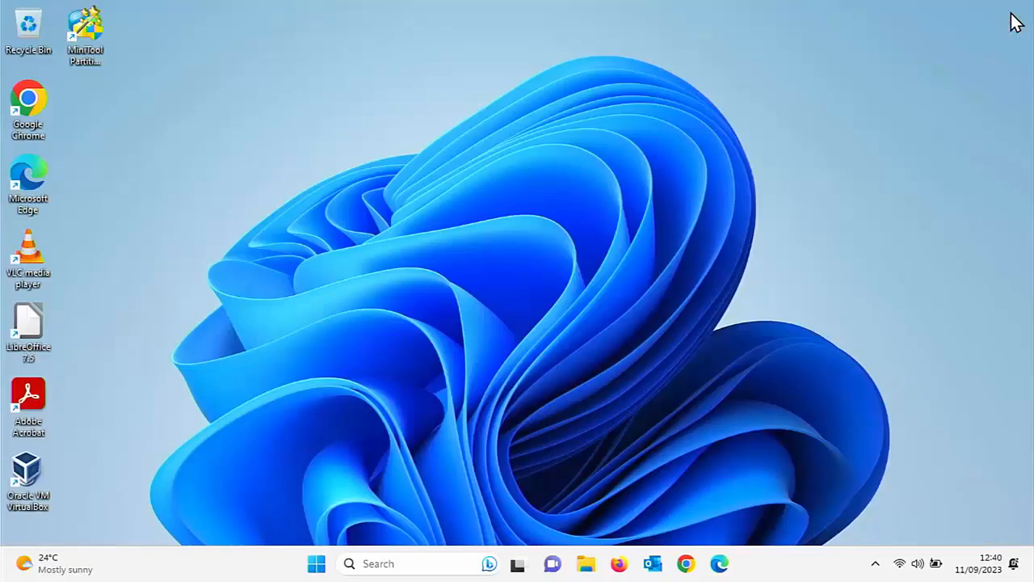
pyautogui.moveTo(585, 562)
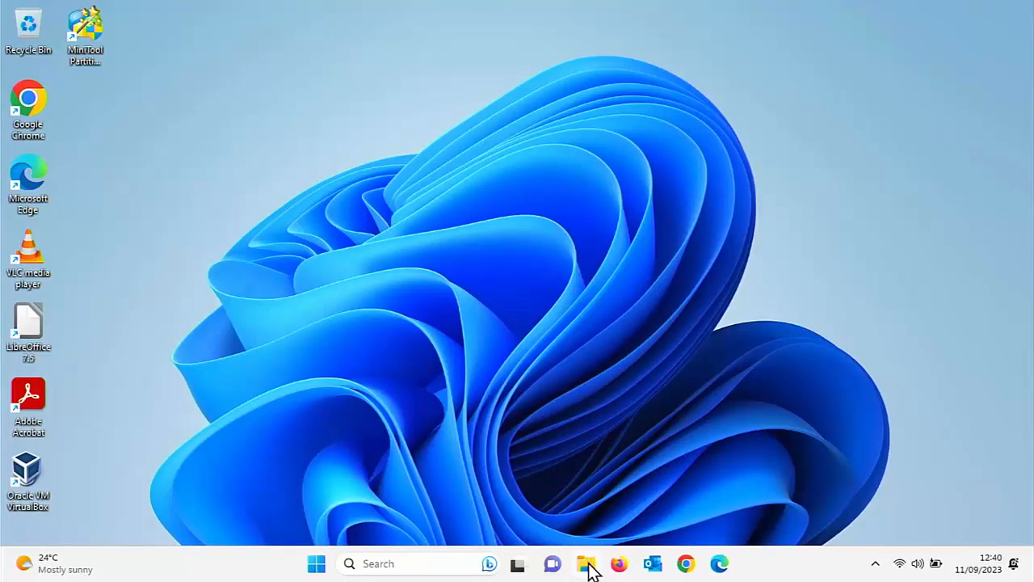
pyautogui.click(585, 563)
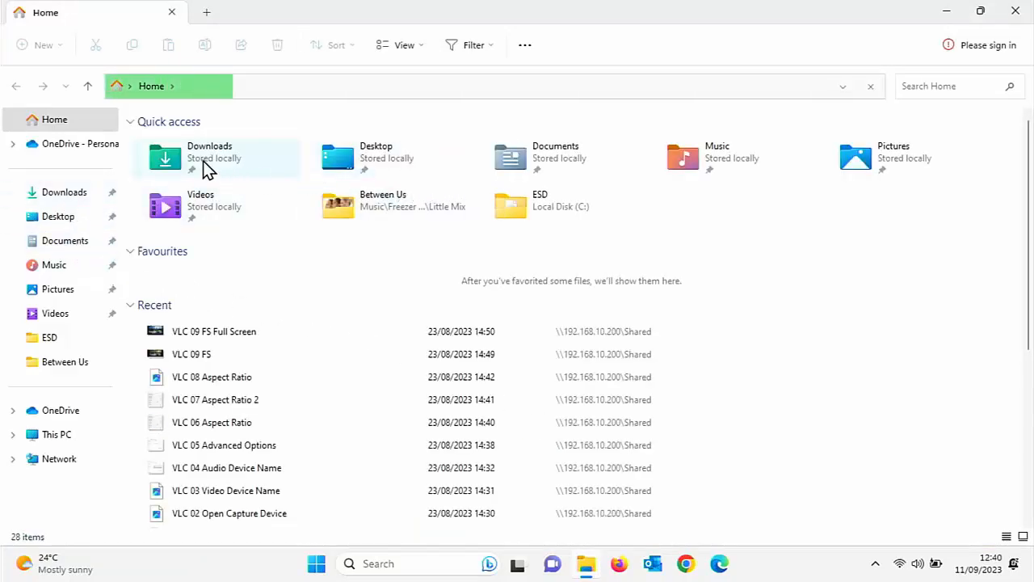
pyautogui.doubleClick(217, 158)
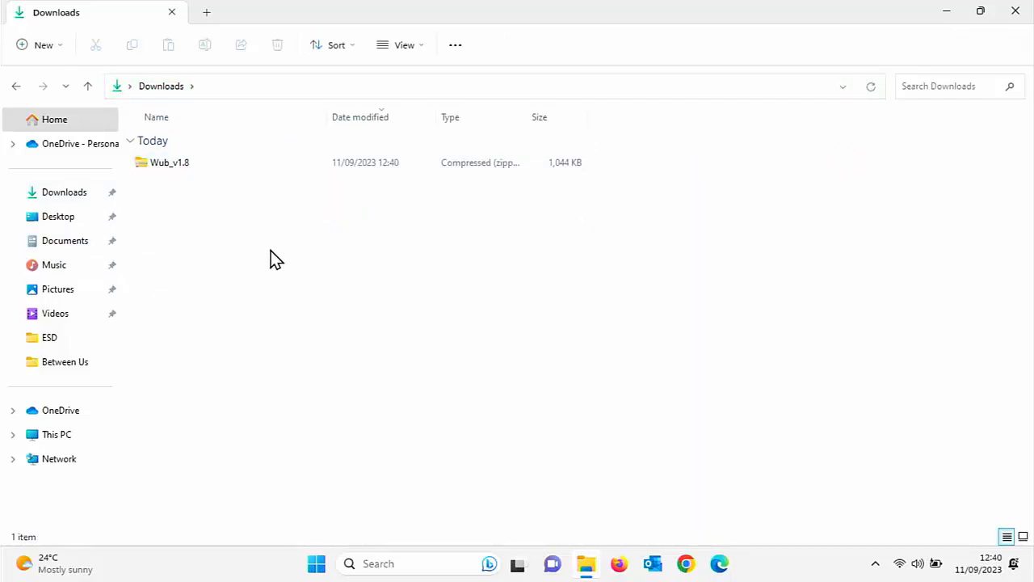
pyautogui.click(169, 162)
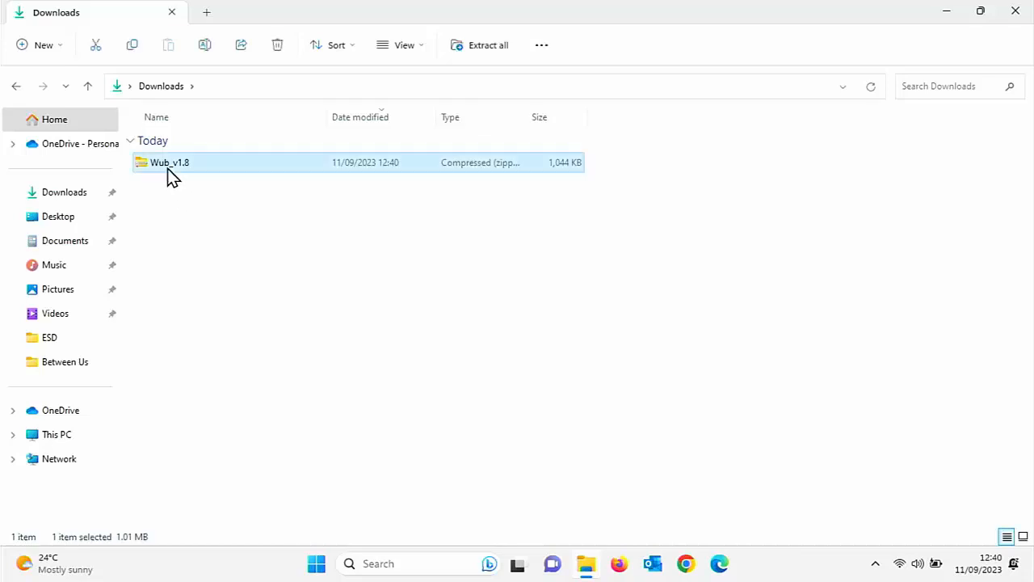
# Extract Wub_v1.8.zip with Extract All into the Wub_v1.8 folder
pyautogui.rightClick(170, 162)
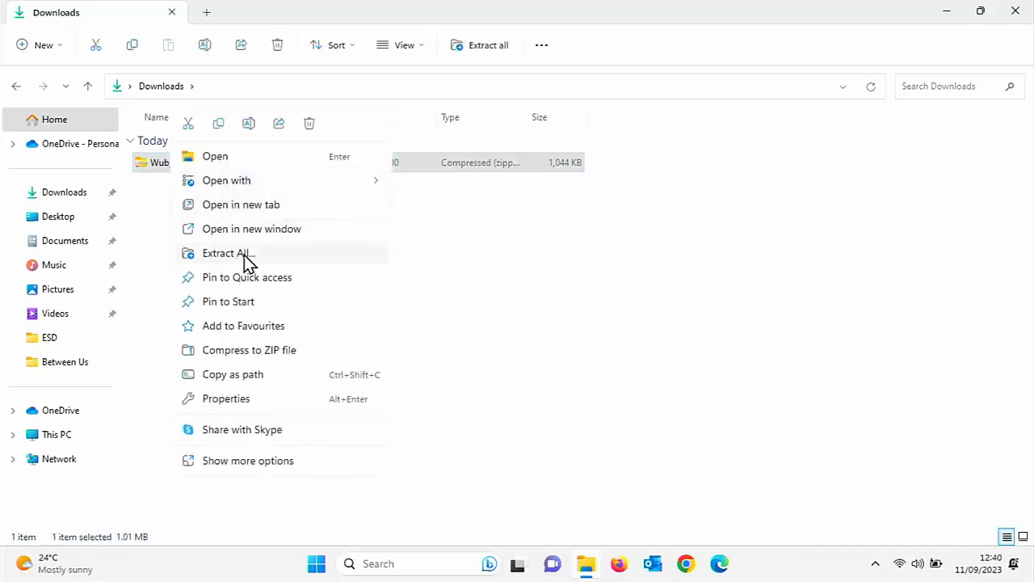
pyautogui.click(228, 252)
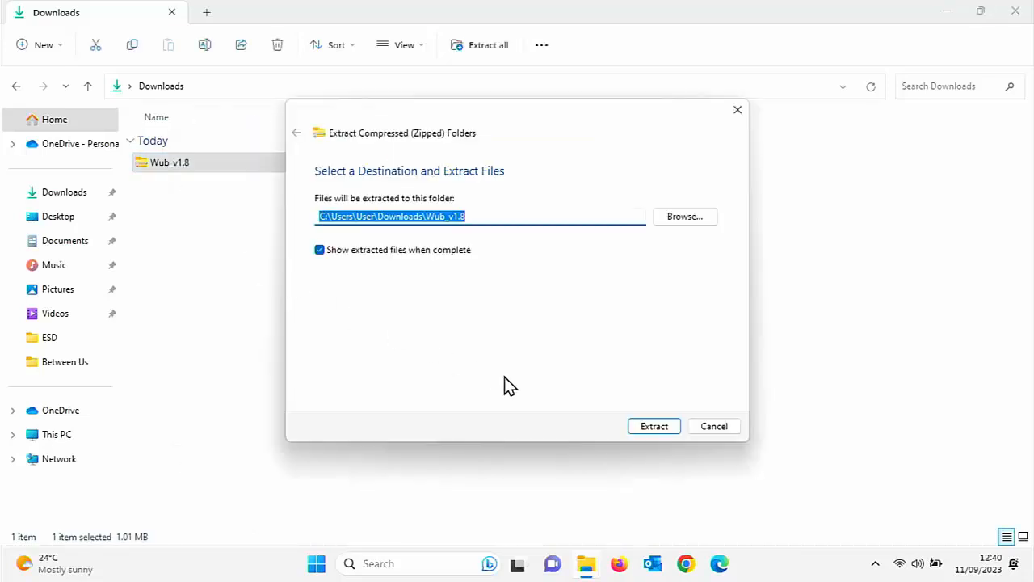
pyautogui.click(652, 426)
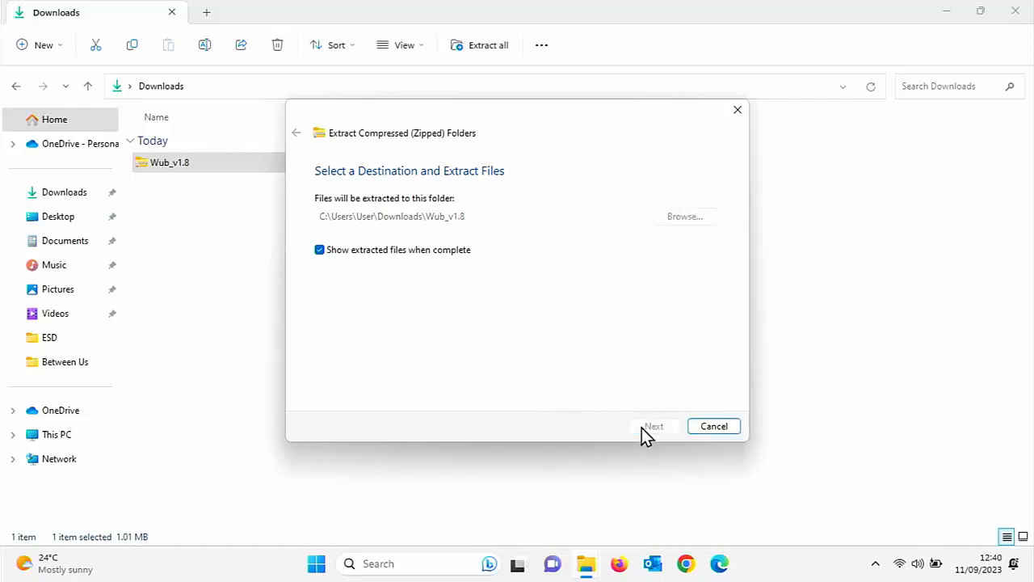
pyautogui.click(653, 427)
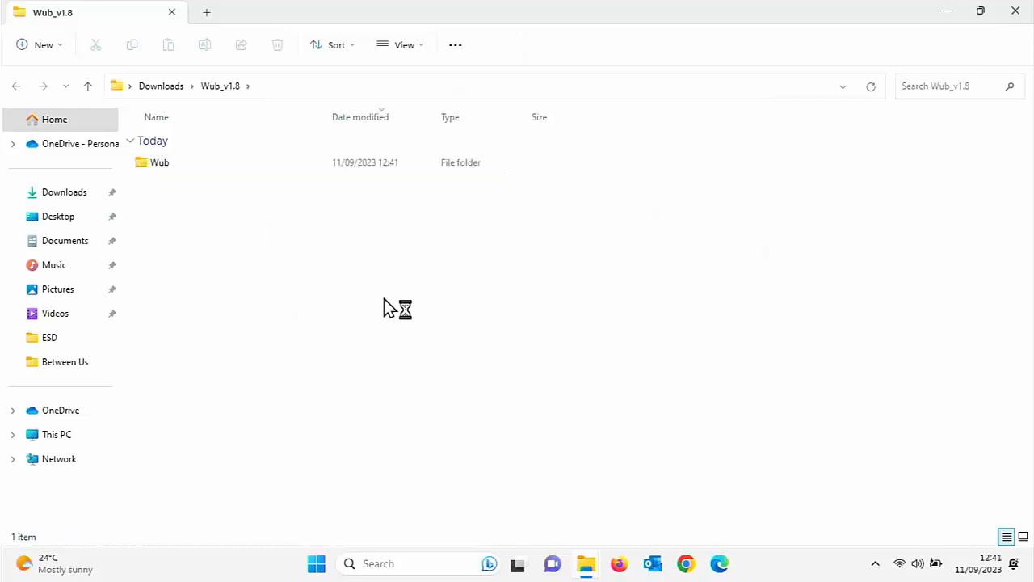
# Inside the Wub folder, run Wub_x64 as administrator
pyautogui.click(158, 162)
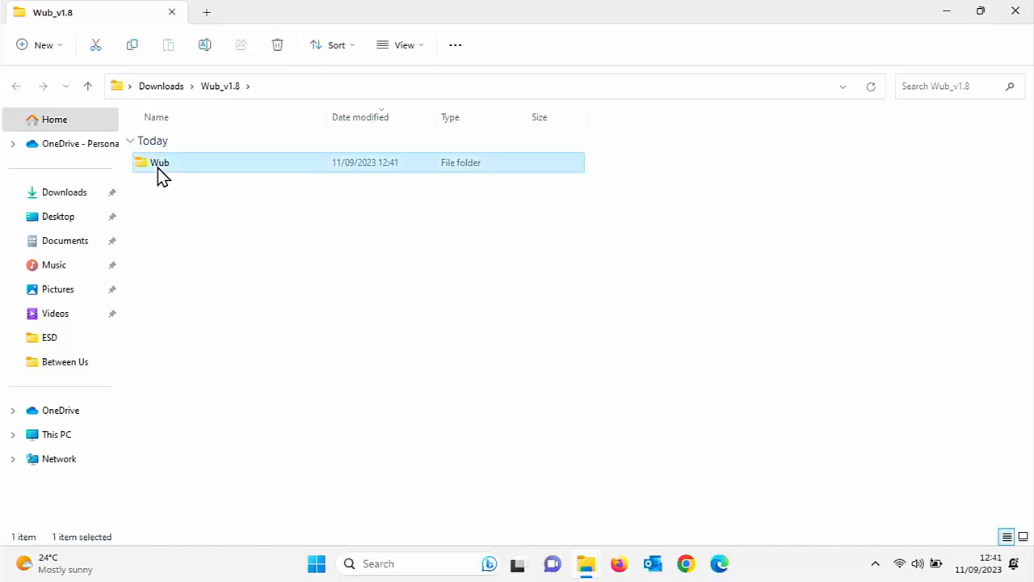
pyautogui.doubleClick(160, 161)
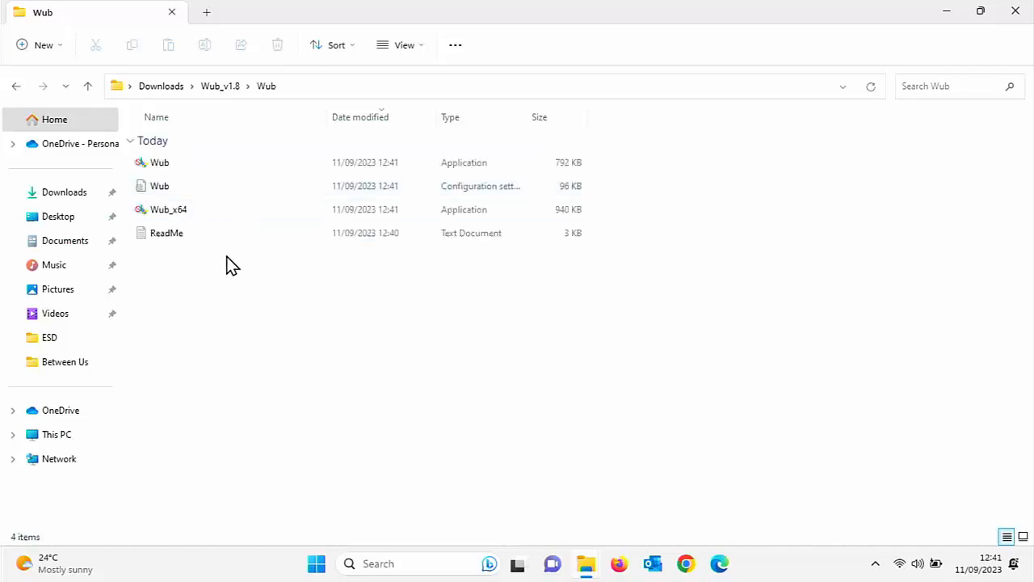
pyautogui.moveTo(168, 210)
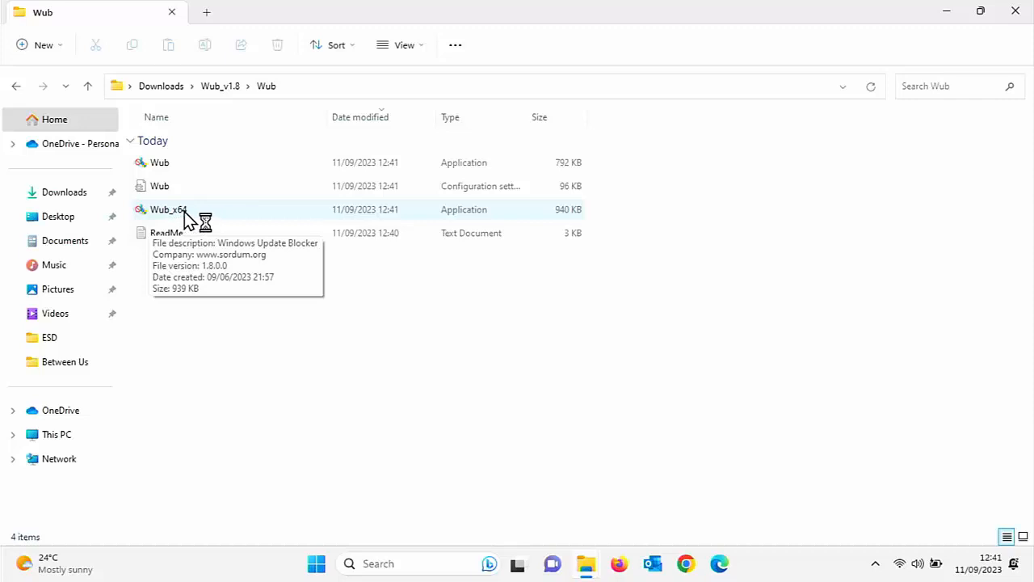
pyautogui.moveTo(158, 161)
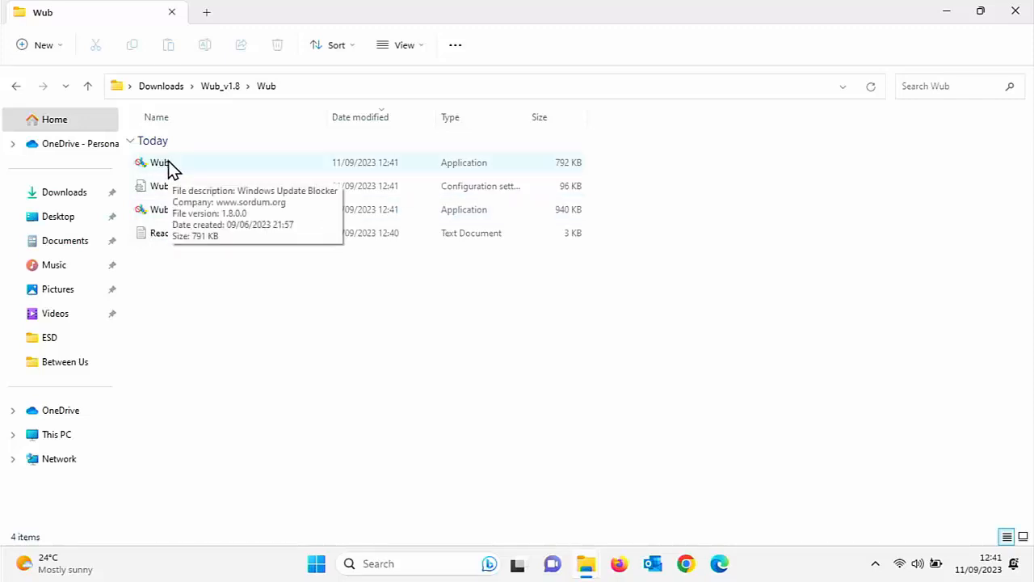
pyautogui.moveTo(168, 210)
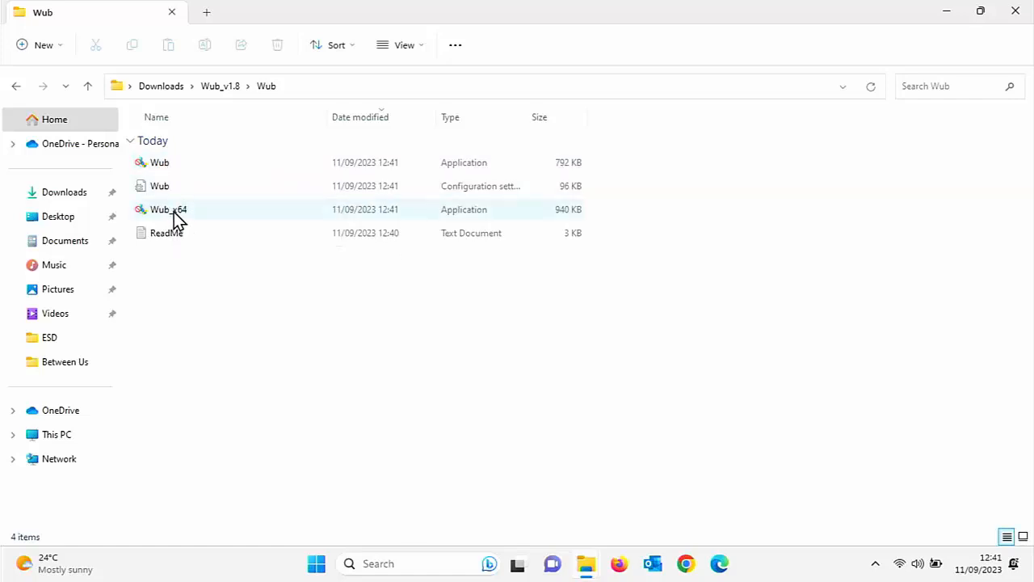
pyautogui.moveTo(168, 210)
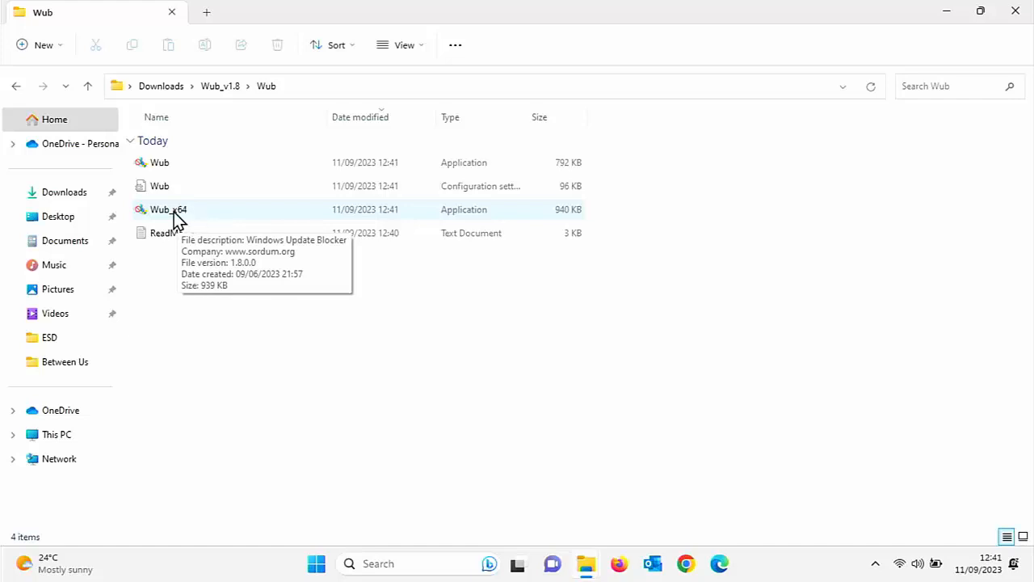
pyautogui.moveTo(197, 218)
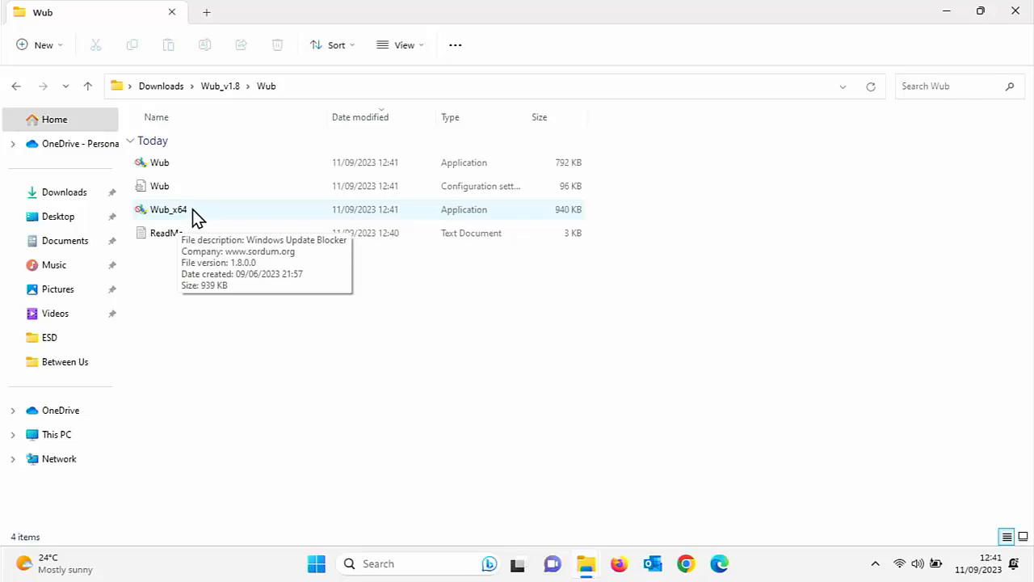
pyautogui.moveTo(149, 165)
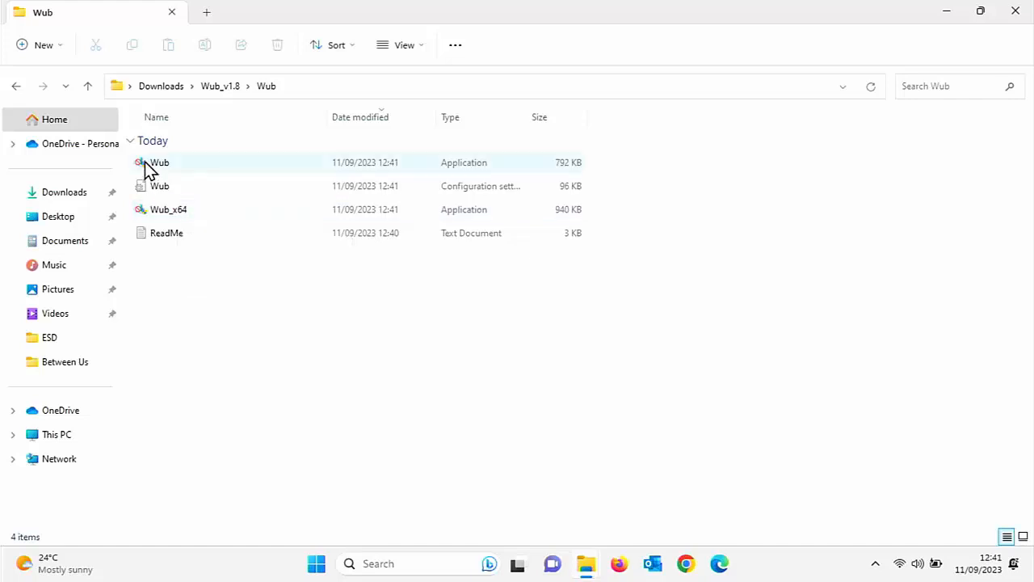
pyautogui.rightClick(168, 210)
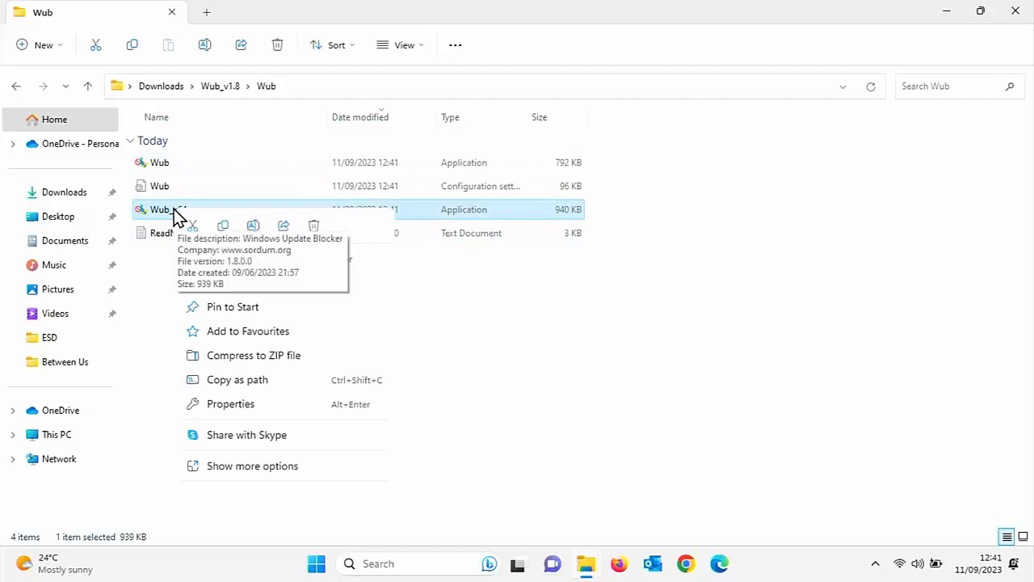
pyautogui.moveTo(261, 275)
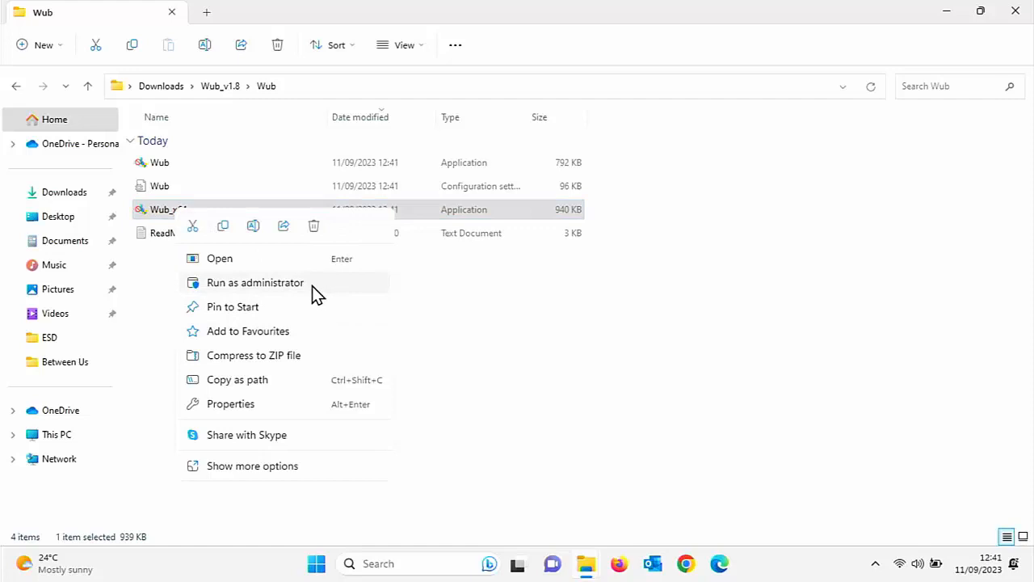
pyautogui.click(256, 281)
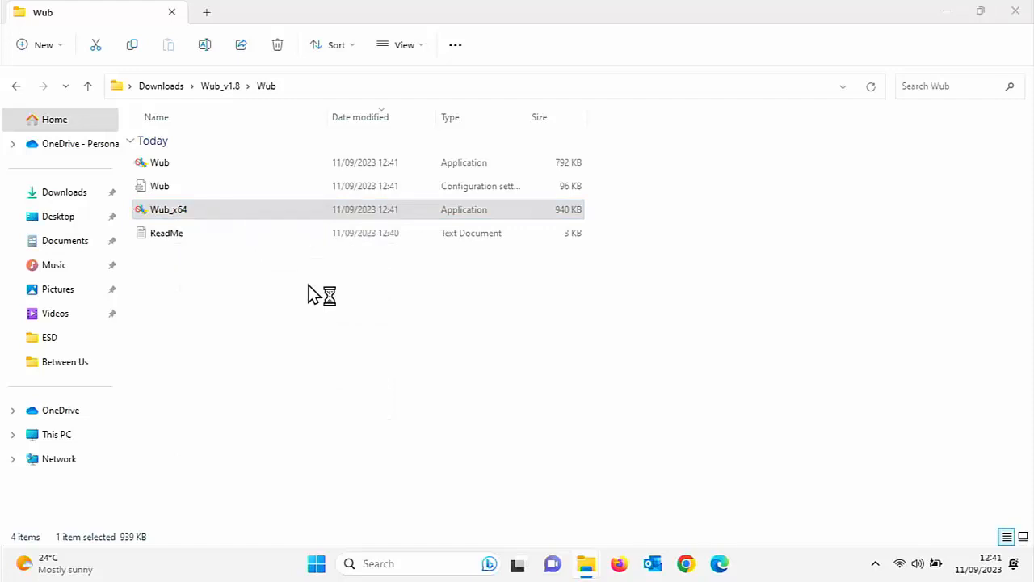
pyautogui.doubleClick(168, 210)
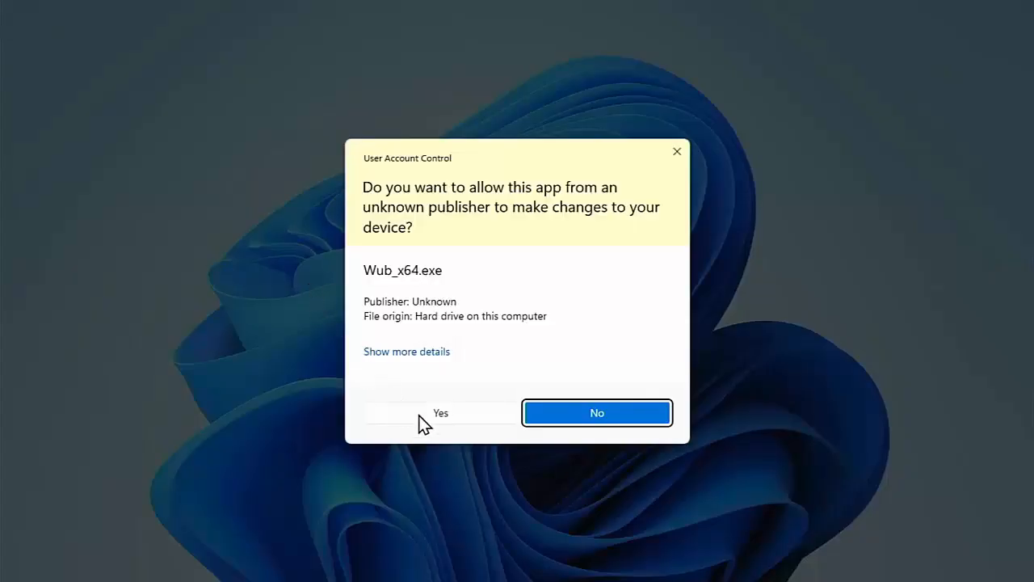
# Allow the UAC prompt, choose Disable Updates with Protect Services Settings kept, and apply it
pyautogui.click(439, 413)
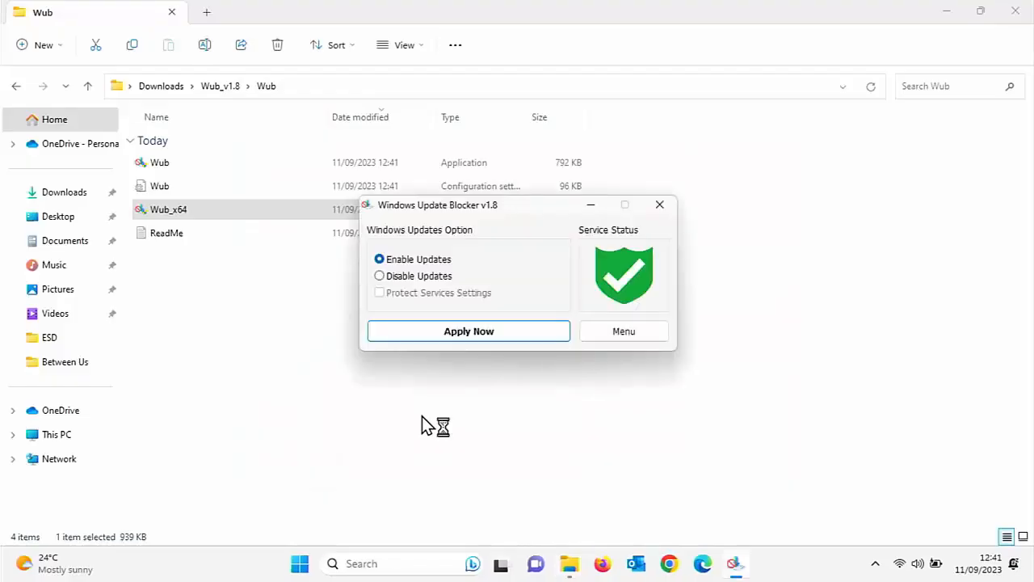
pyautogui.moveTo(428, 426)
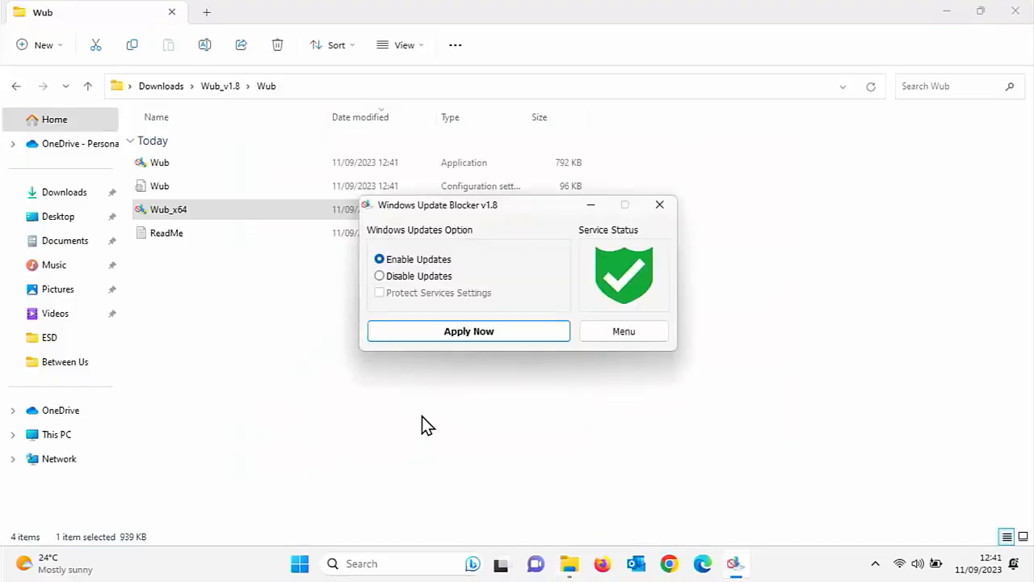
pyautogui.moveTo(404, 307)
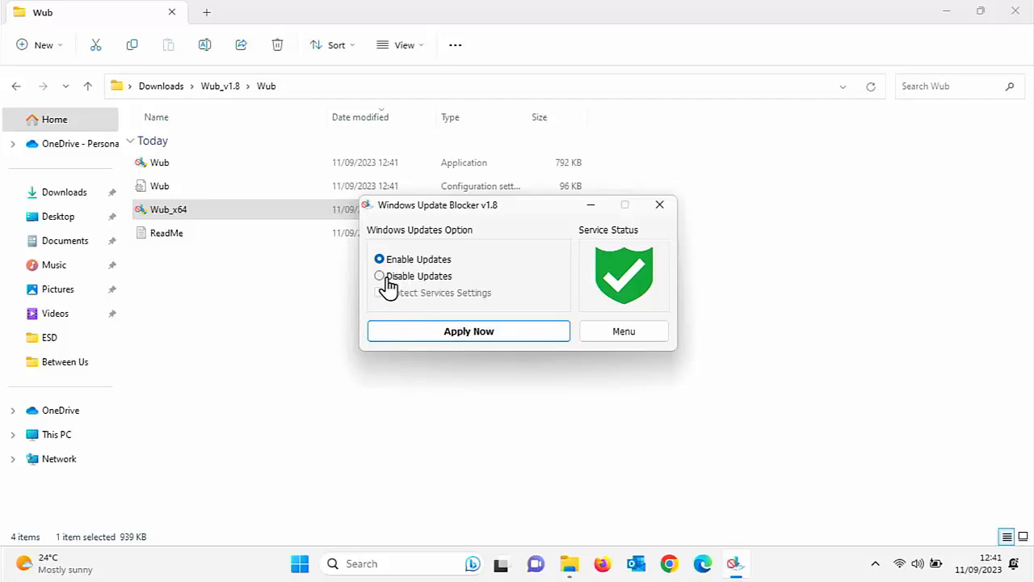
pyautogui.click(378, 274)
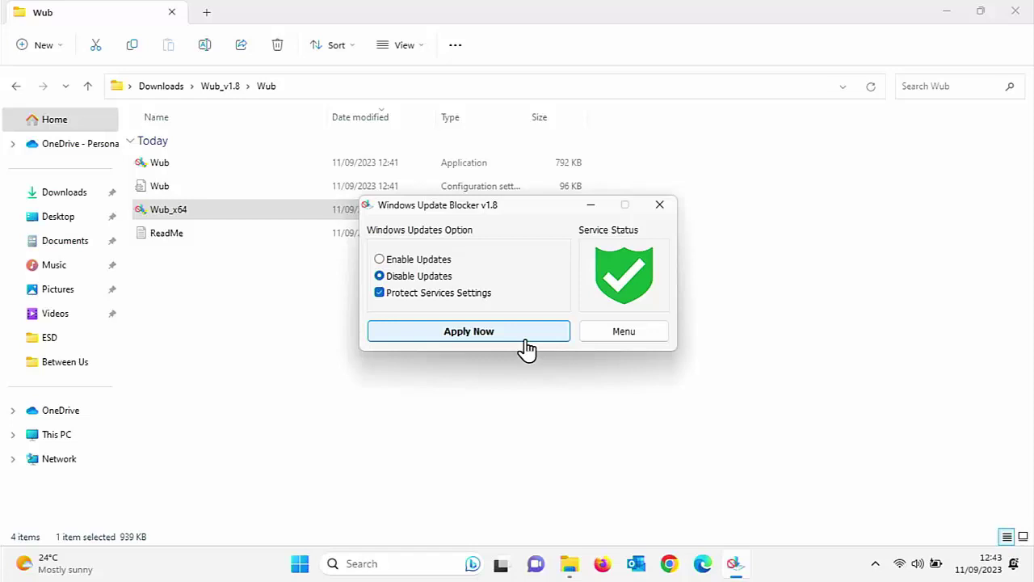
pyautogui.moveTo(428, 334)
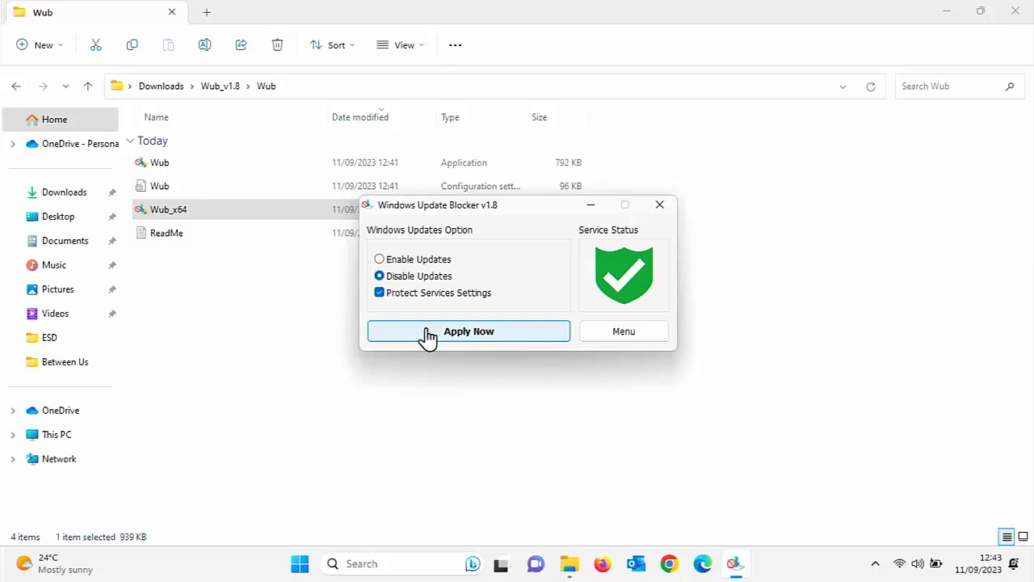
pyautogui.click(468, 329)
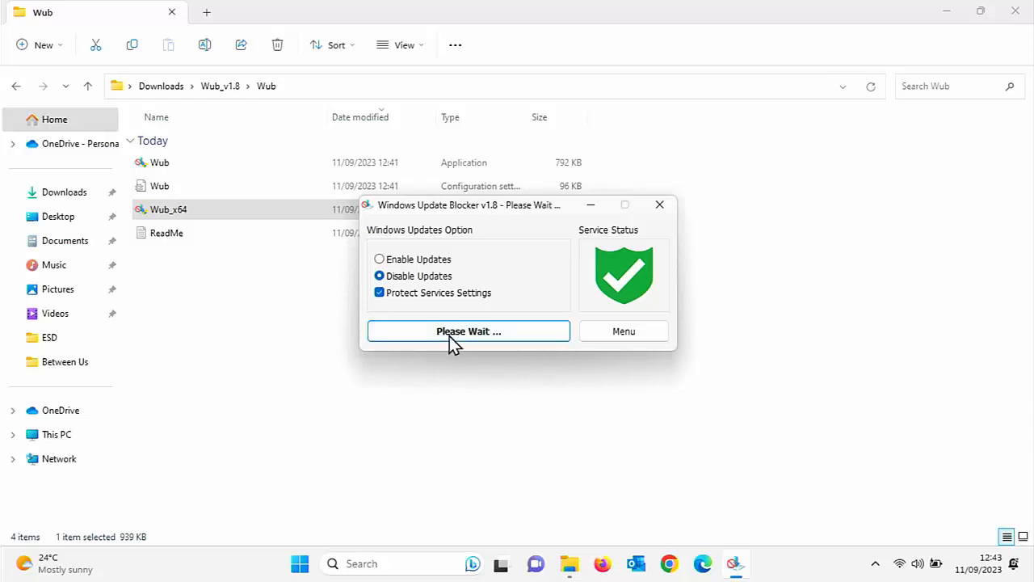
pyautogui.click(469, 332)
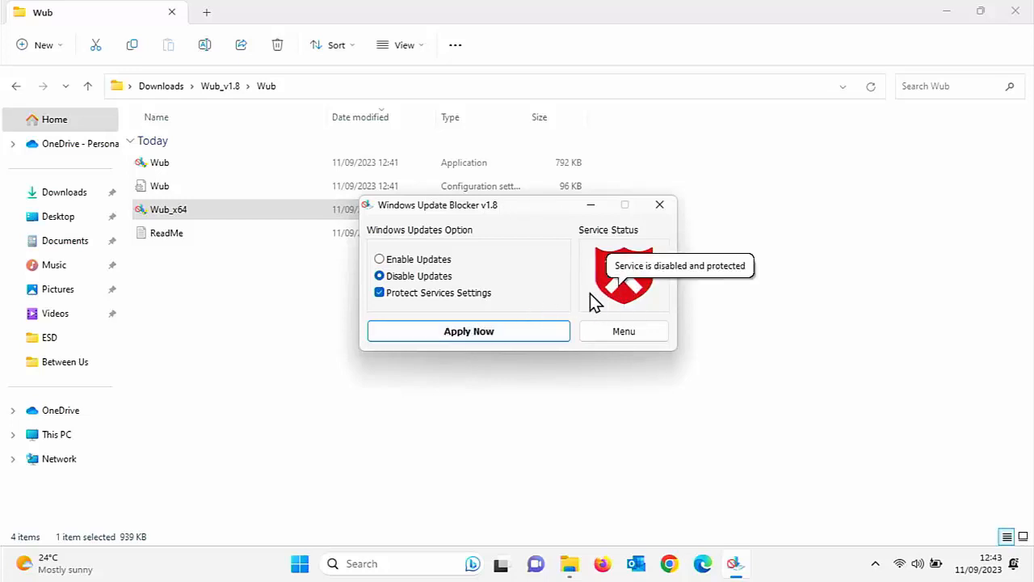
pyautogui.moveTo(617, 323)
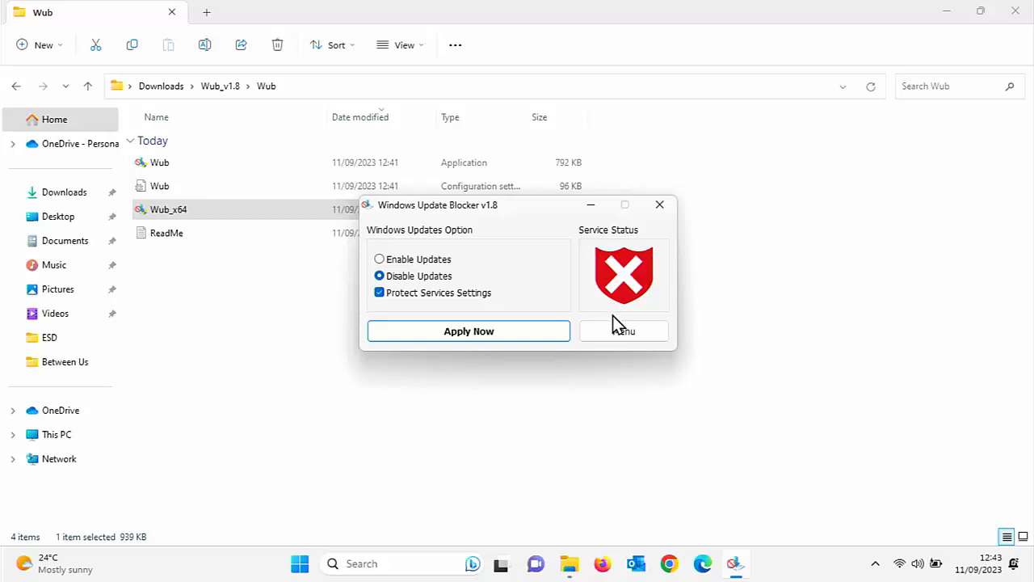
pyautogui.moveTo(307, 565)
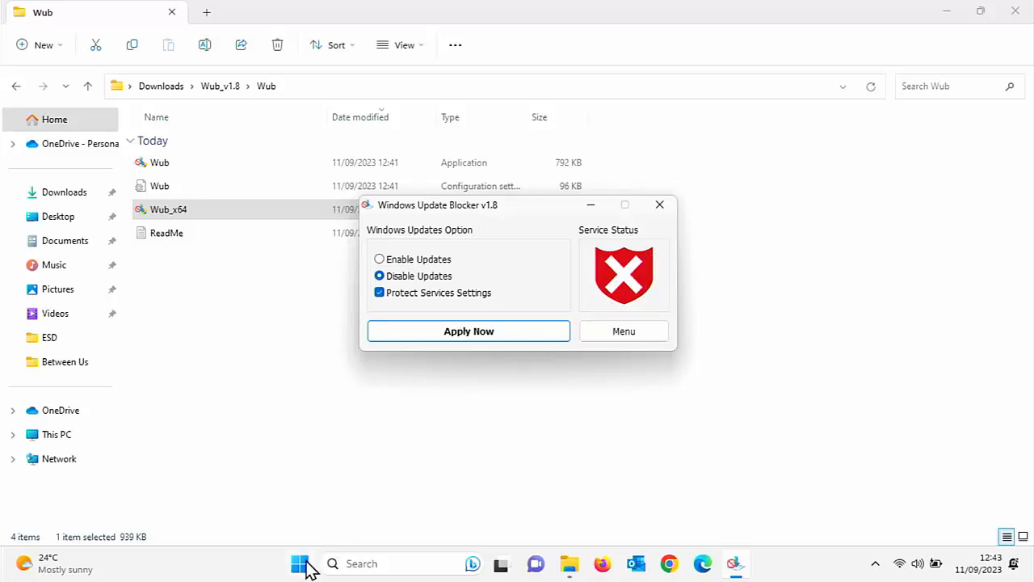
# Return to Settings > Windows Update and check for updates, getting error 0x80070005
pyautogui.click(300, 562)
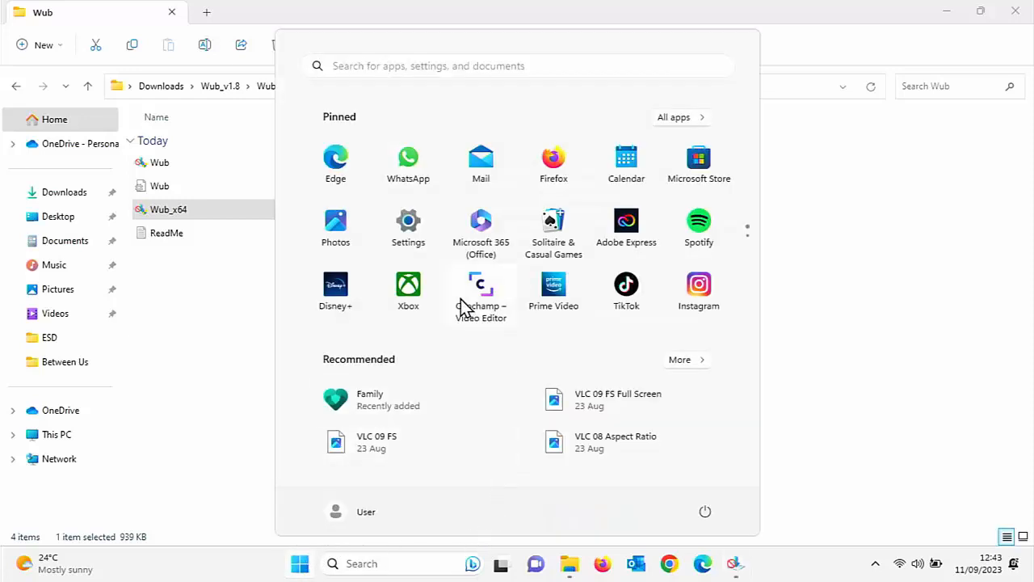
pyautogui.click(407, 220)
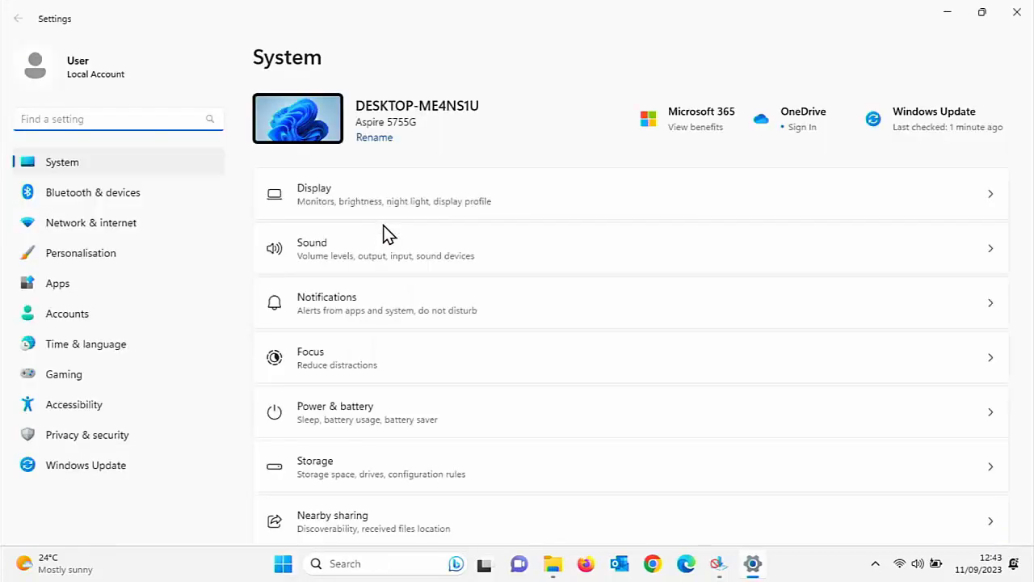
pyautogui.click(86, 465)
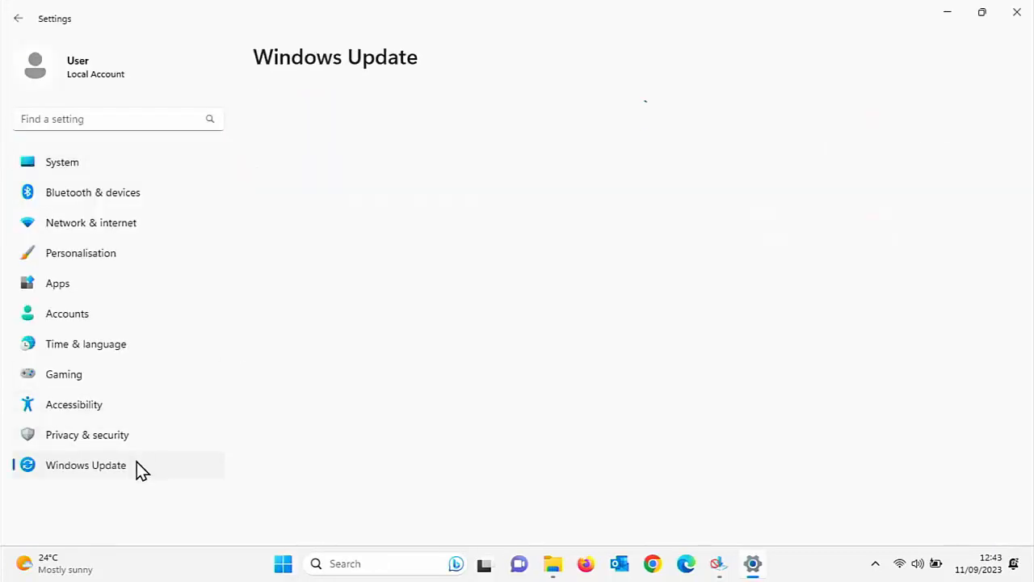
pyautogui.click(84, 465)
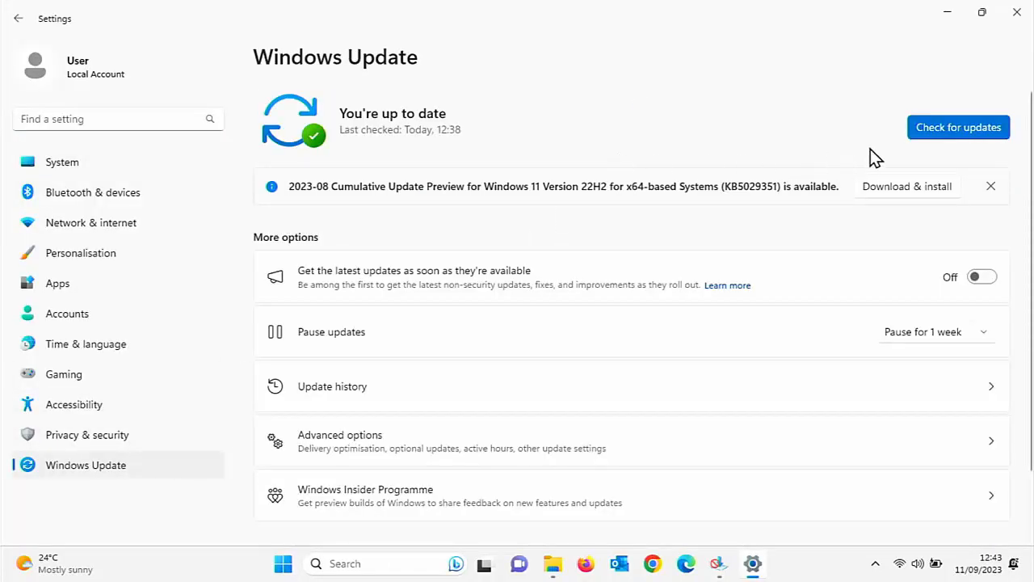
pyautogui.click(956, 127)
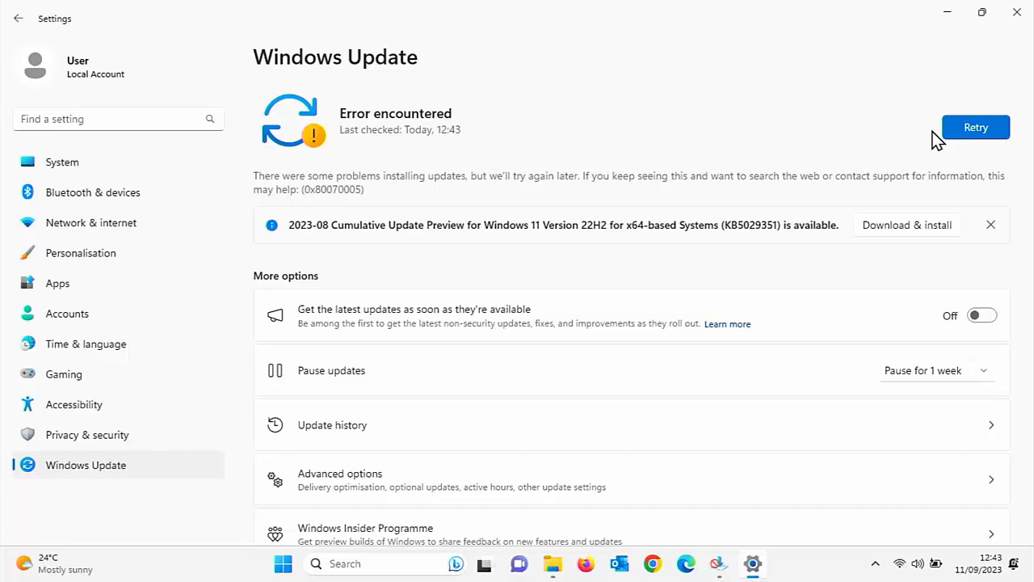
pyautogui.moveTo(1017, 14)
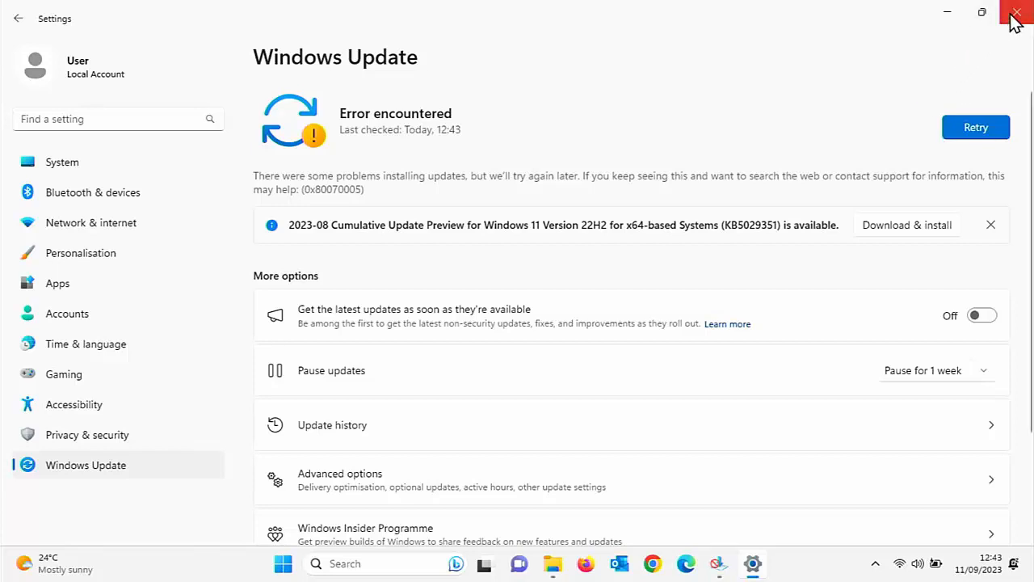
# Close Settings, choose Enable Updates in Windows Update Blocker and apply it
pyautogui.click(1015, 15)
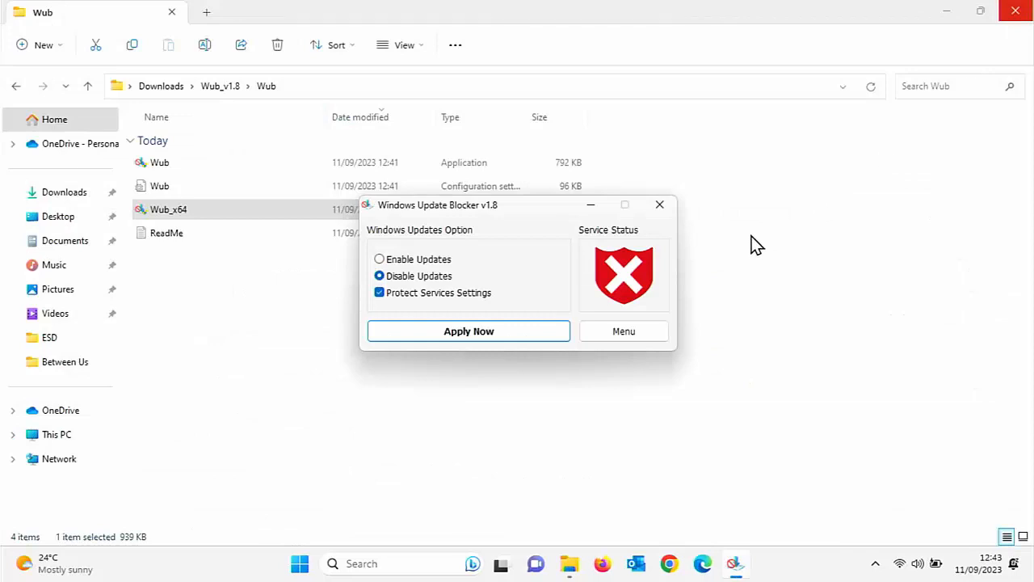
pyautogui.moveTo(401, 267)
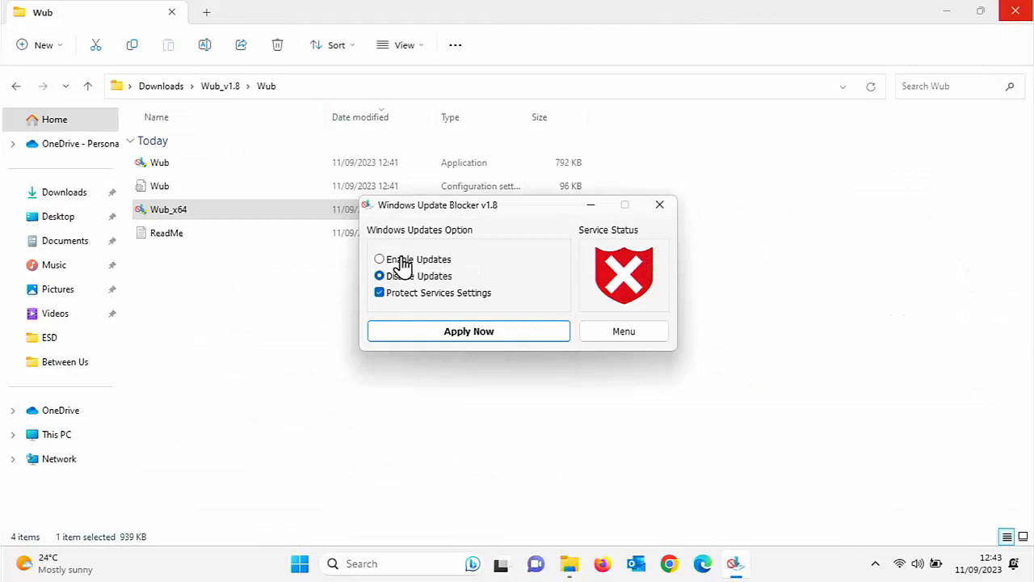
pyautogui.click(378, 259)
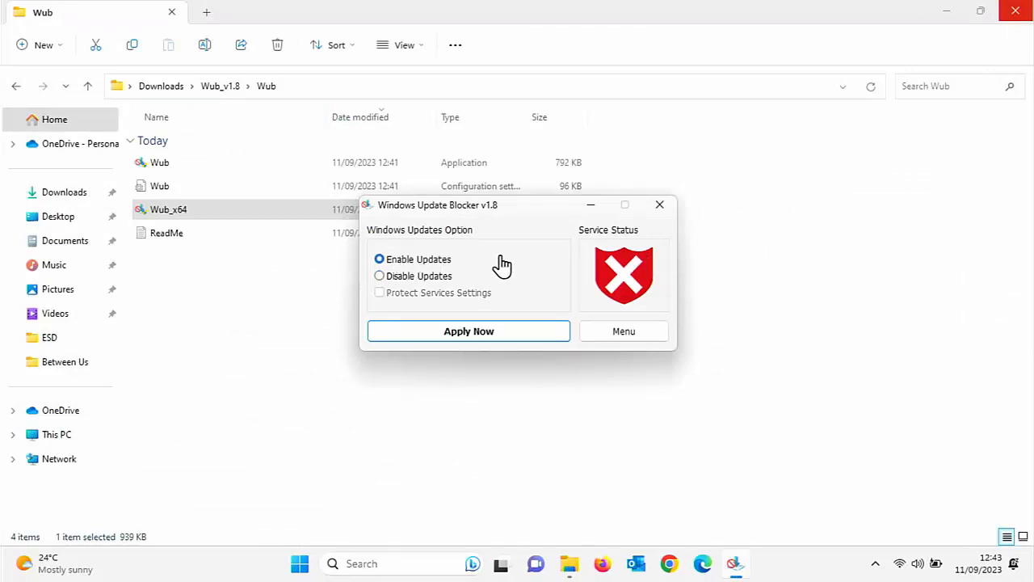
pyautogui.click(469, 331)
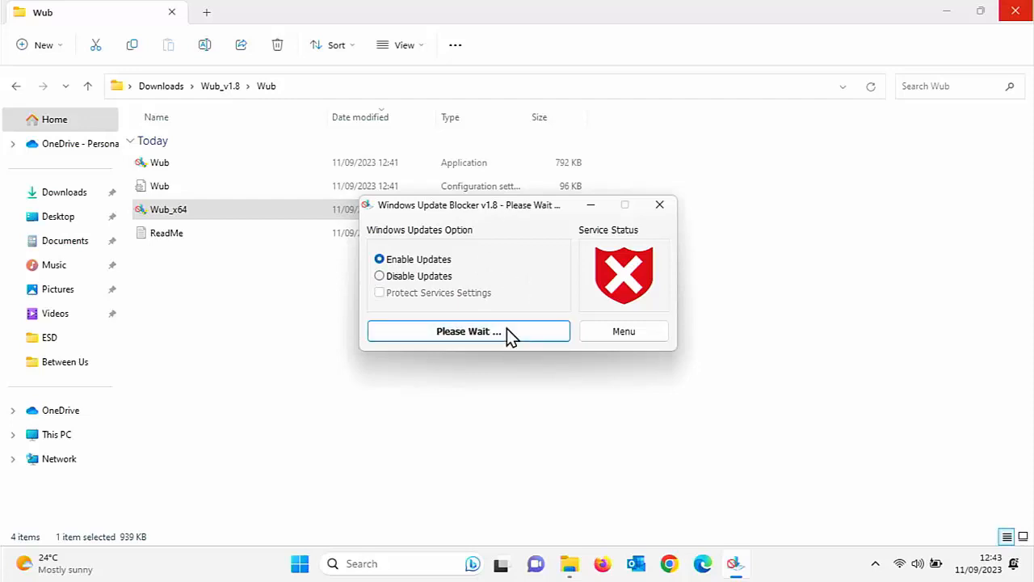
pyautogui.click(468, 331)
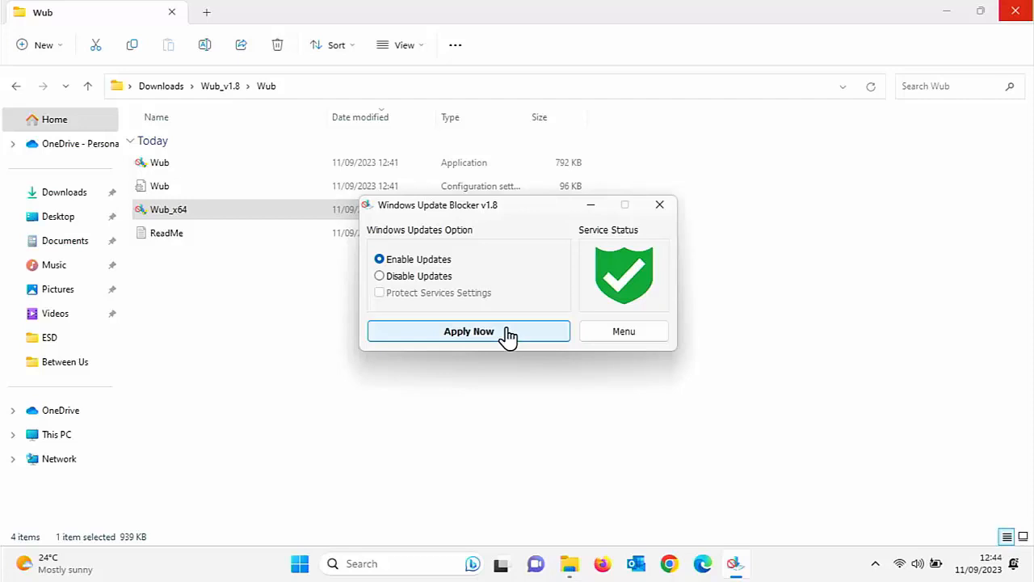
pyautogui.moveTo(671, 251)
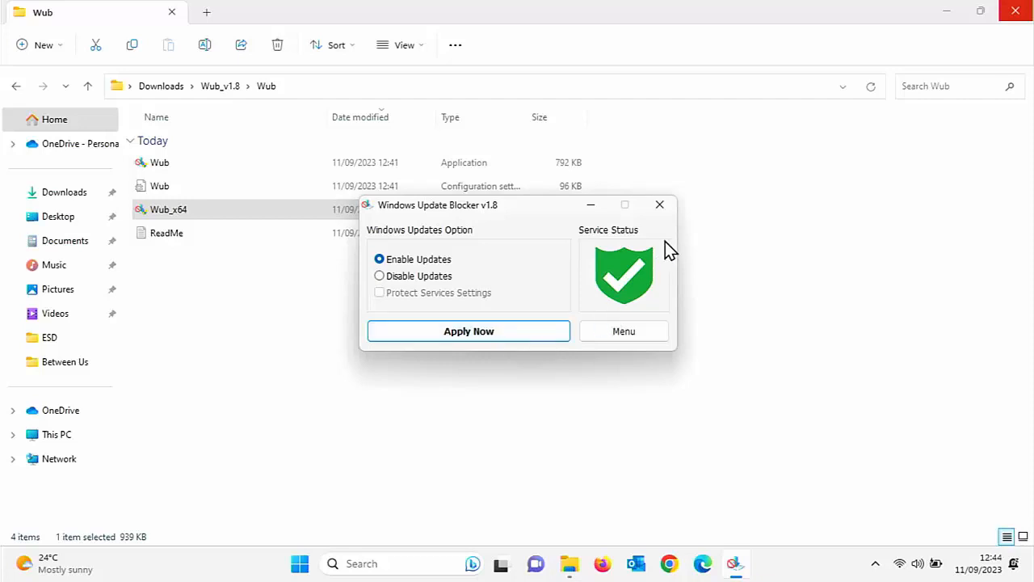
# Close Windows Update Blocker and open Windows Settings from Start
pyautogui.click(660, 204)
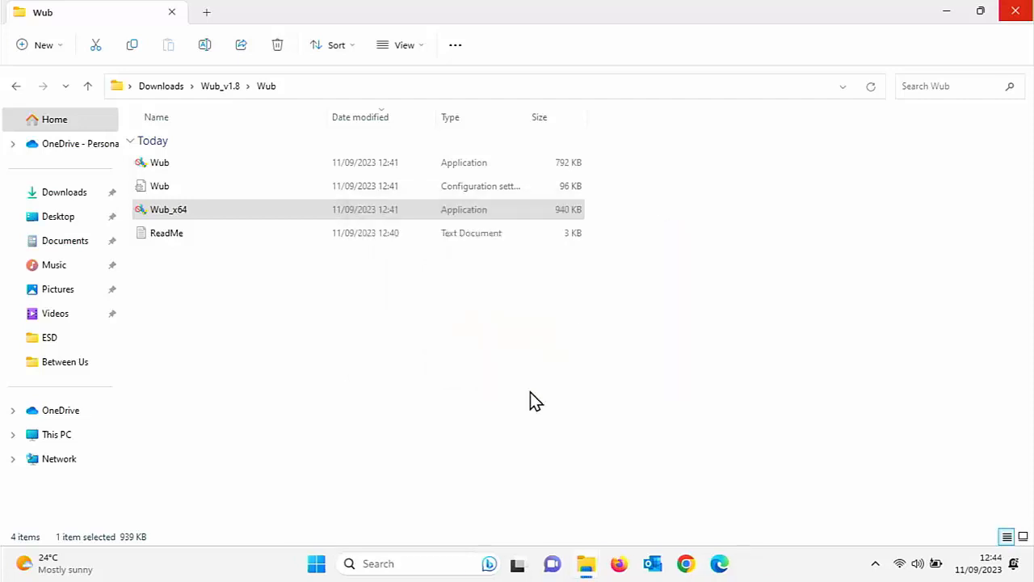
pyautogui.moveTo(317, 562)
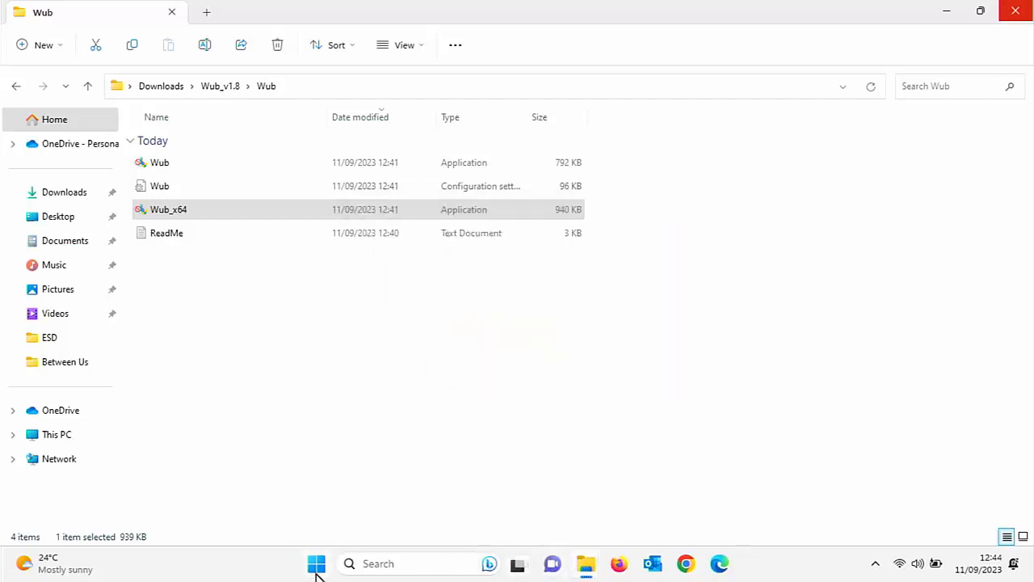
pyautogui.click(316, 562)
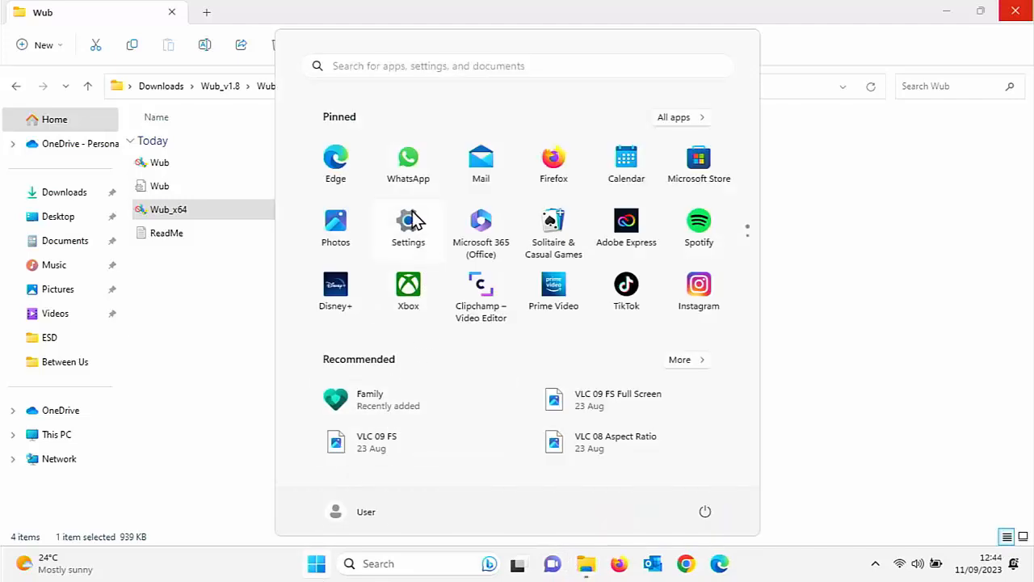
pyautogui.click(407, 226)
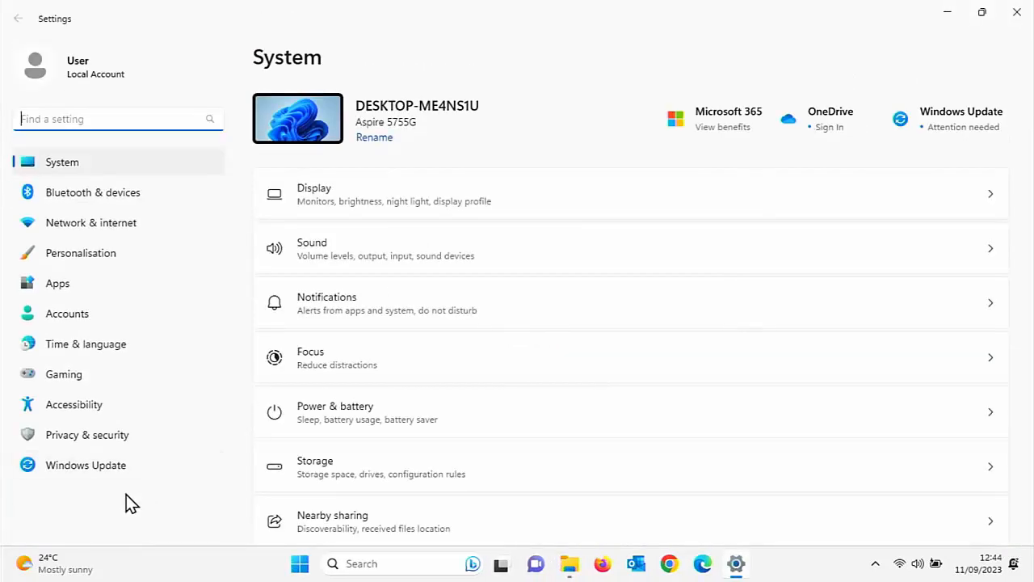
# Retry the update check on the Windows Update page until it reports You're up to date
pyautogui.click(86, 465)
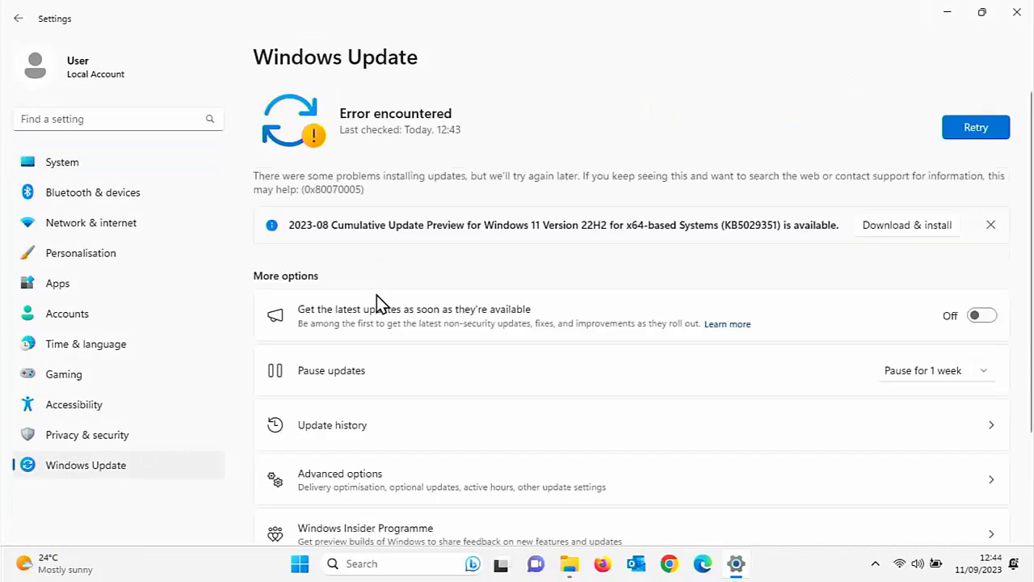
pyautogui.click(976, 126)
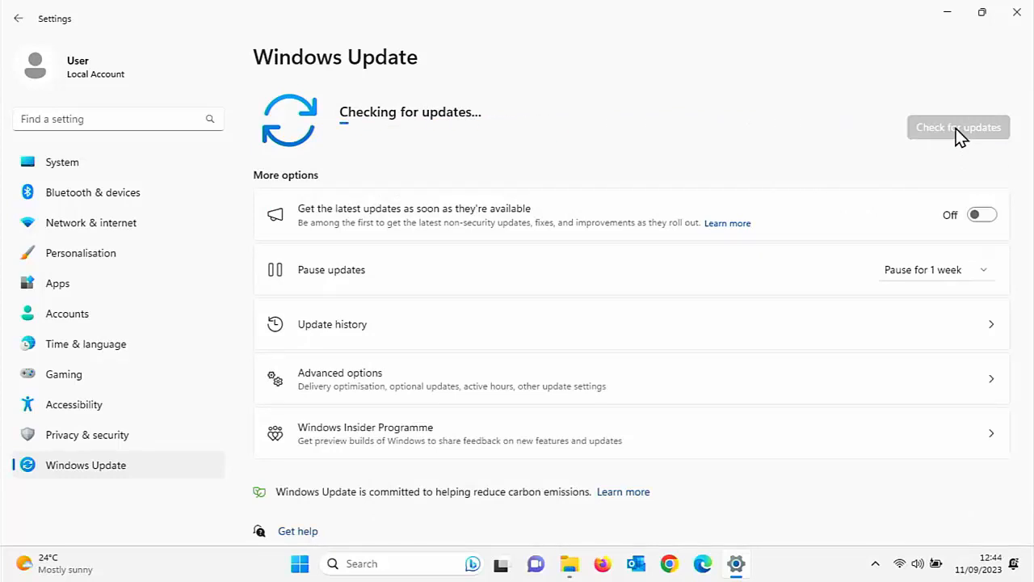
pyautogui.click(958, 127)
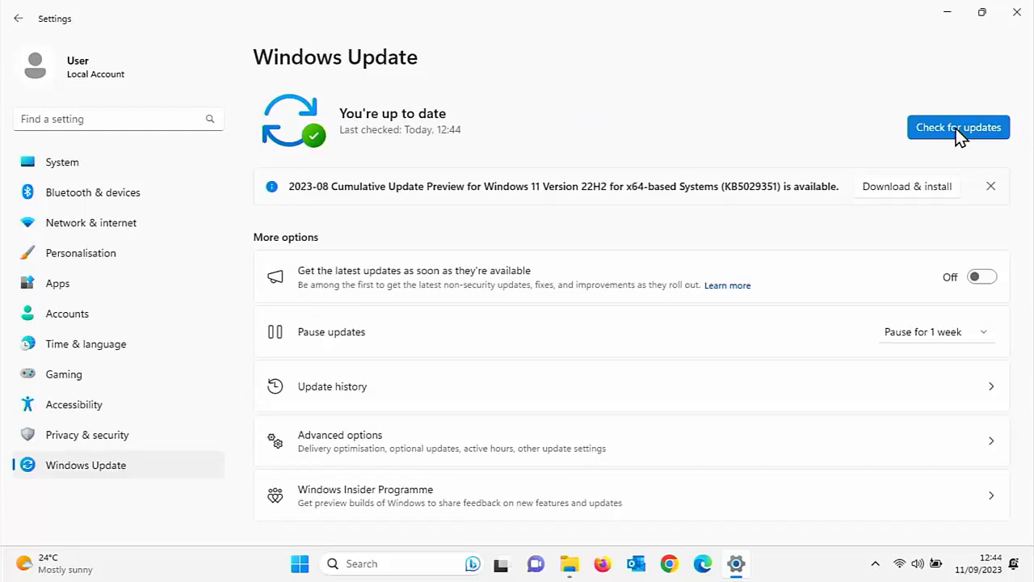
pyautogui.moveTo(630, 407)
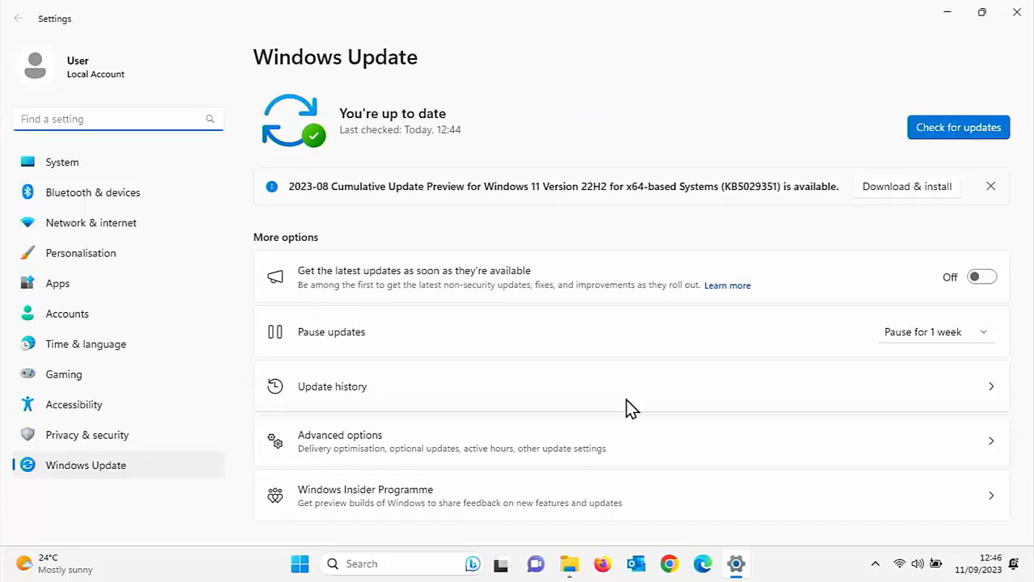
pyautogui.moveTo(569, 562)
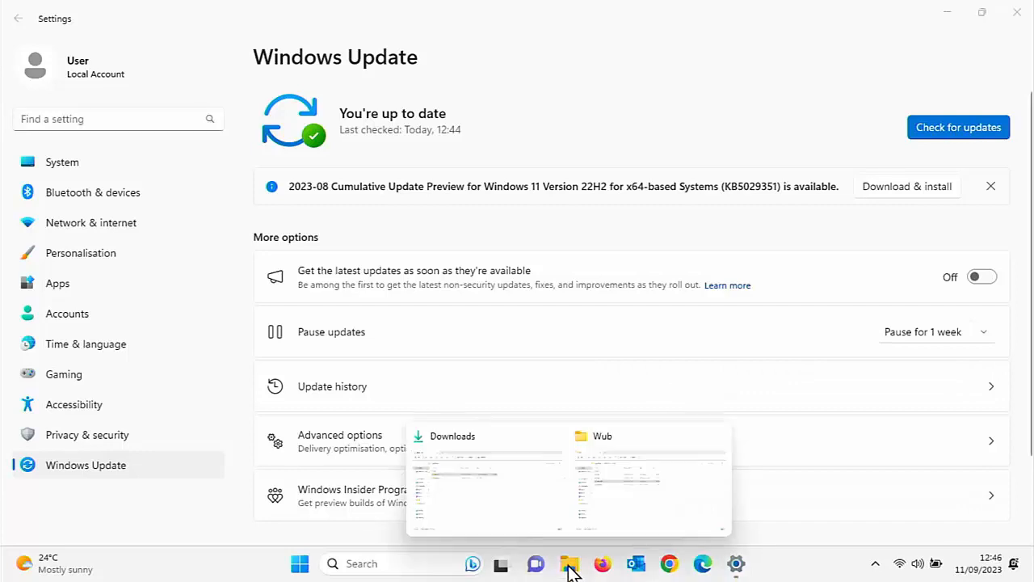
# Relaunch Wub_x64 from the Wub folder with administrator rights, allowing the UAC prompt
pyautogui.click(649, 477)
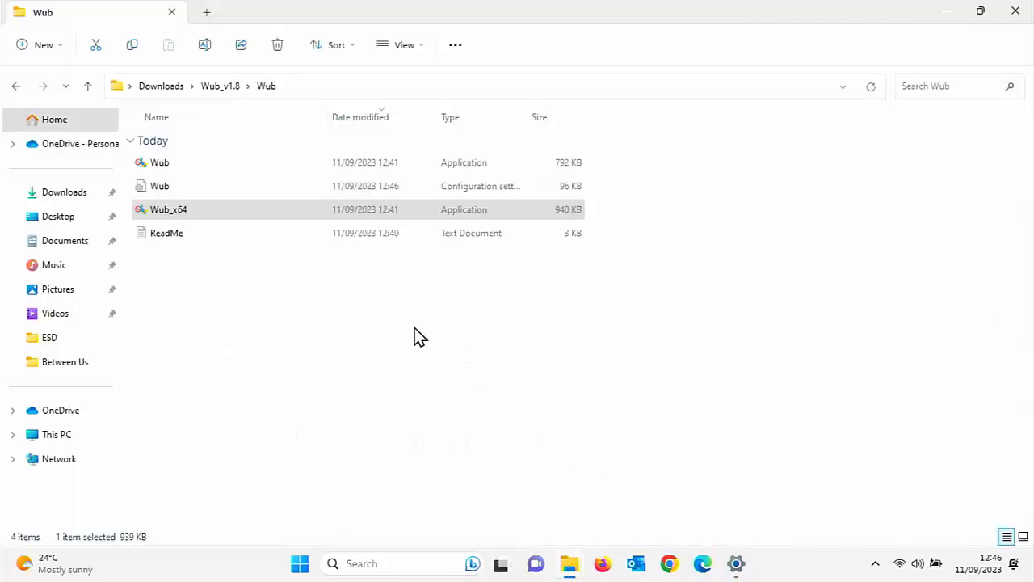
pyautogui.rightClick(421, 335)
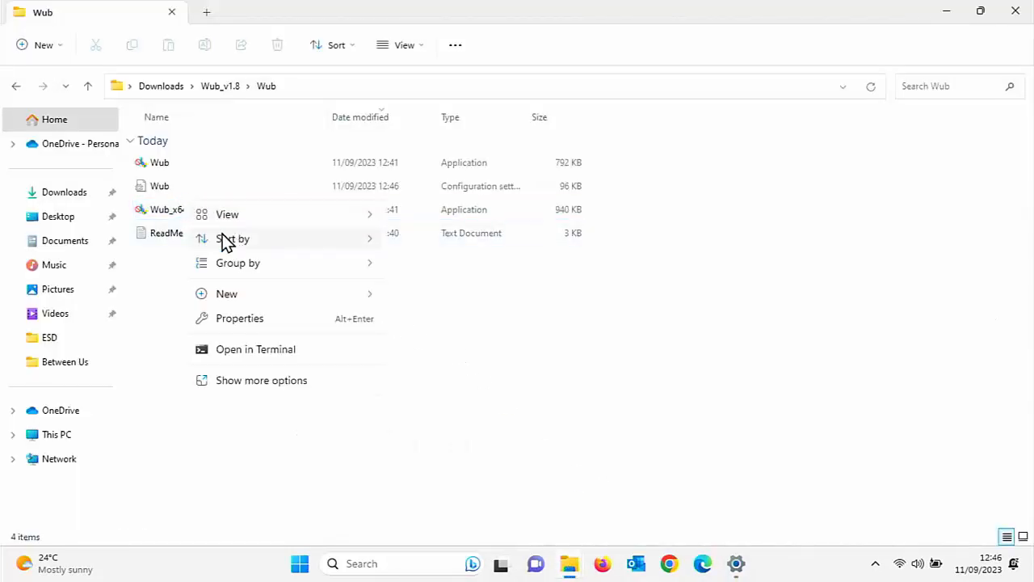
pyautogui.rightClick(168, 210)
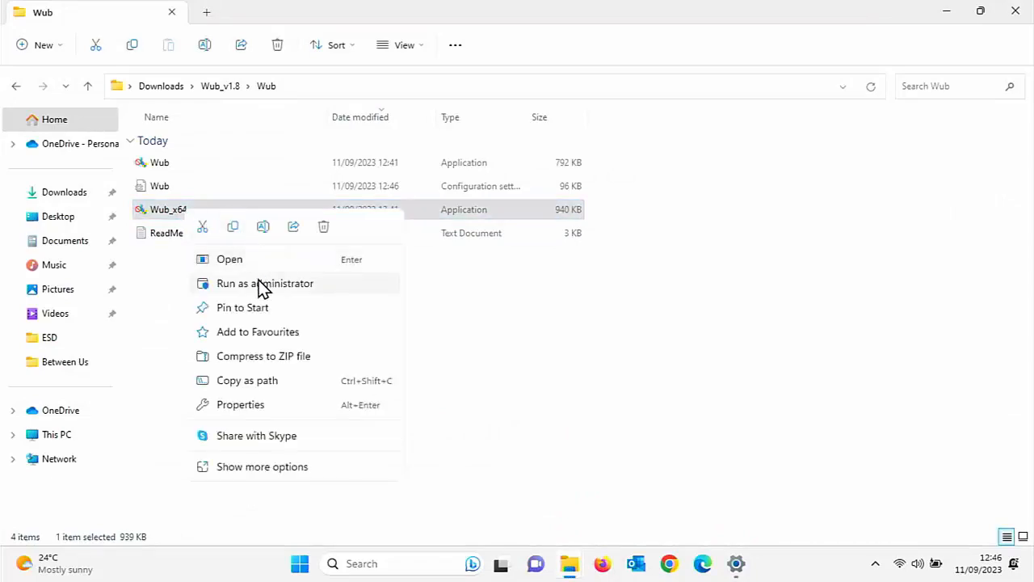
pyautogui.click(265, 282)
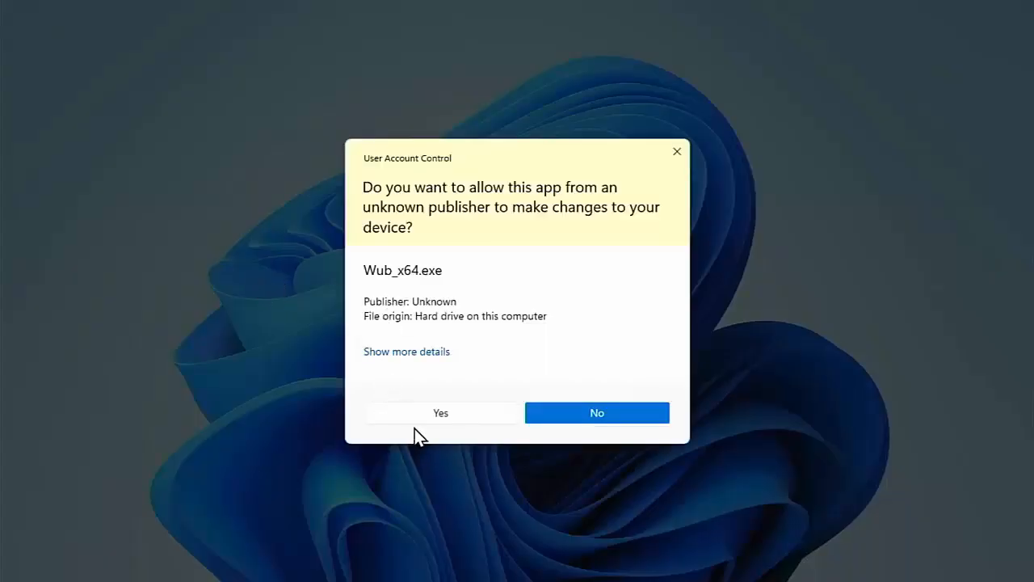
pyautogui.click(439, 414)
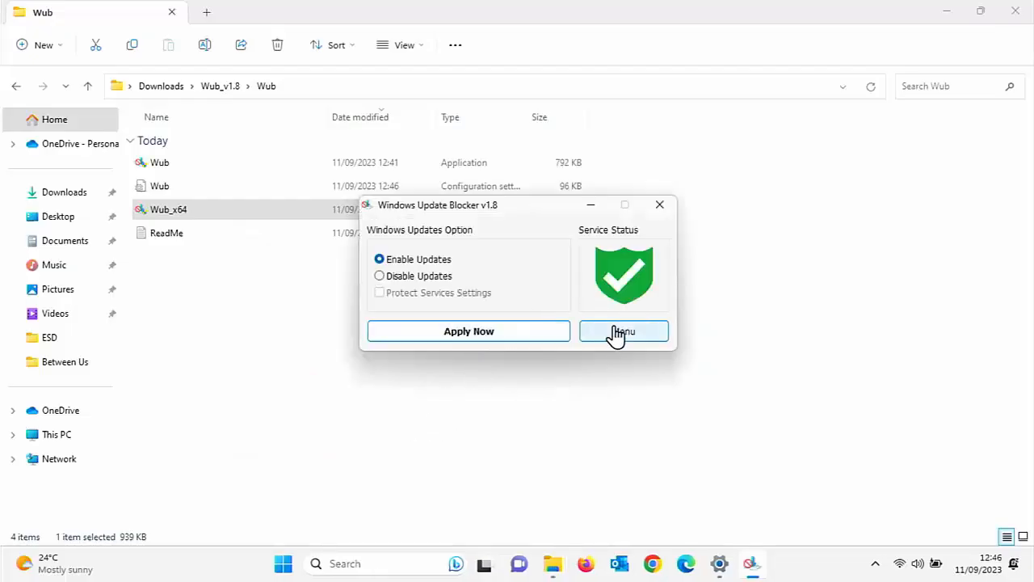
pyautogui.click(623, 331)
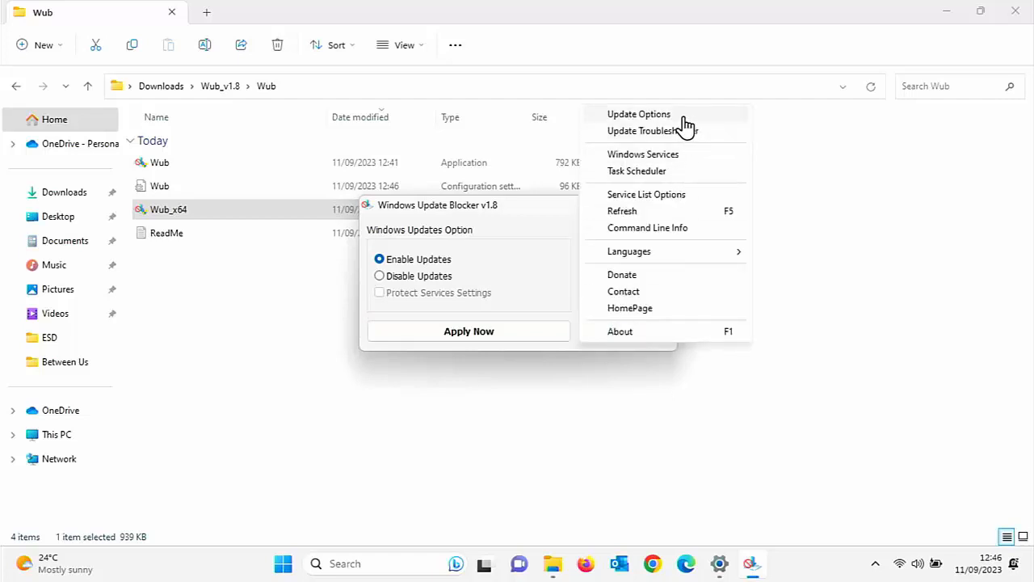
pyautogui.click(638, 113)
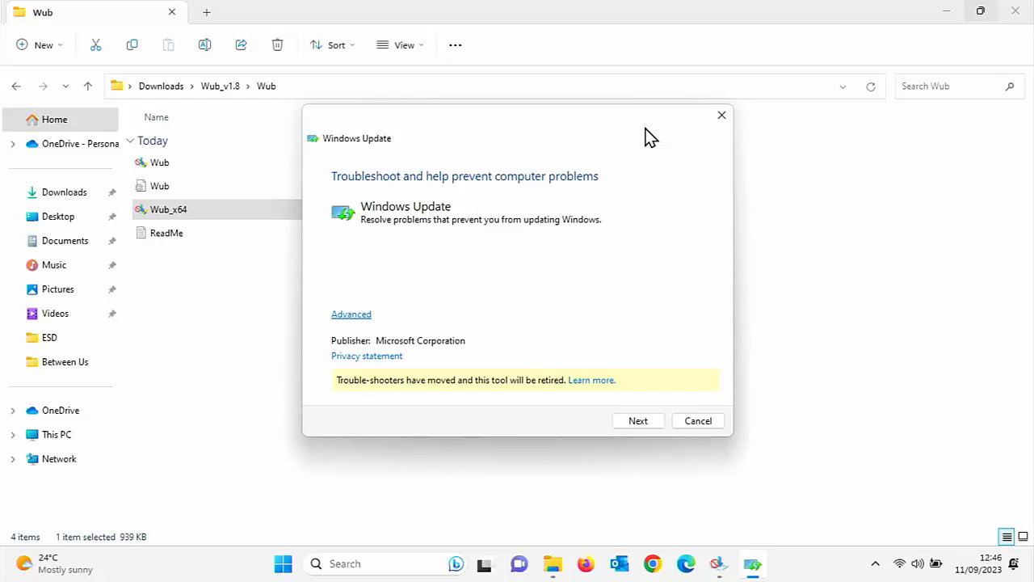
pyautogui.moveTo(656, 389)
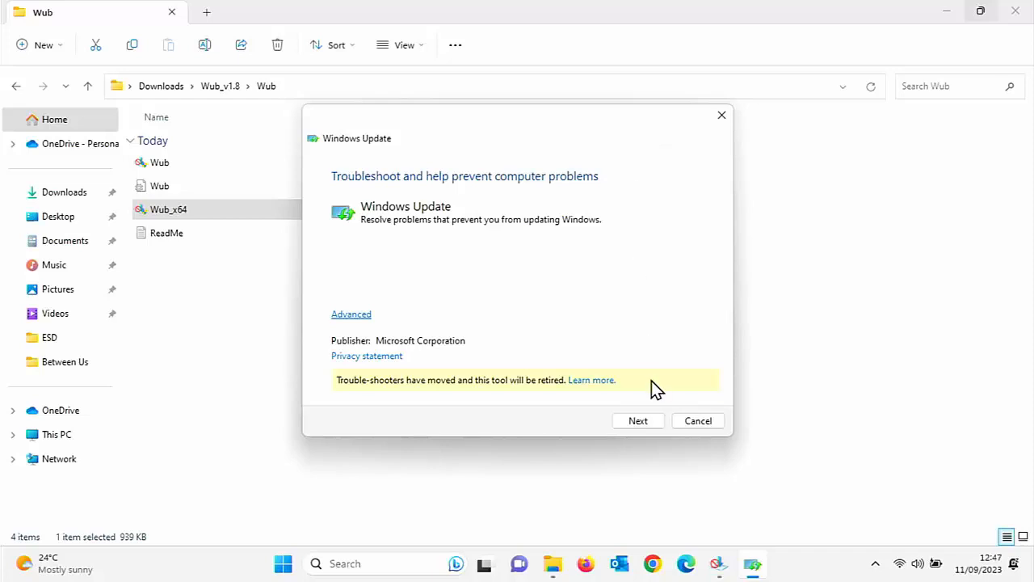
pyautogui.click(698, 420)
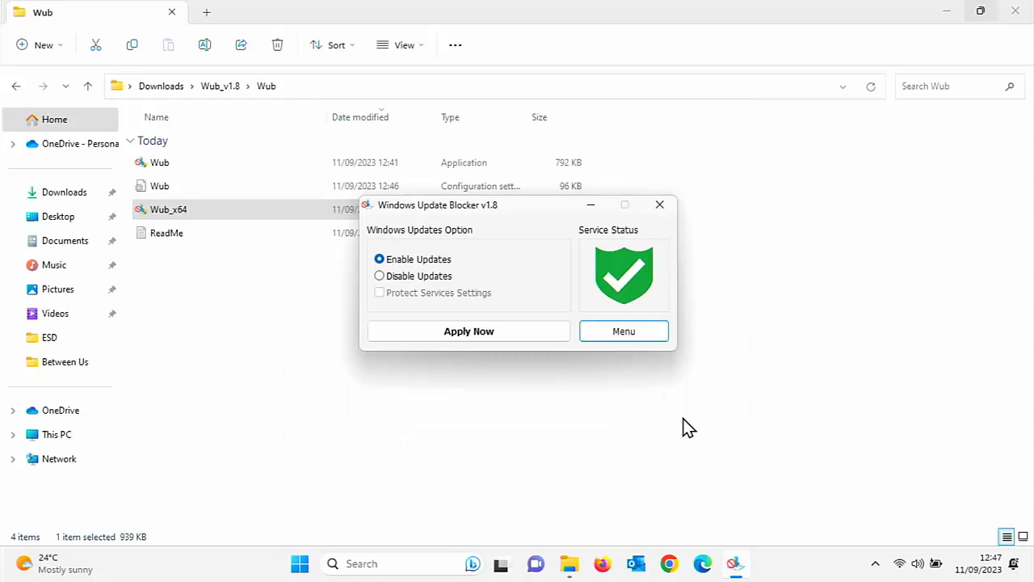
pyautogui.click(623, 329)
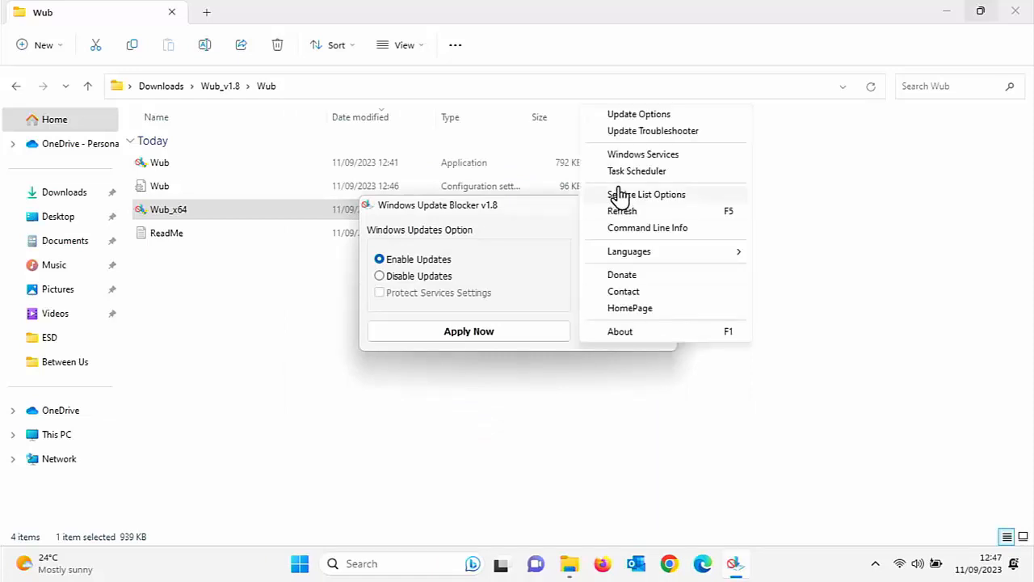
pyautogui.click(643, 154)
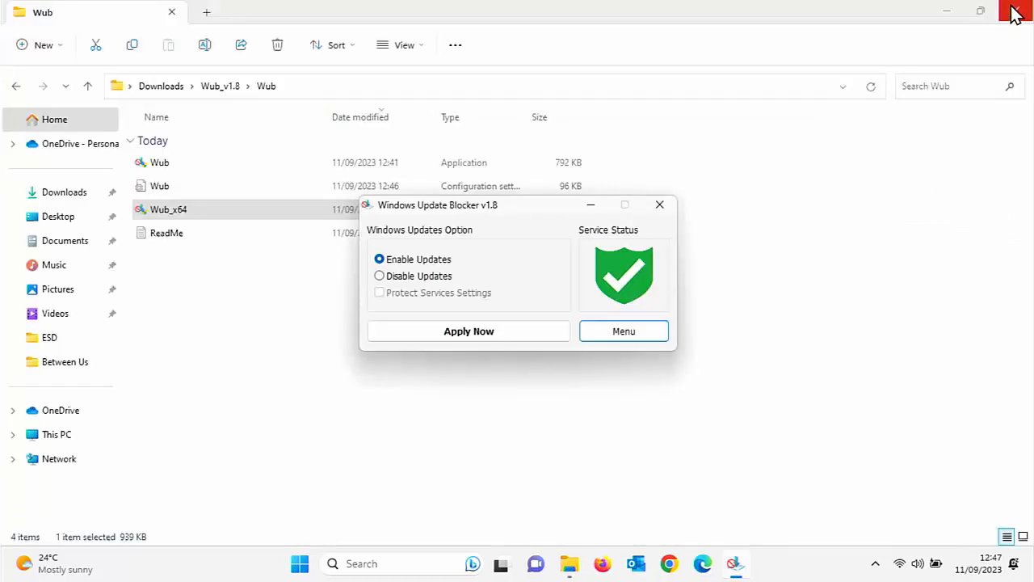
pyautogui.click(624, 330)
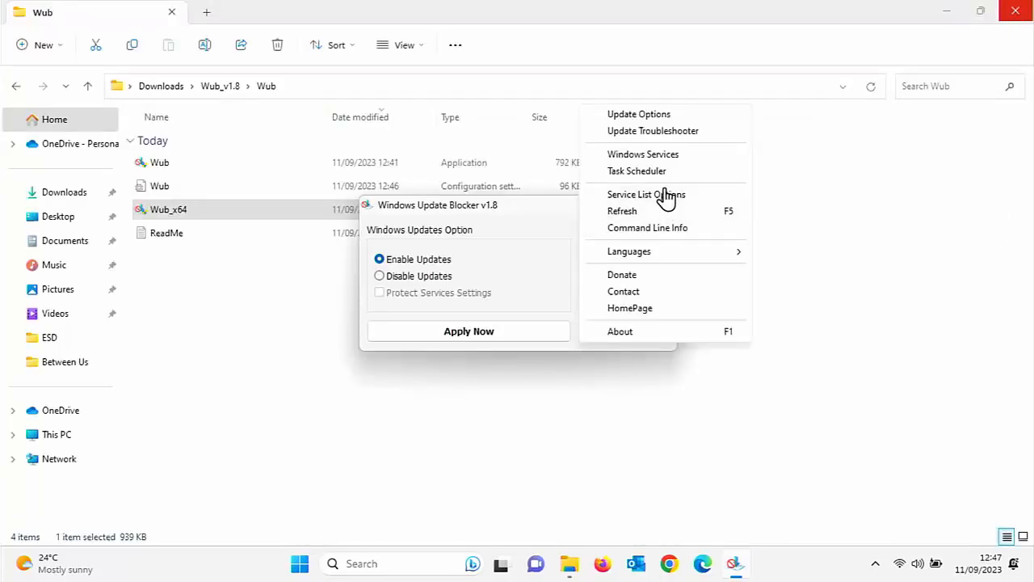
pyautogui.click(646, 194)
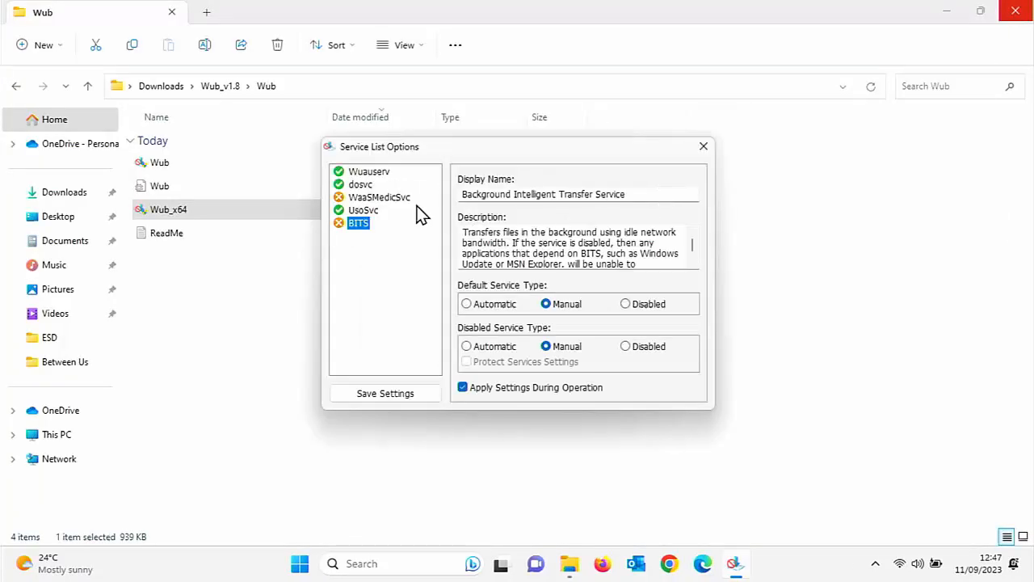
pyautogui.moveTo(385, 249)
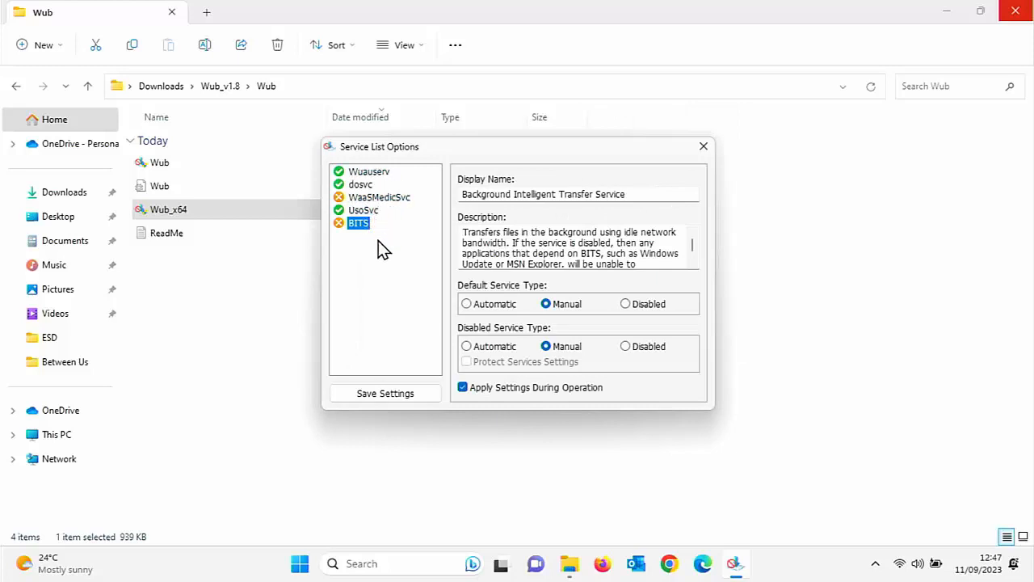
pyautogui.moveTo(562, 412)
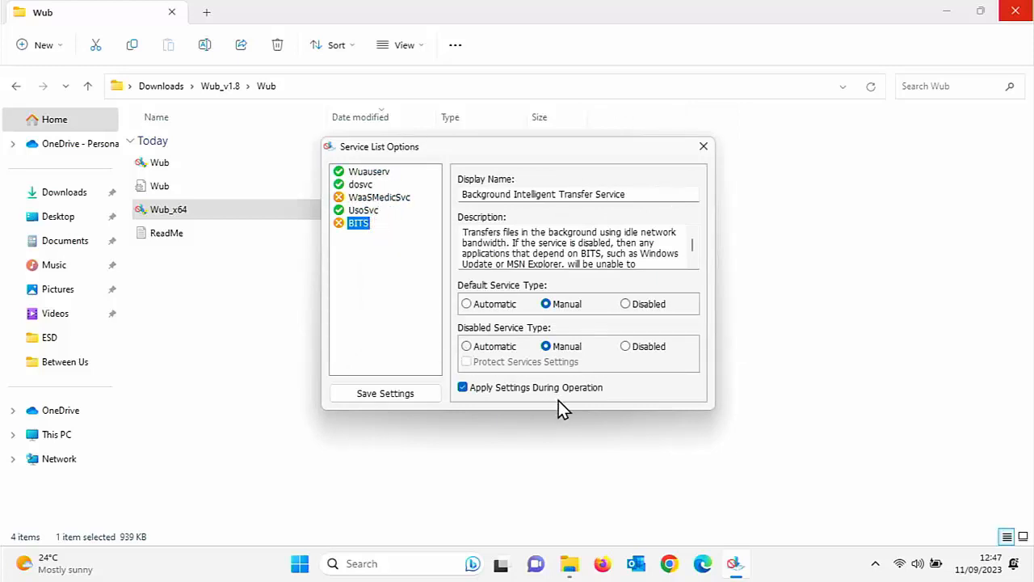
pyautogui.moveTo(585, 239)
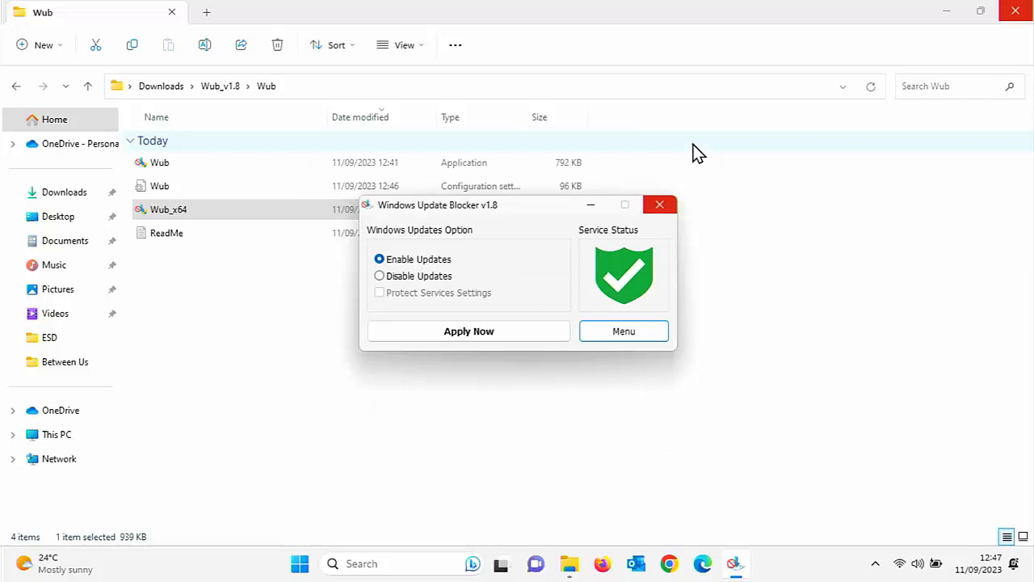
# View the Command Line Info from the blocker's menu and dismiss it
pyautogui.click(624, 330)
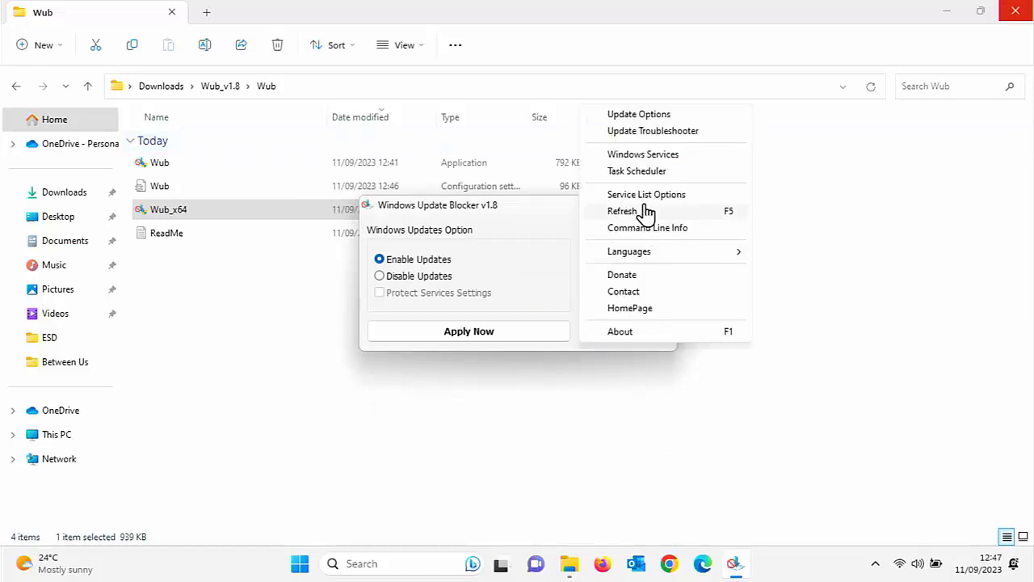
pyautogui.moveTo(639, 302)
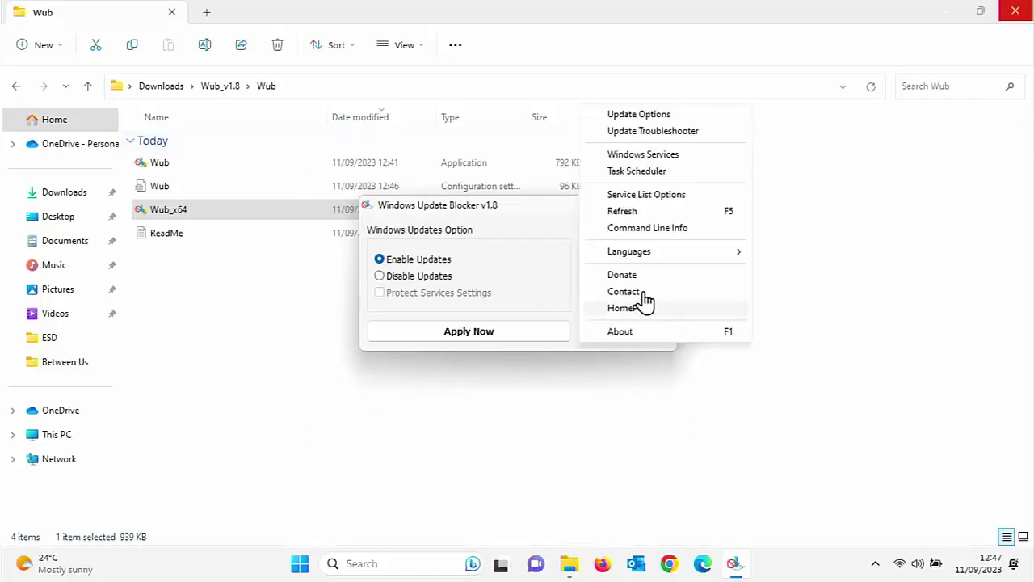
pyautogui.click(623, 330)
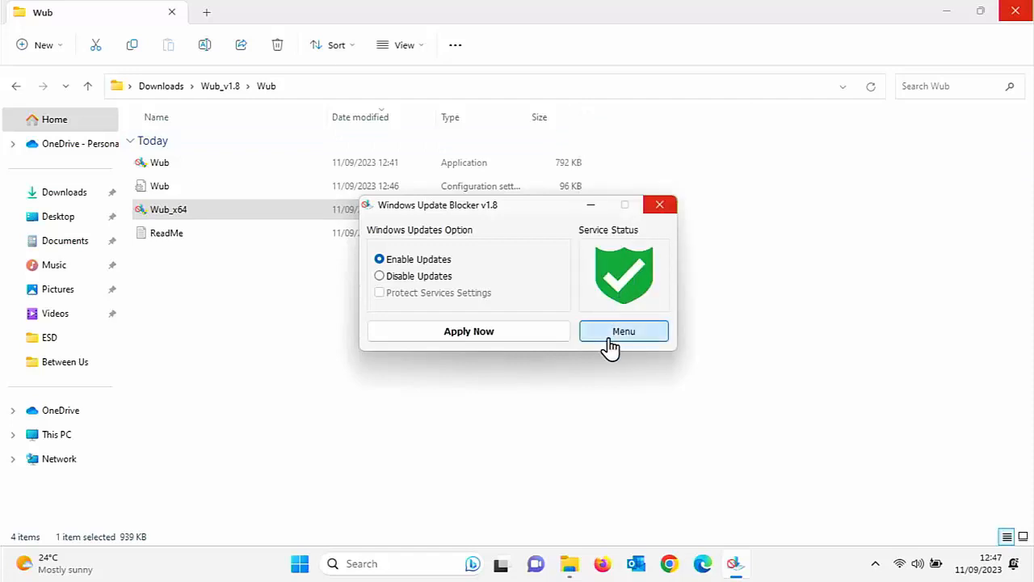
pyautogui.click(624, 330)
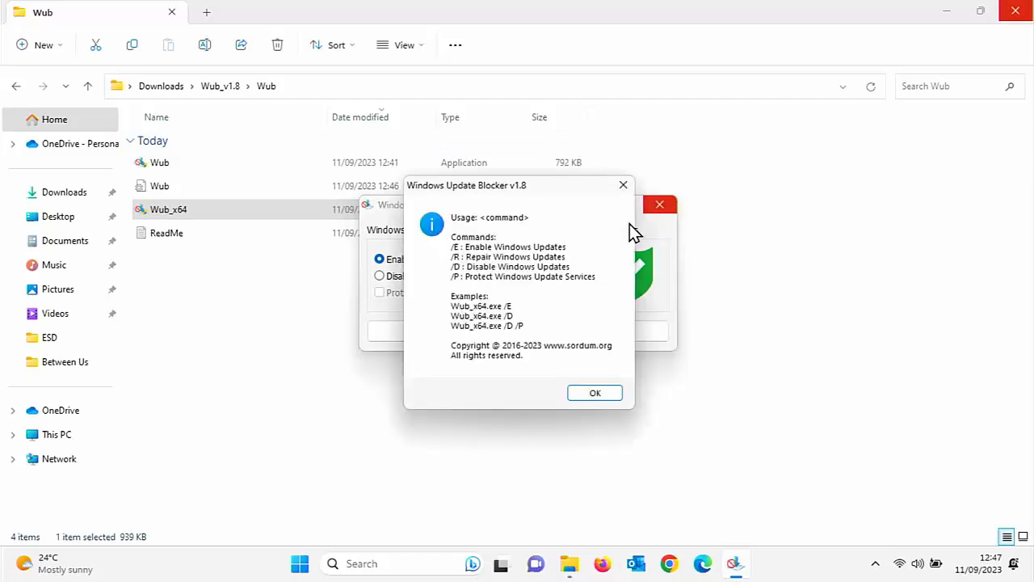
# View the About information, dismiss it and close Windows Update Blocker
pyautogui.click(629, 252)
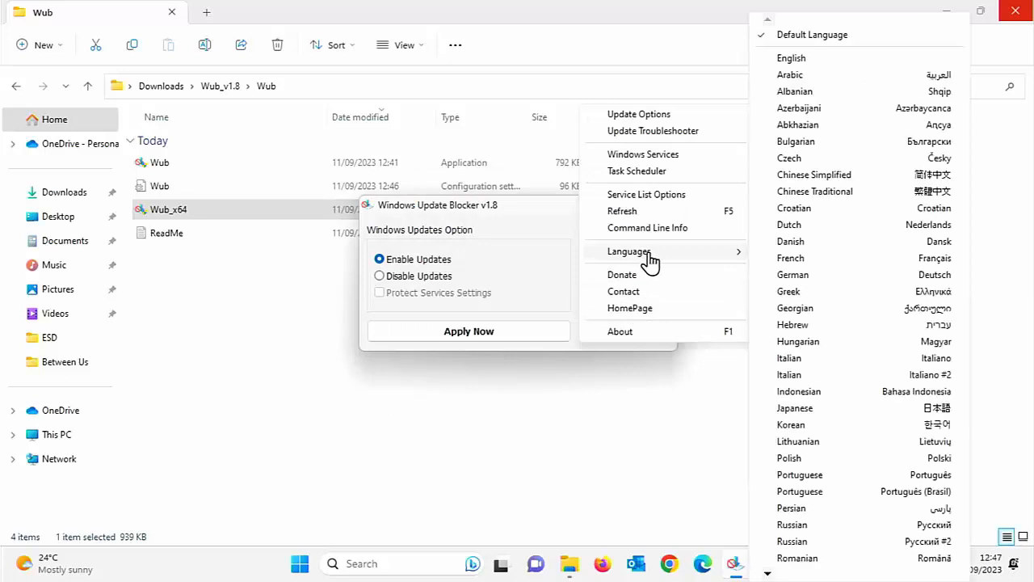
pyautogui.moveTo(656, 281)
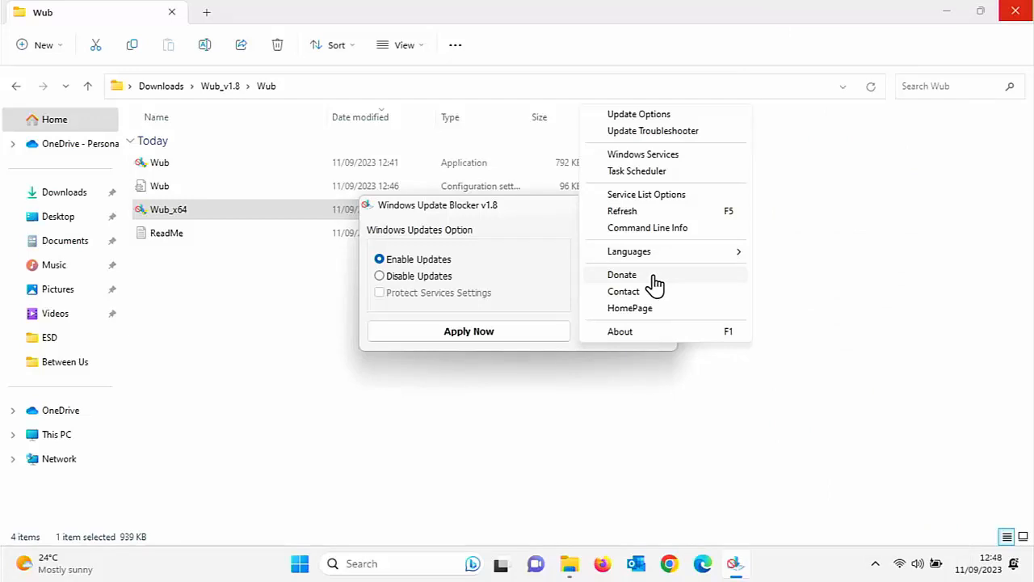
pyautogui.moveTo(638, 291)
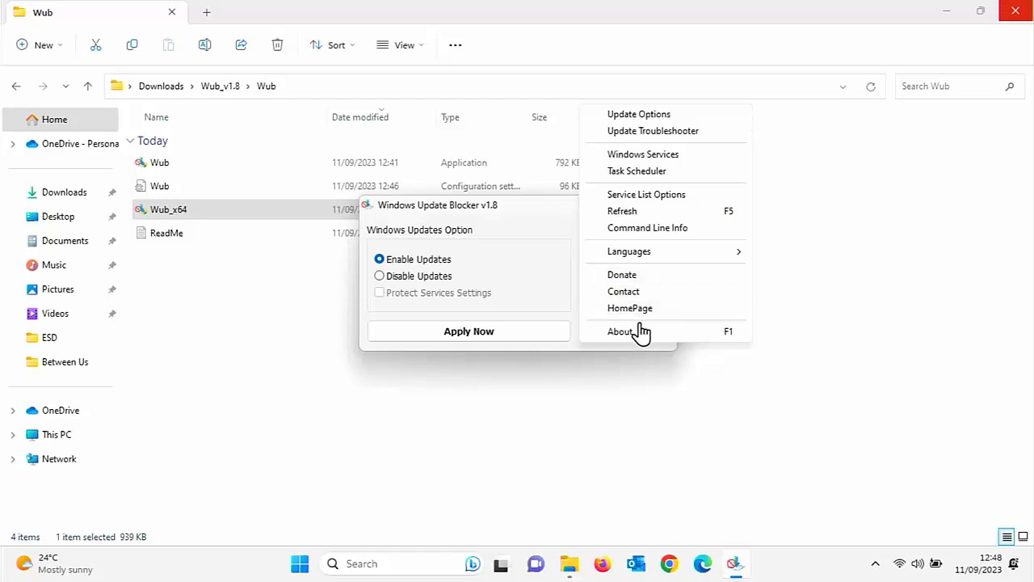
pyautogui.click(620, 331)
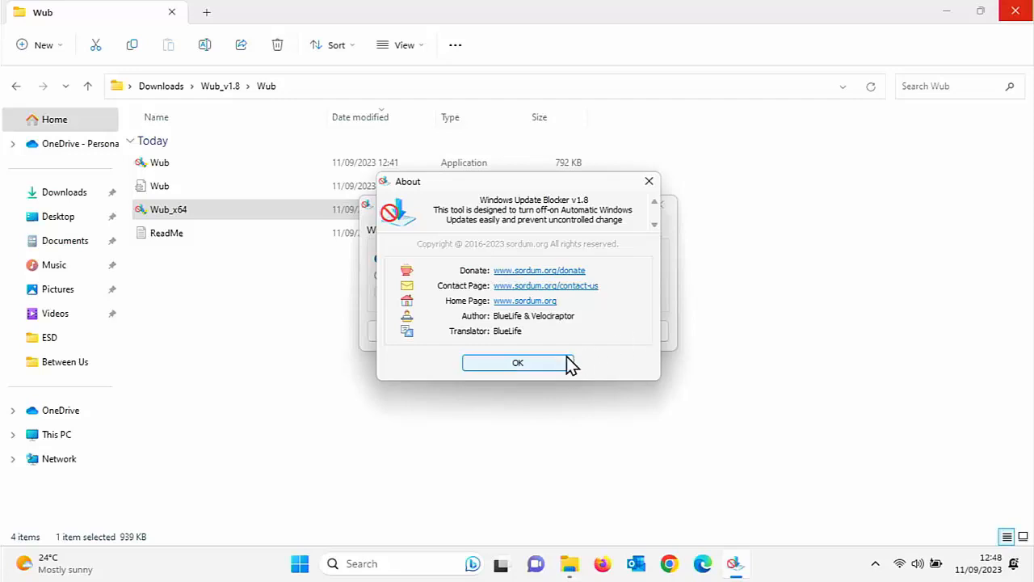
pyautogui.click(517, 362)
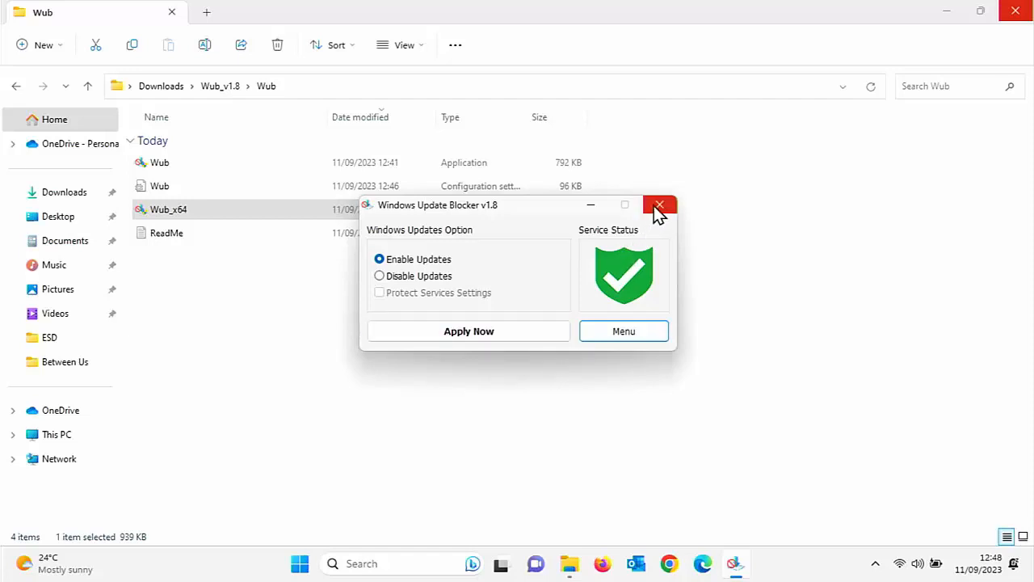
pyautogui.click(659, 203)
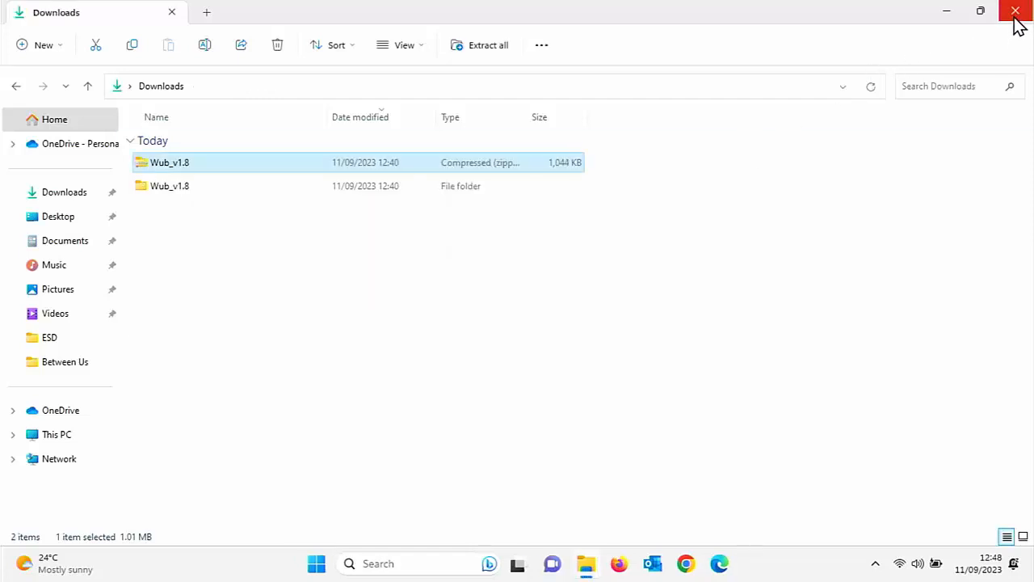
# Reopen File Explorer and go to the Downloads folder
pyautogui.click(1015, 11)
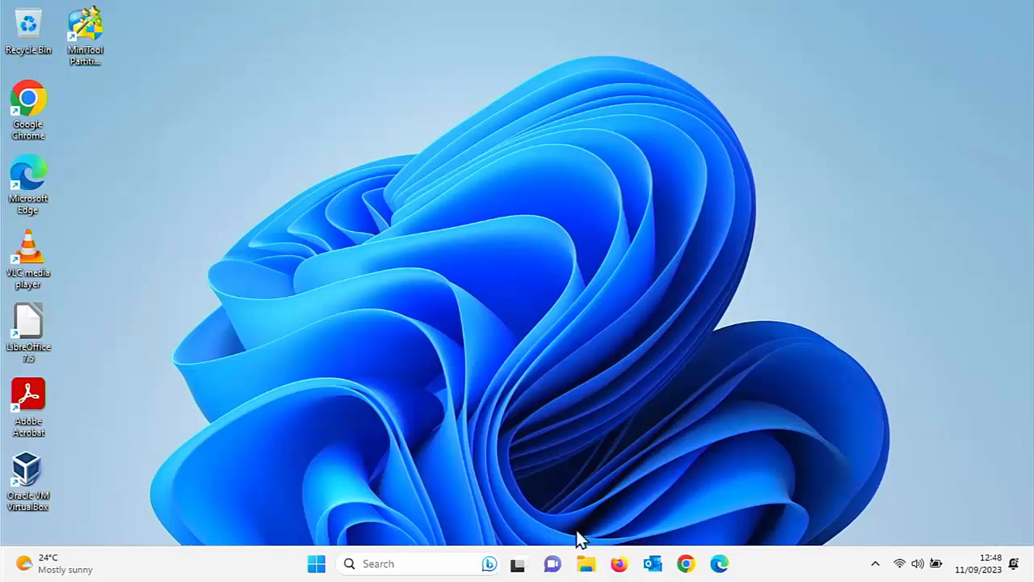
pyautogui.click(585, 562)
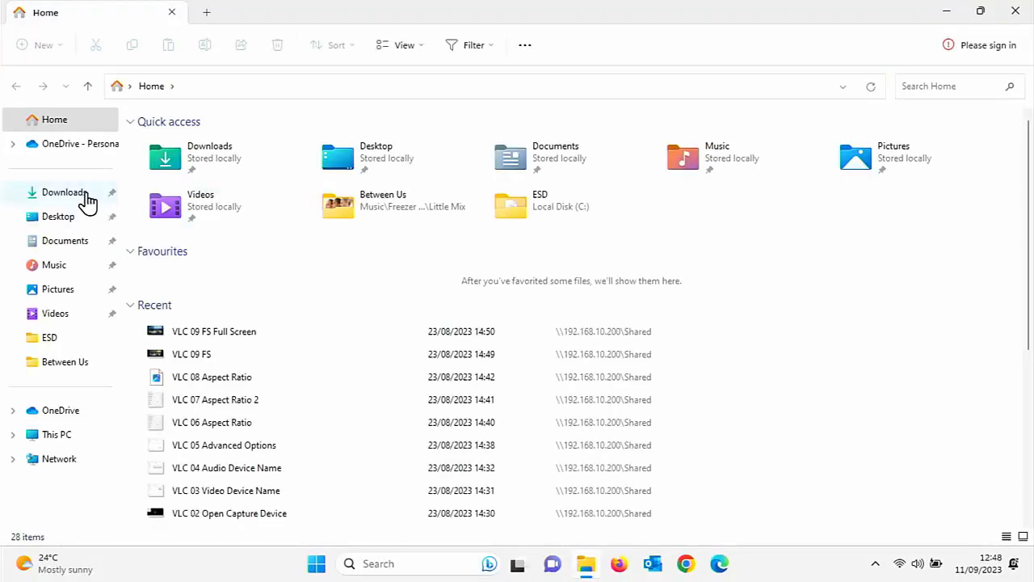
pyautogui.click(64, 191)
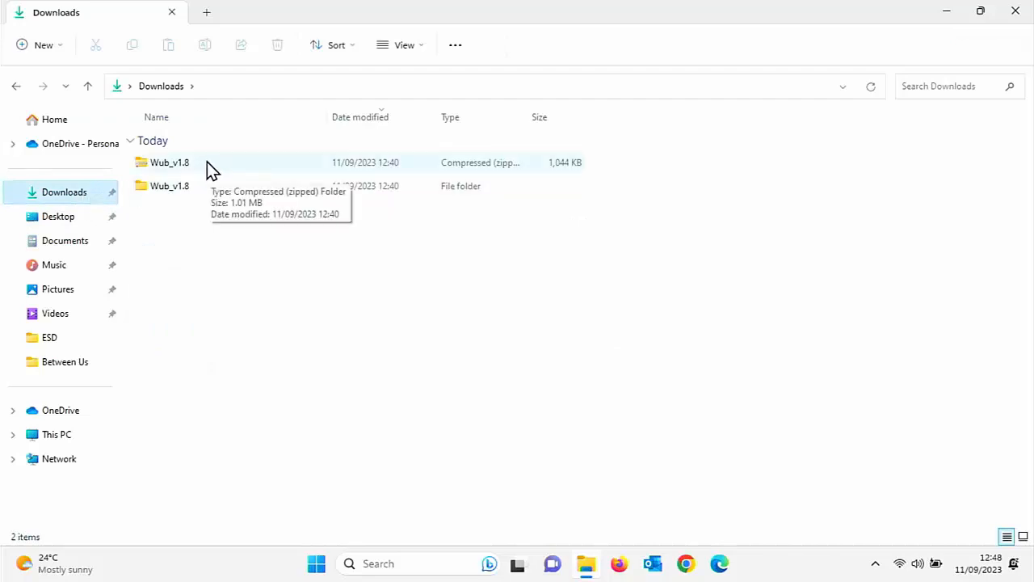
pyautogui.moveTo(185, 185)
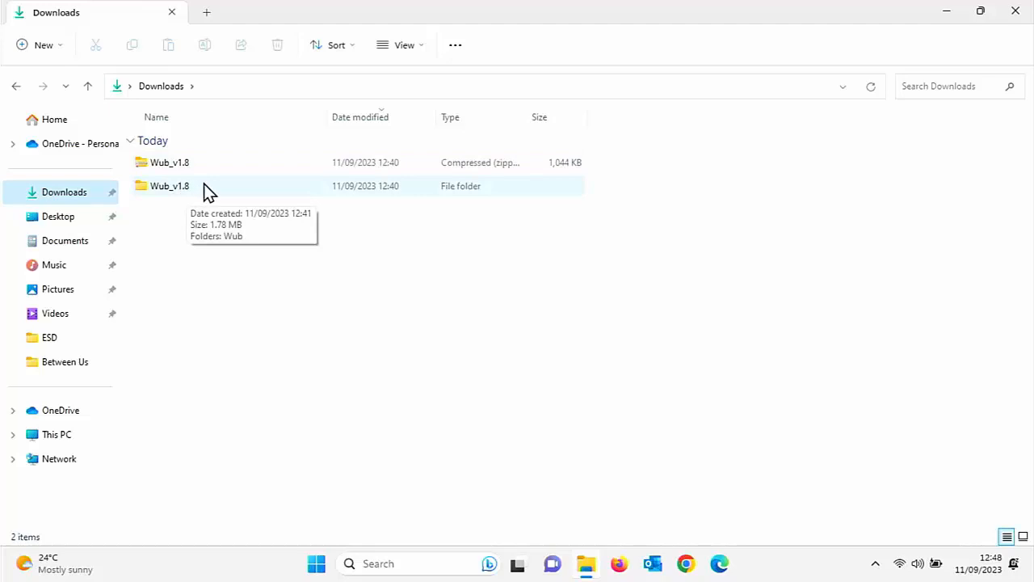
pyautogui.moveTo(180, 187)
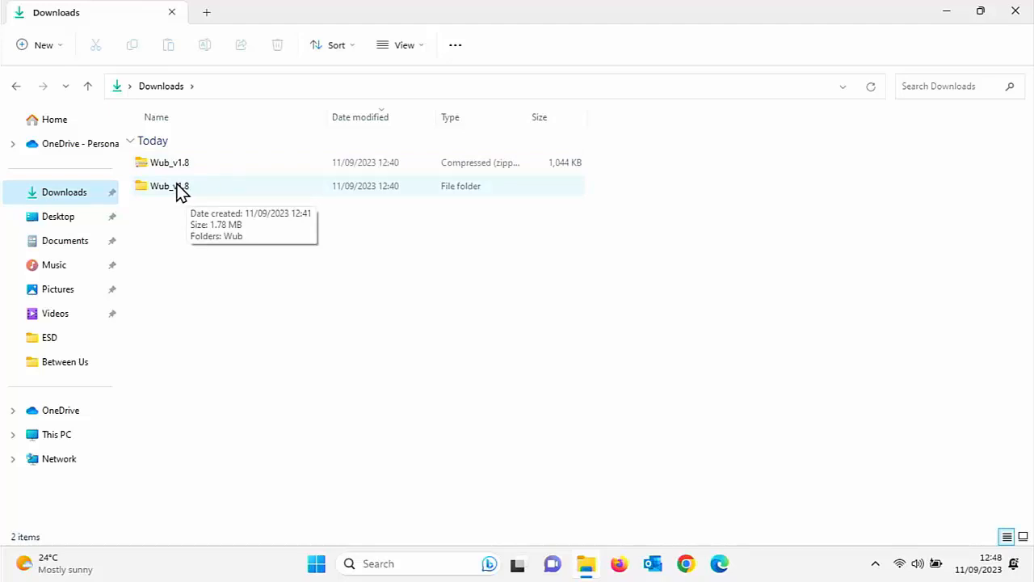
# Delete the Wub_v1.8 folder and the Wub_v1.8 zip archive via Show more options > Delete
pyautogui.rightClick(170, 186)
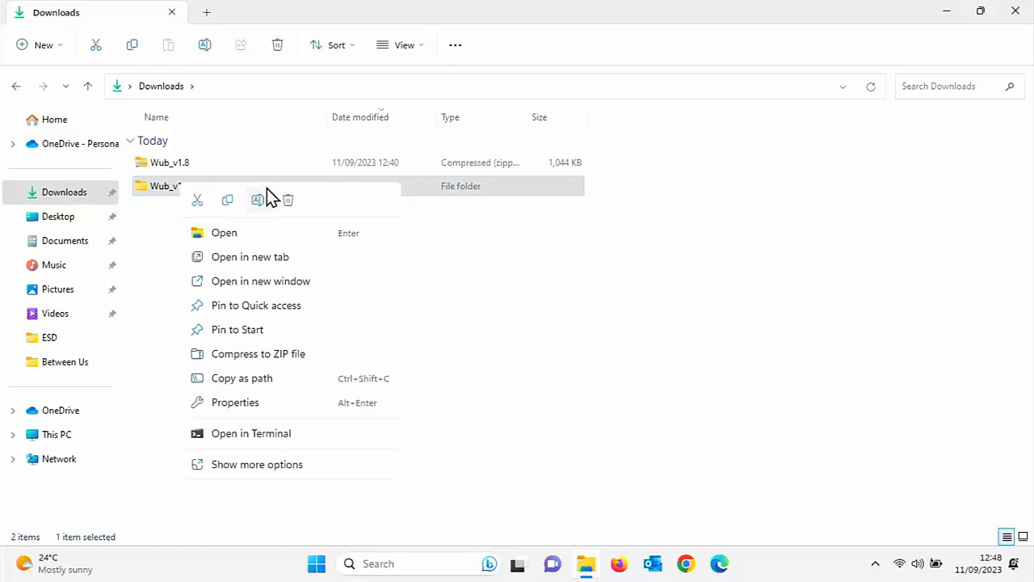
pyautogui.moveTo(288, 201)
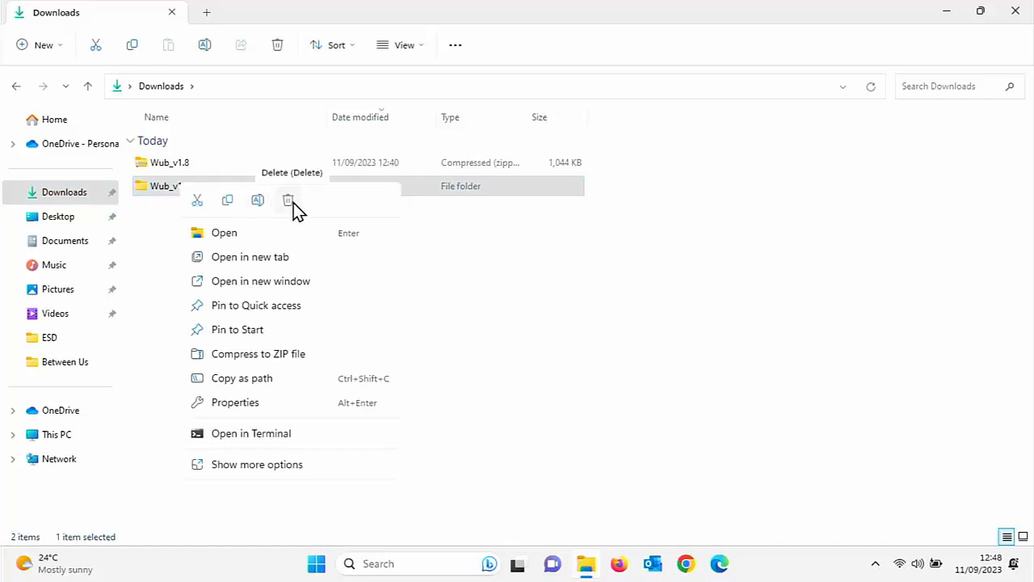
pyautogui.click(255, 463)
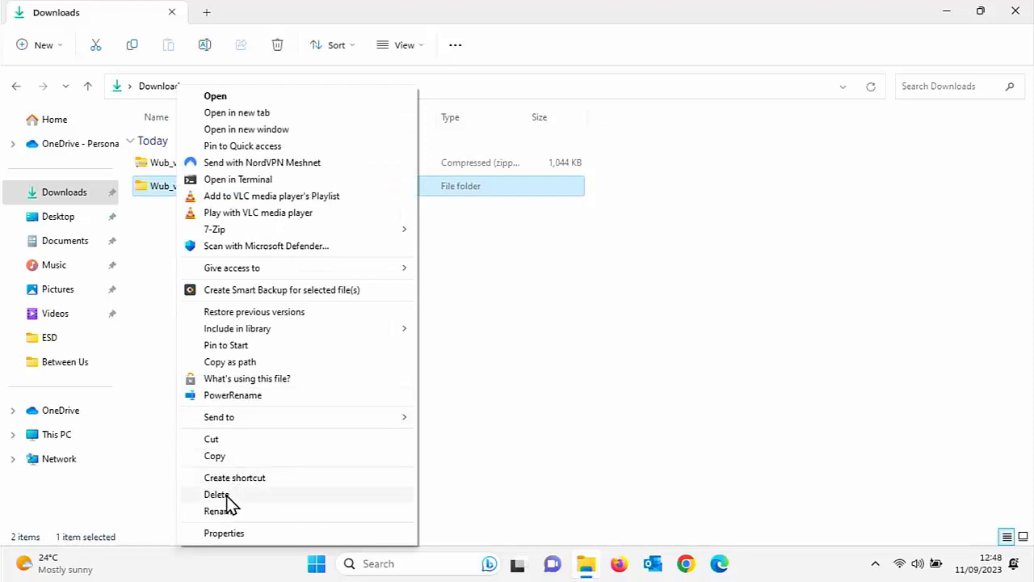
pyautogui.click(217, 495)
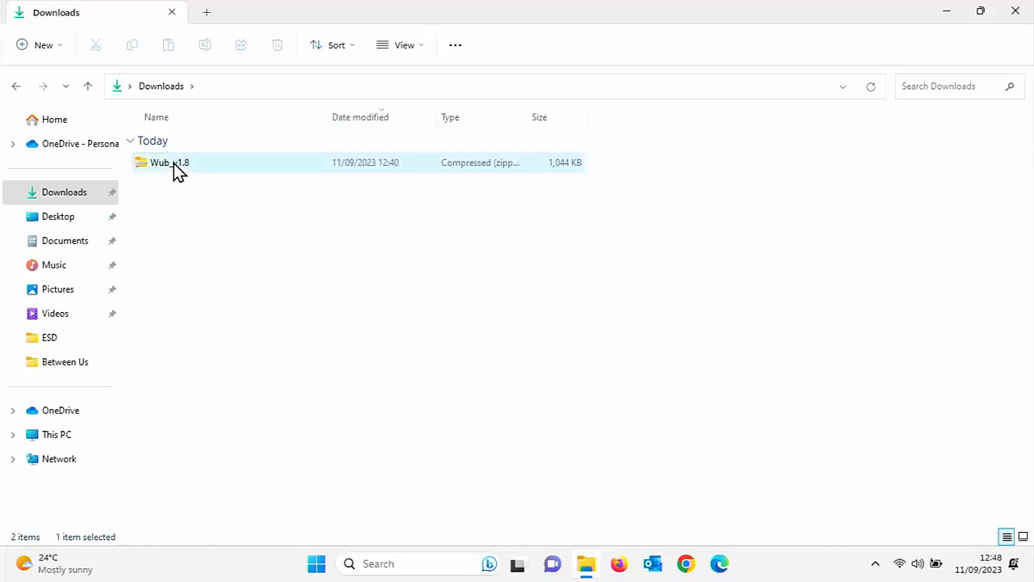
pyautogui.rightClick(170, 162)
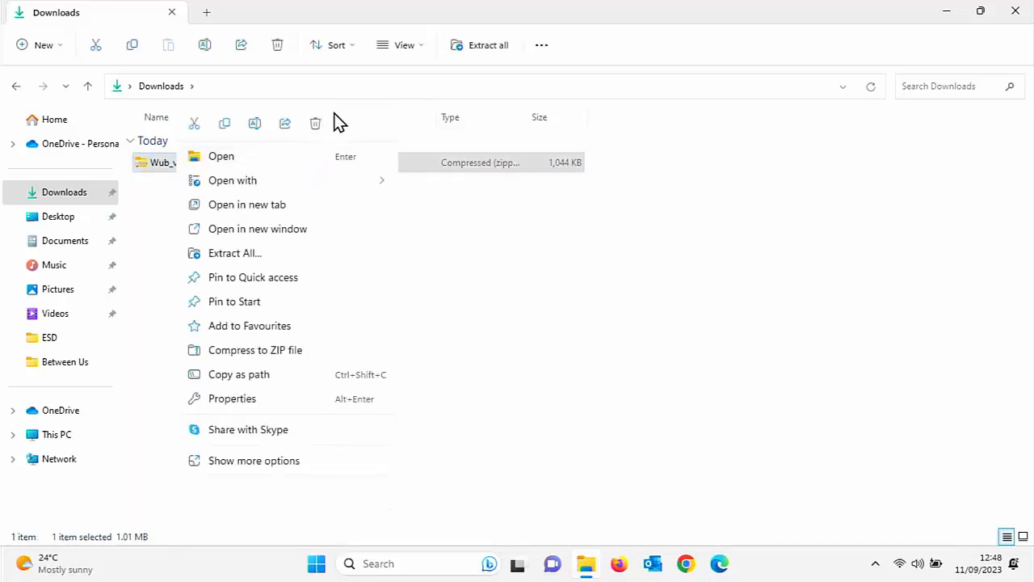
pyautogui.moveTo(252, 458)
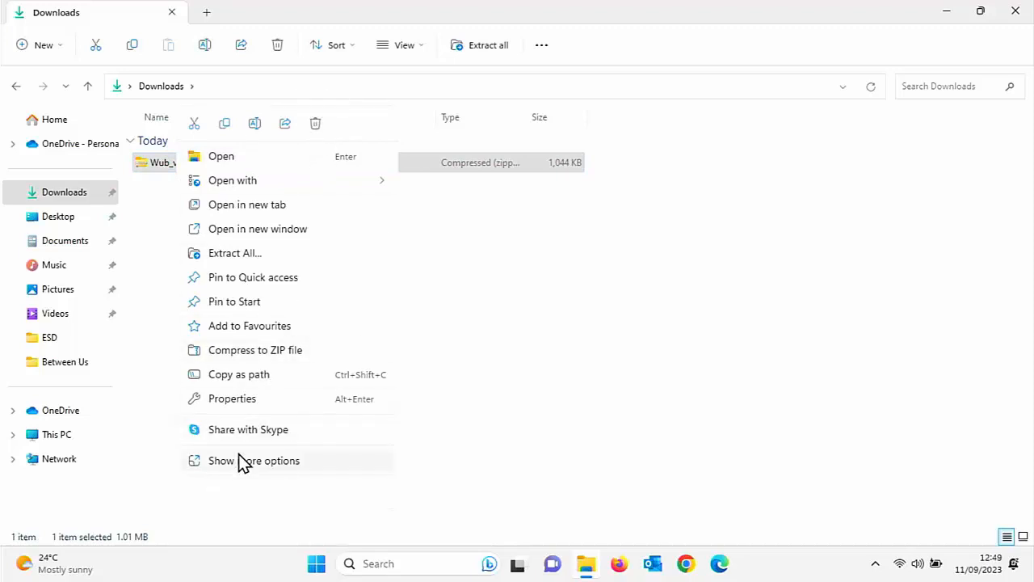
pyautogui.click(253, 461)
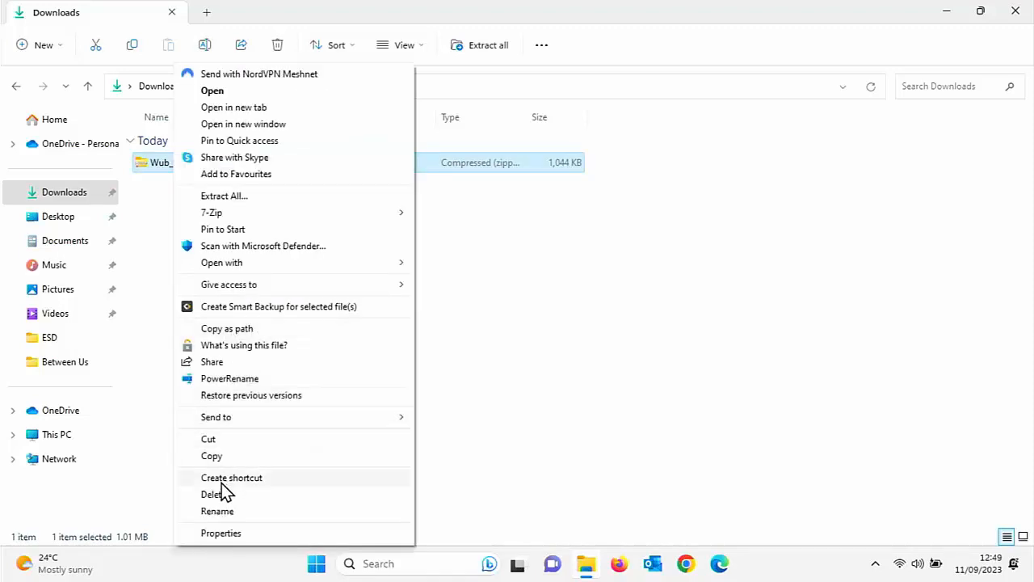
pyautogui.click(213, 494)
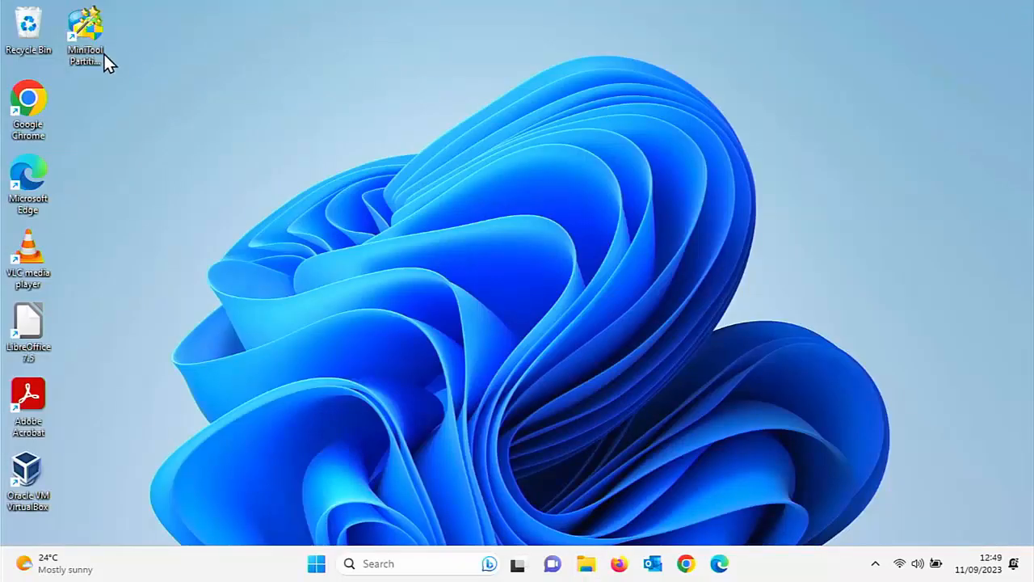
# Empty the Recycle Bin from its desktop icon, confirming permanent deletion of the two items
pyautogui.rightClick(29, 25)
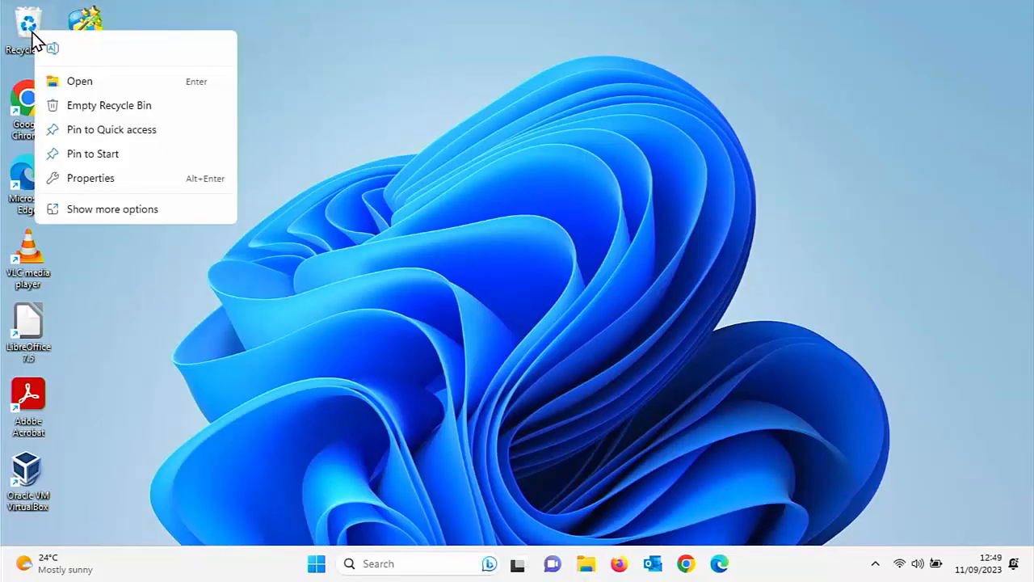
pyautogui.moveTo(73, 110)
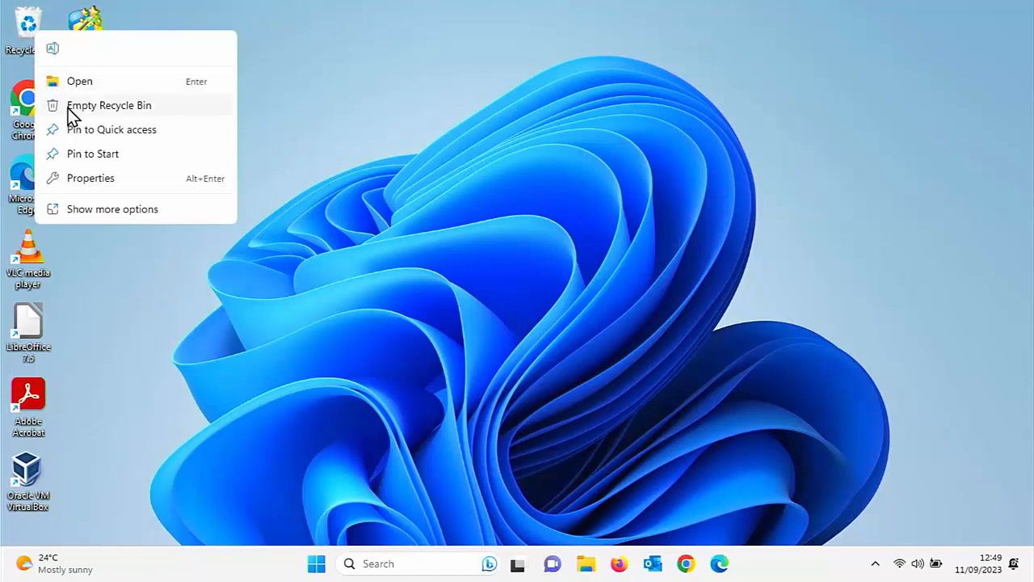
pyautogui.click(108, 105)
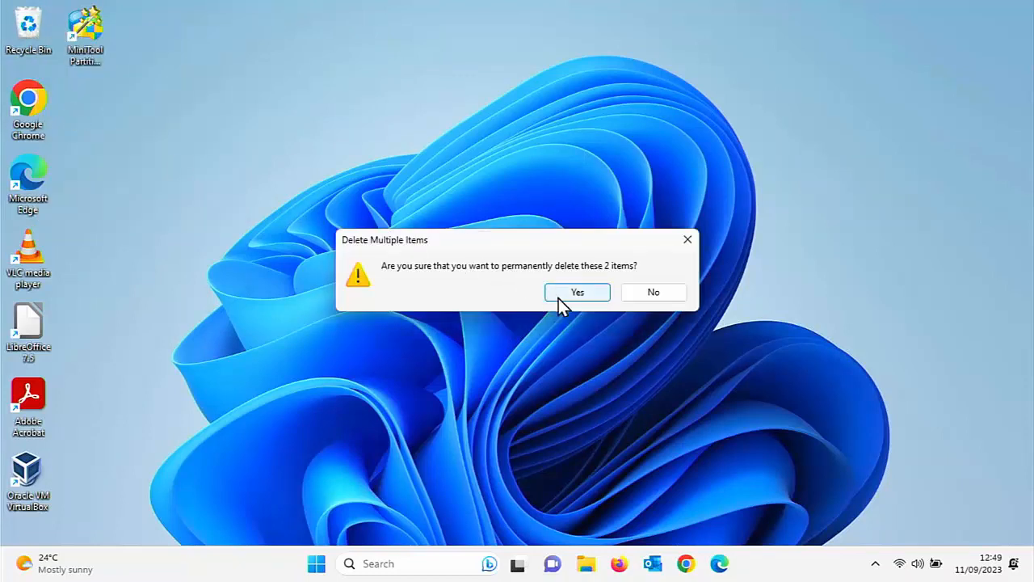
pyautogui.click(577, 291)
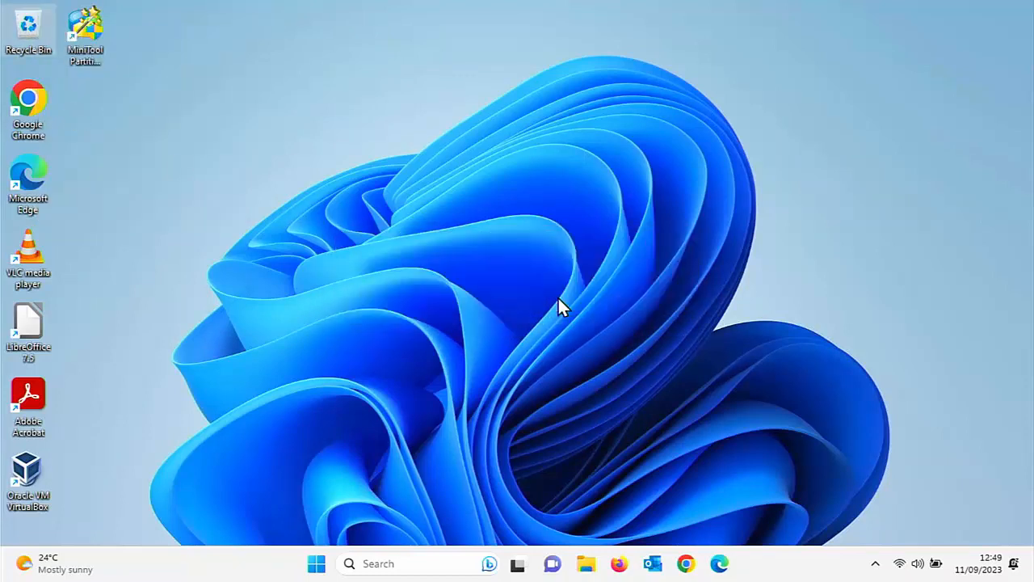